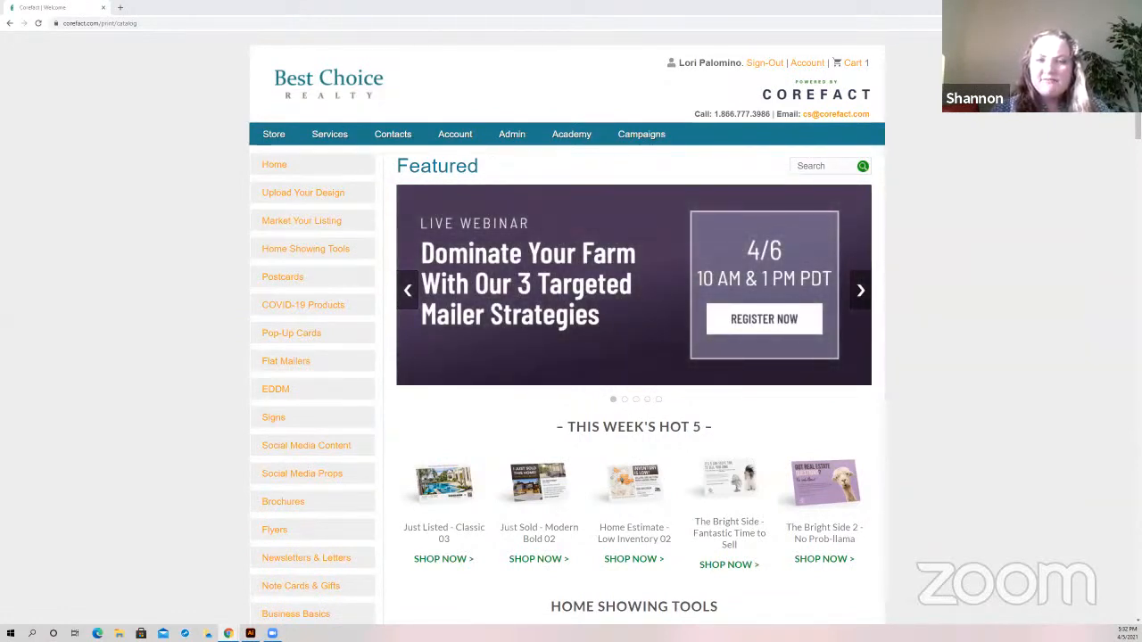
Go to the Postcards category from the Corefact catalog
{"action": "left_click", "coordinate": [860, 289]}
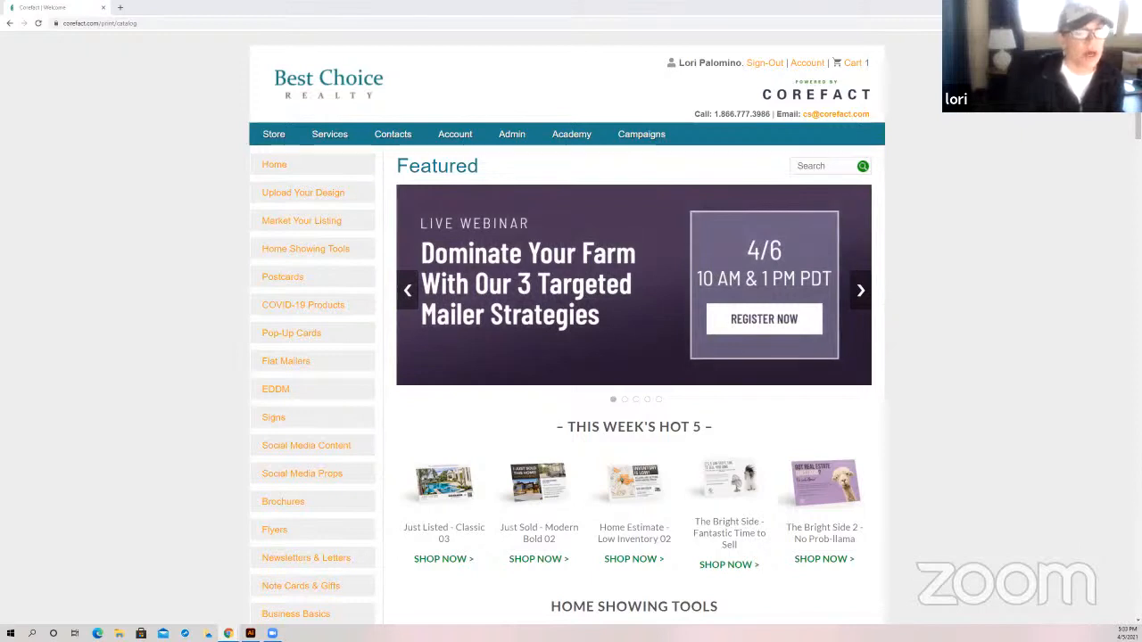
{"action": "left_click", "coordinate": [861, 289]}
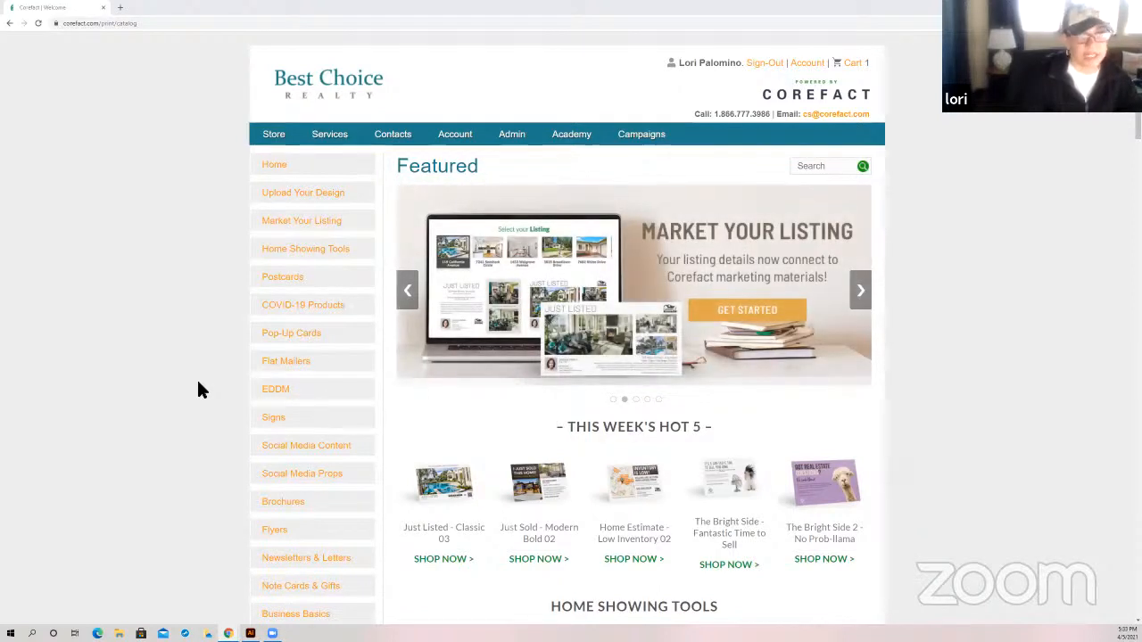
{"action": "mouse_move", "coordinate": [203, 400]}
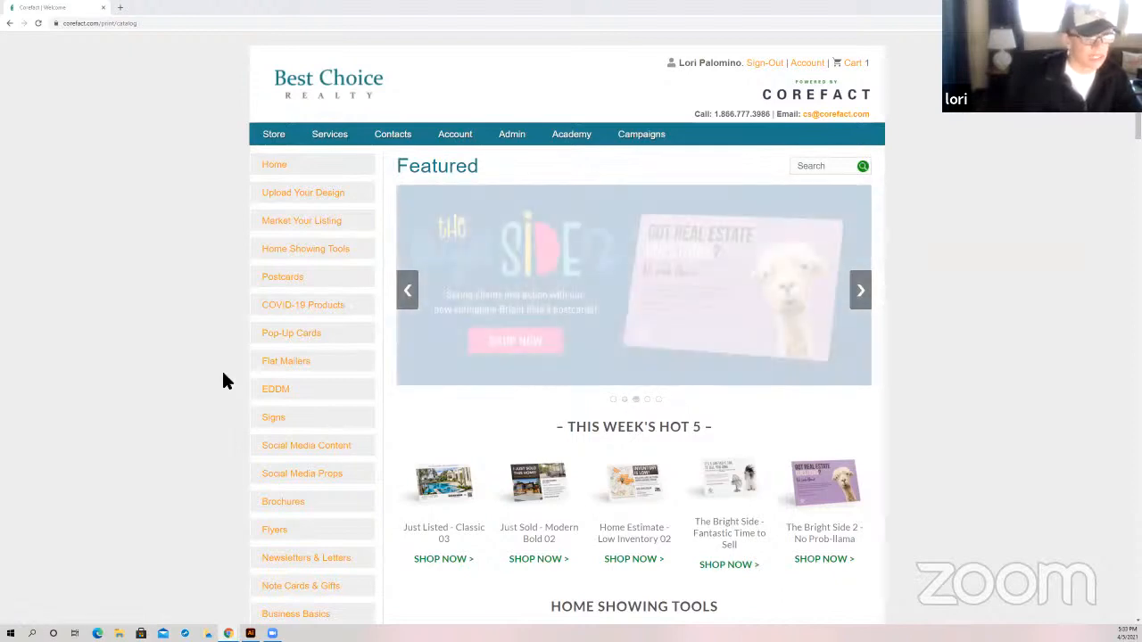
{"action": "scroll", "scroll_direction": "down", "scroll_amount": 3}
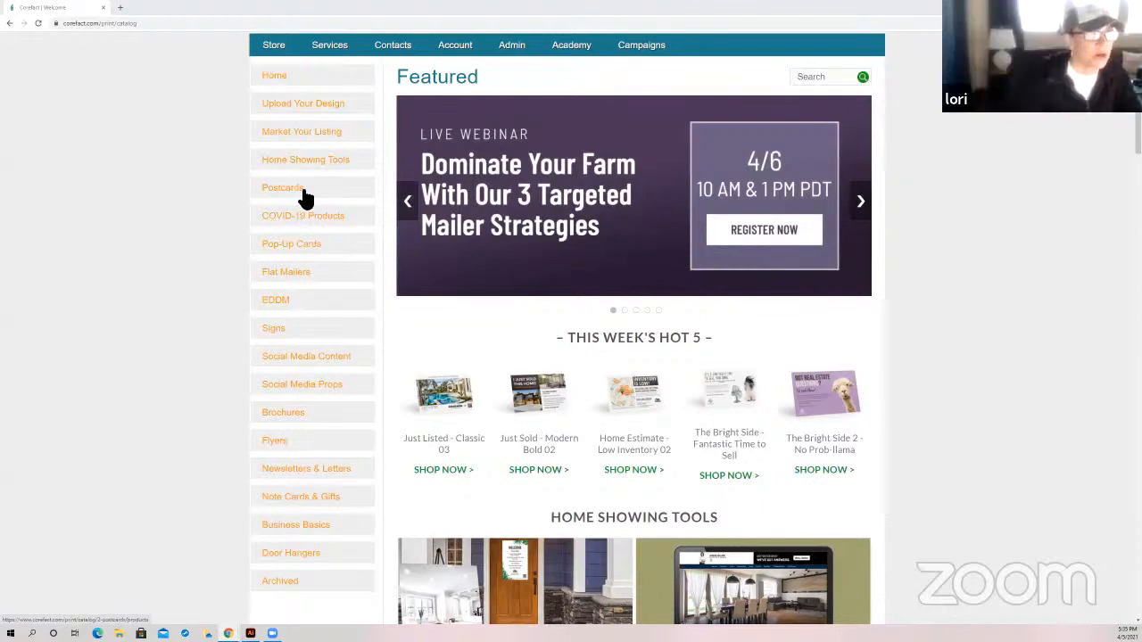
{"action": "left_click", "coordinate": [642, 134]}
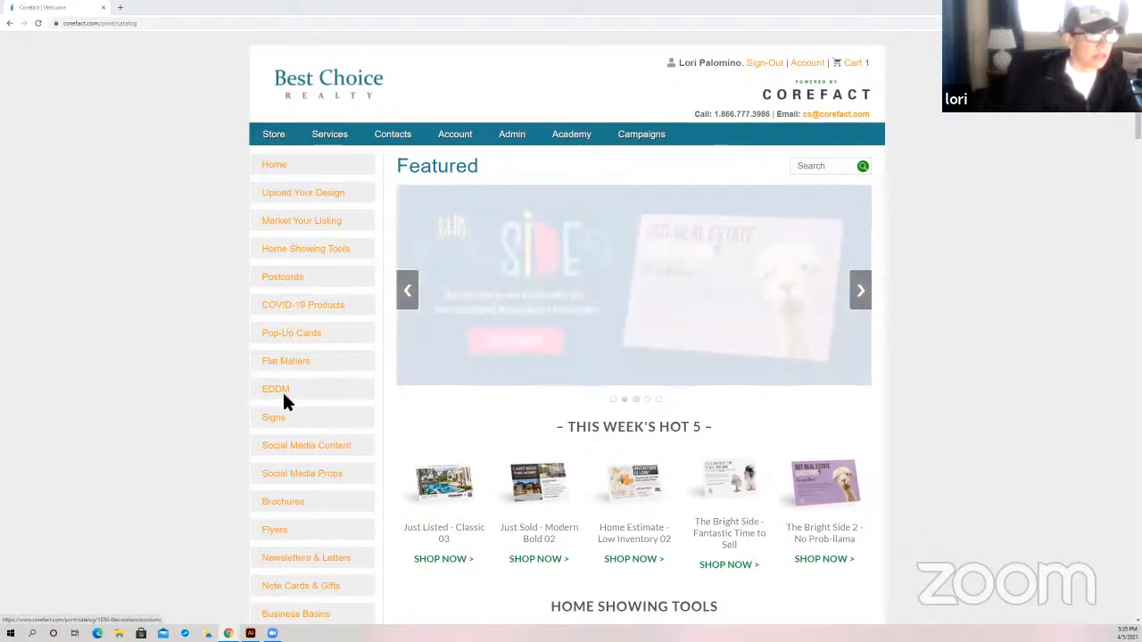
Expand the Postcards subcategories and choose Just Listed
{"action": "scroll", "scroll_direction": "down", "scroll_amount": 3}
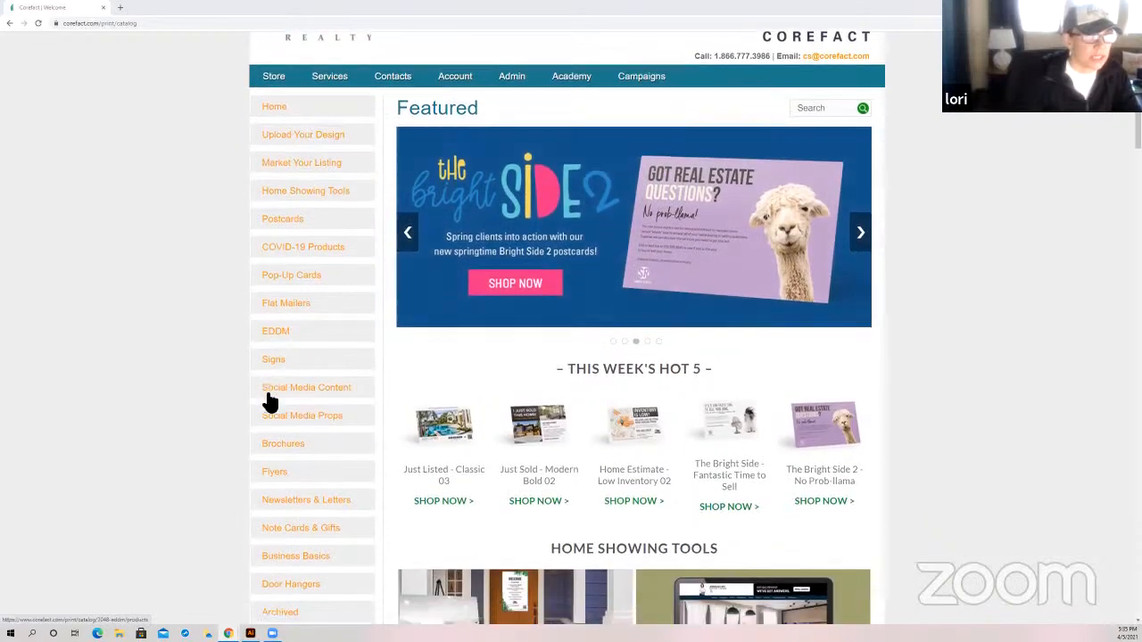
{"action": "scroll", "scroll_direction": "down", "scroll_amount": 3}
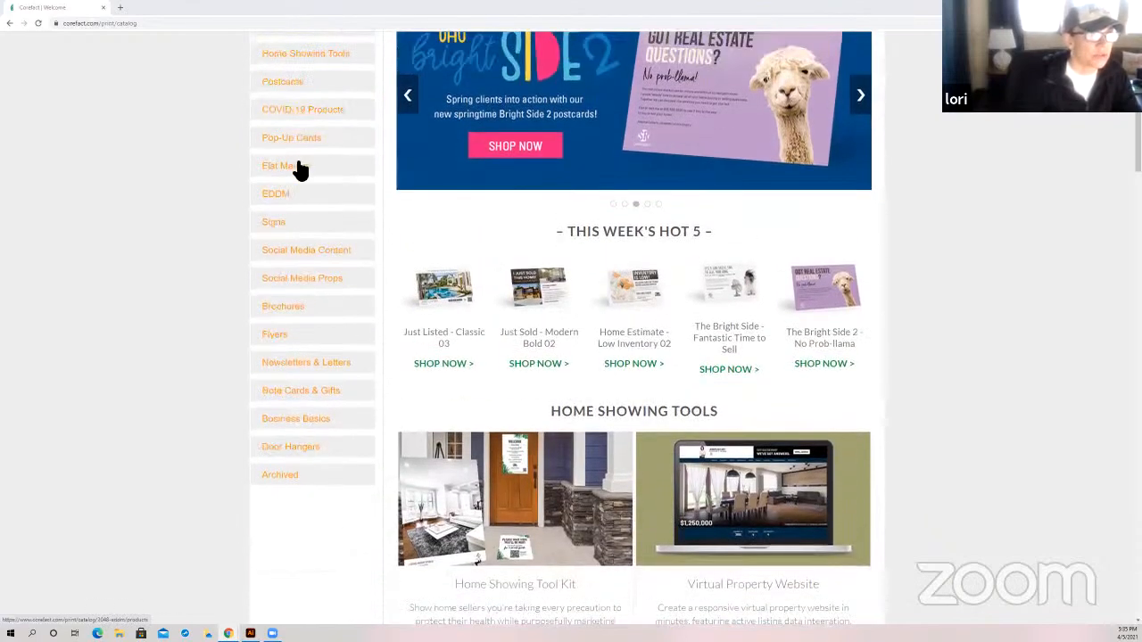
{"action": "left_click", "coordinate": [282, 82]}
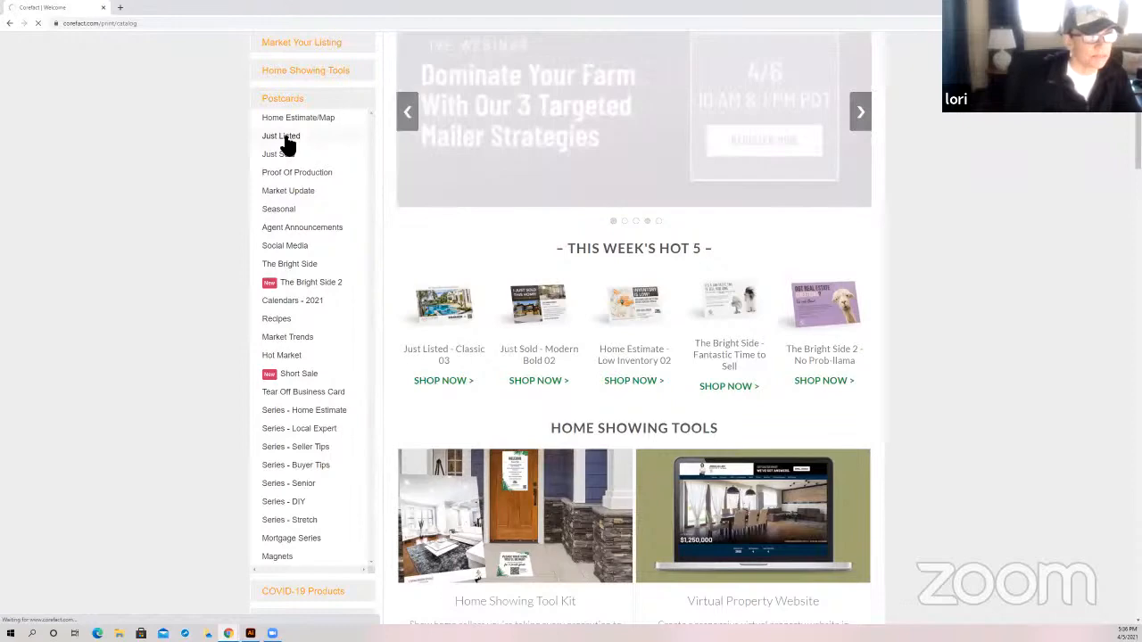
{"action": "left_click", "coordinate": [282, 135]}
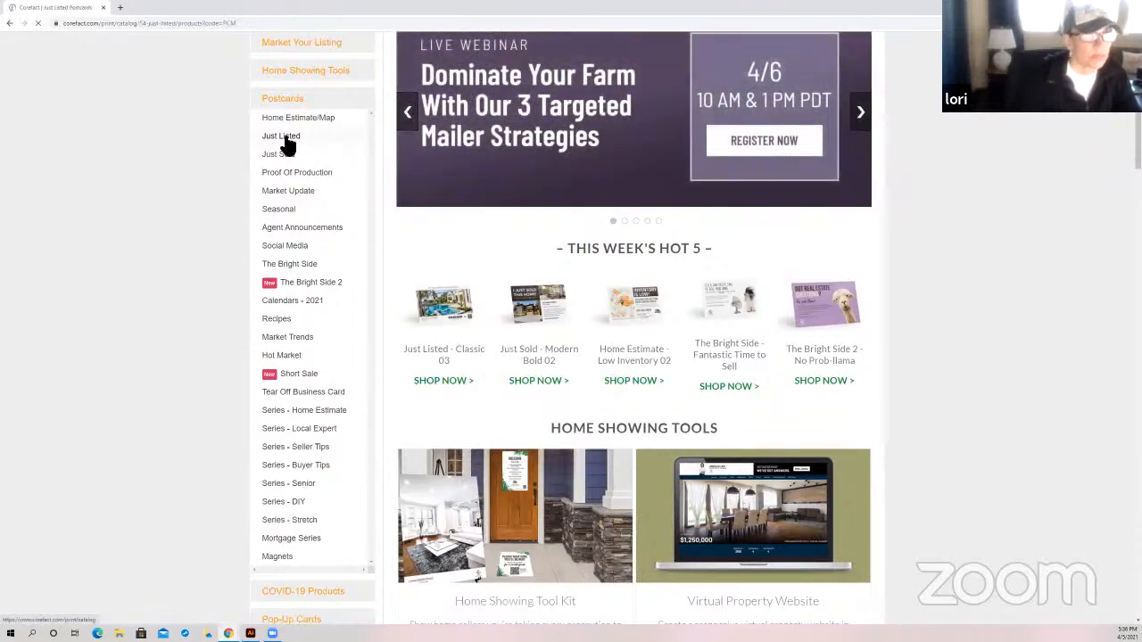
Browse through the Just Listed jumbo 8.5 x 5.5 postcard designs
{"action": "left_click", "coordinate": [280, 136]}
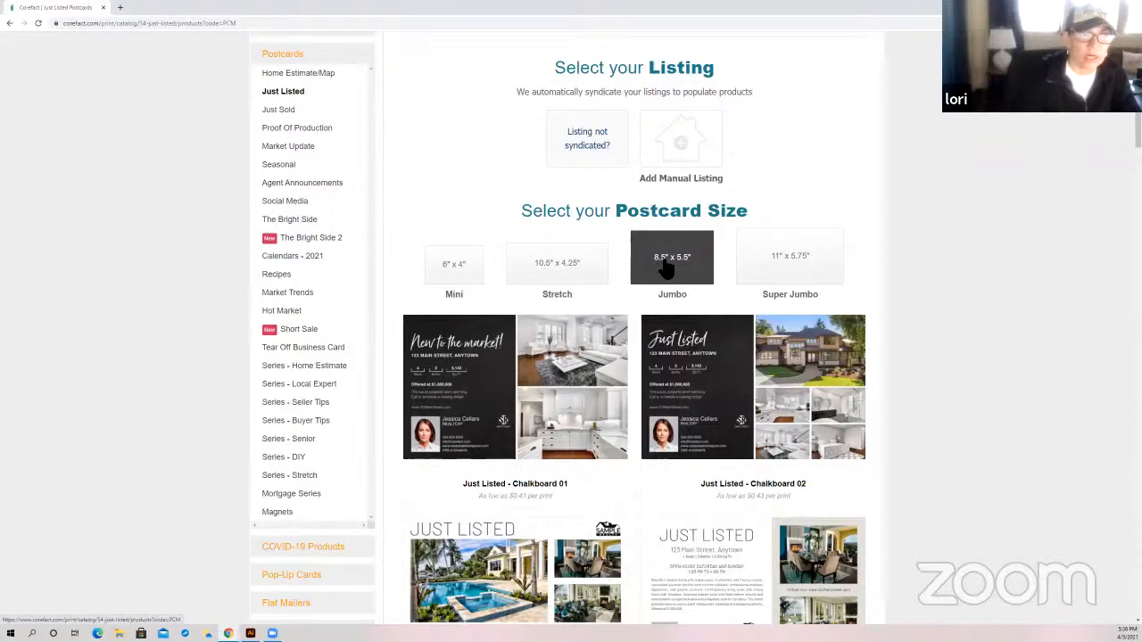
{"action": "scroll", "scroll_direction": "down", "scroll_amount": 3}
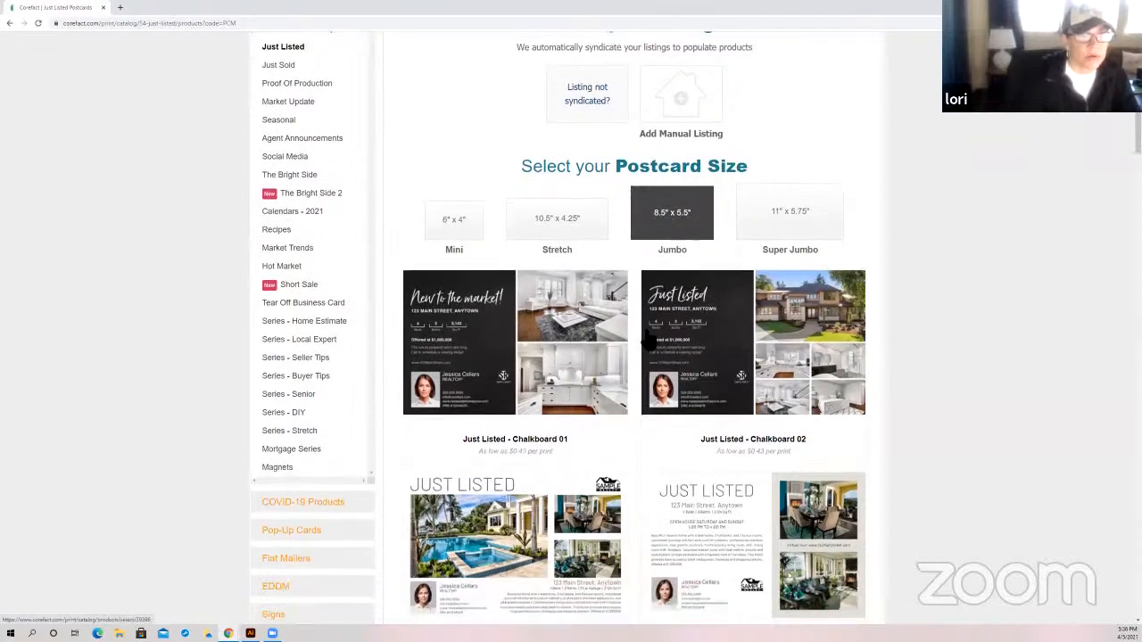
{"action": "scroll", "scroll_direction": "down", "scroll_amount": 3}
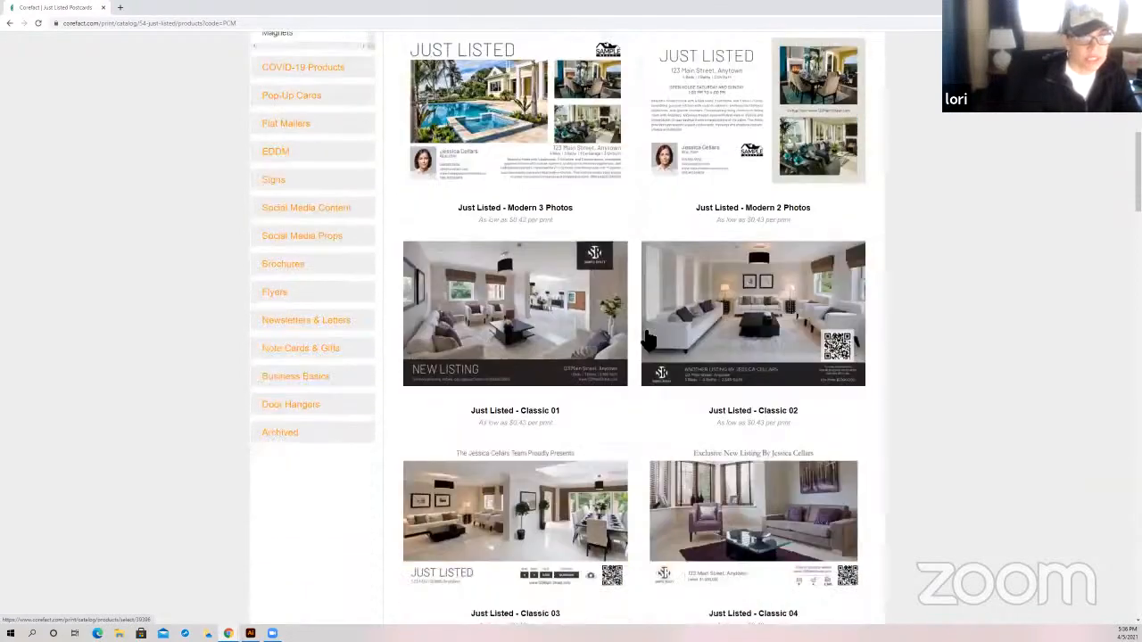
{"action": "scroll", "scroll_direction": "down", "scroll_amount": 3}
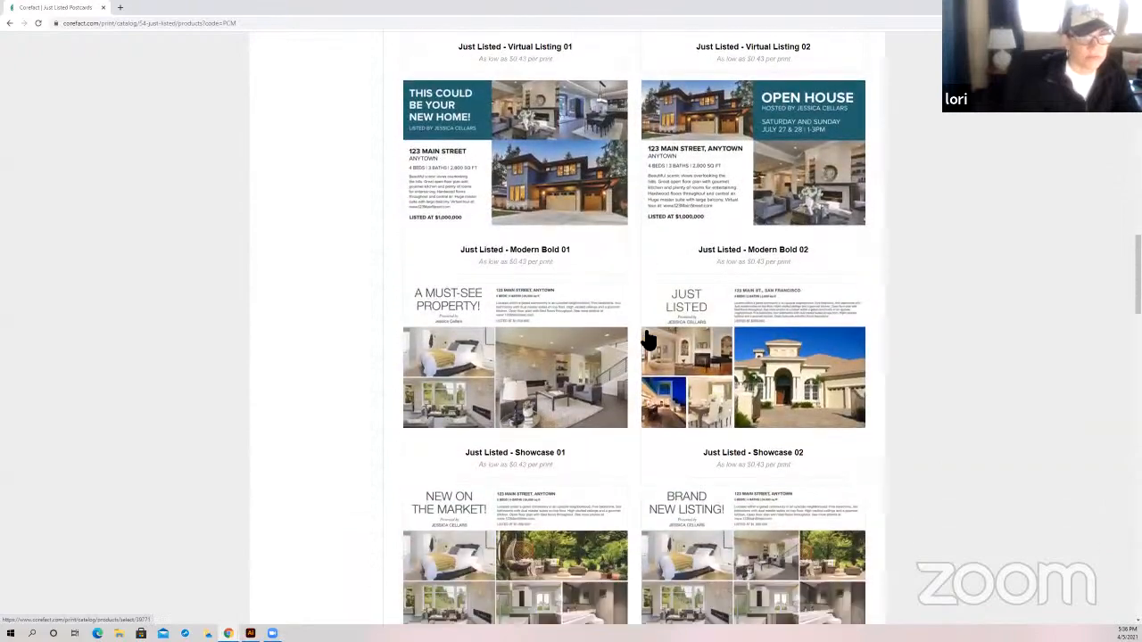
{"action": "scroll", "scroll_direction": "down", "scroll_amount": 3}
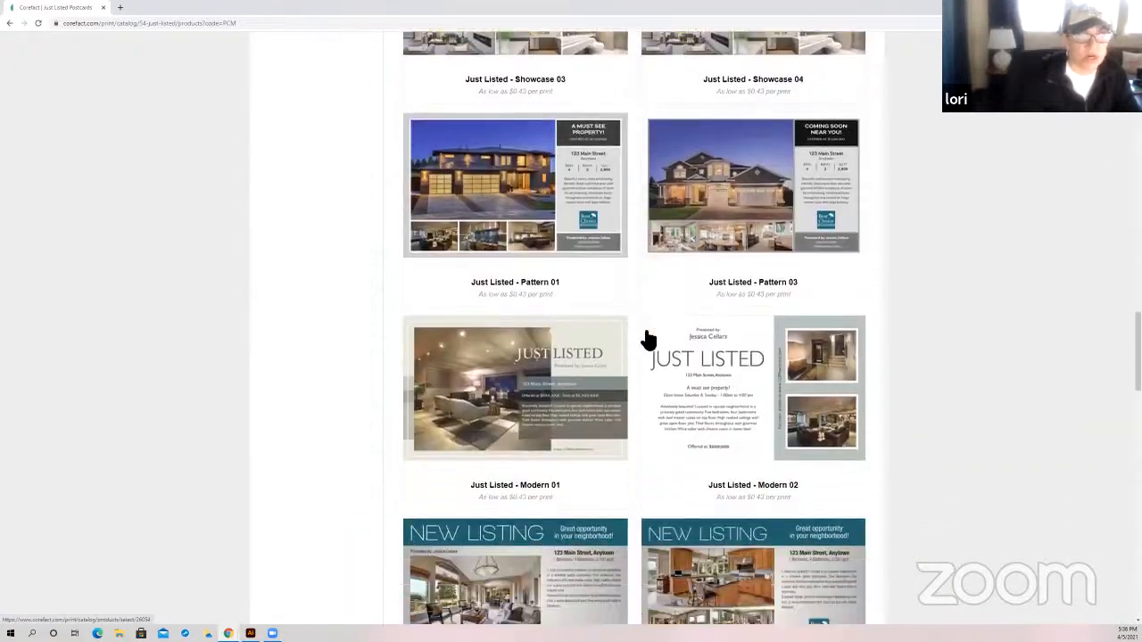
{"action": "scroll", "scroll_direction": "up", "scroll_amount": 3}
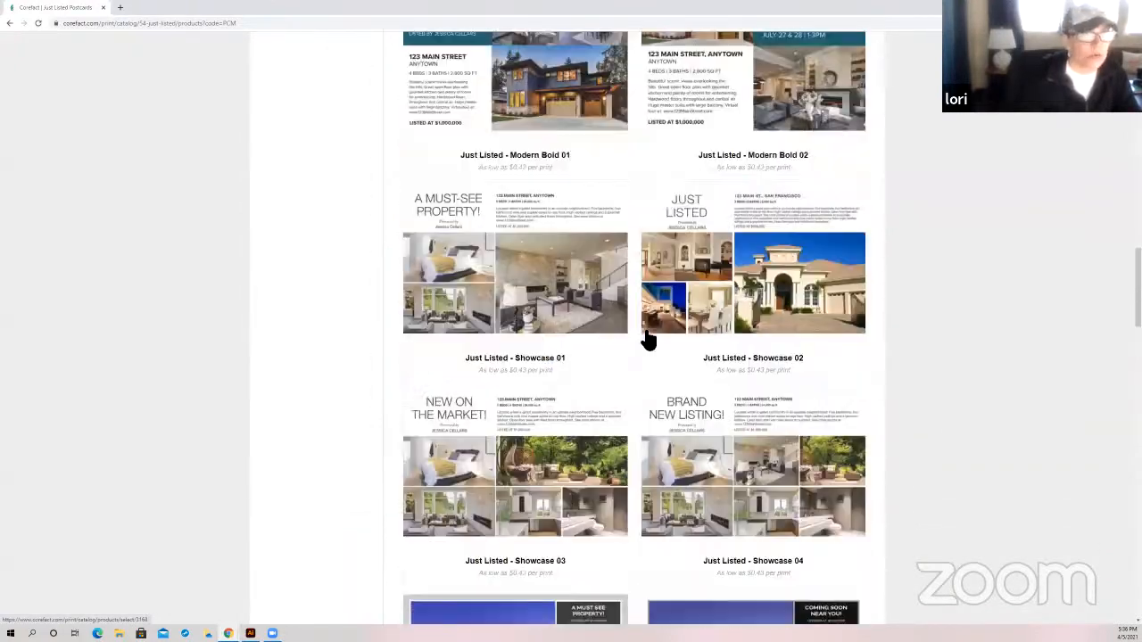
{"action": "scroll", "scroll_direction": "down", "scroll_amount": 3}
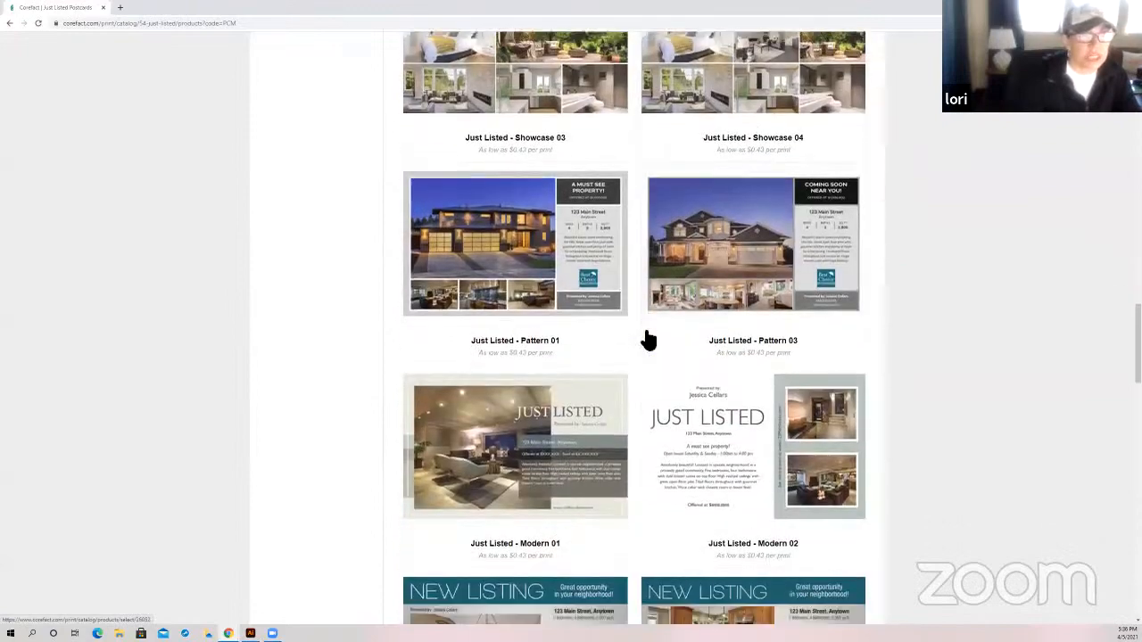
{"action": "scroll", "scroll_direction": "down", "scroll_amount": 3}
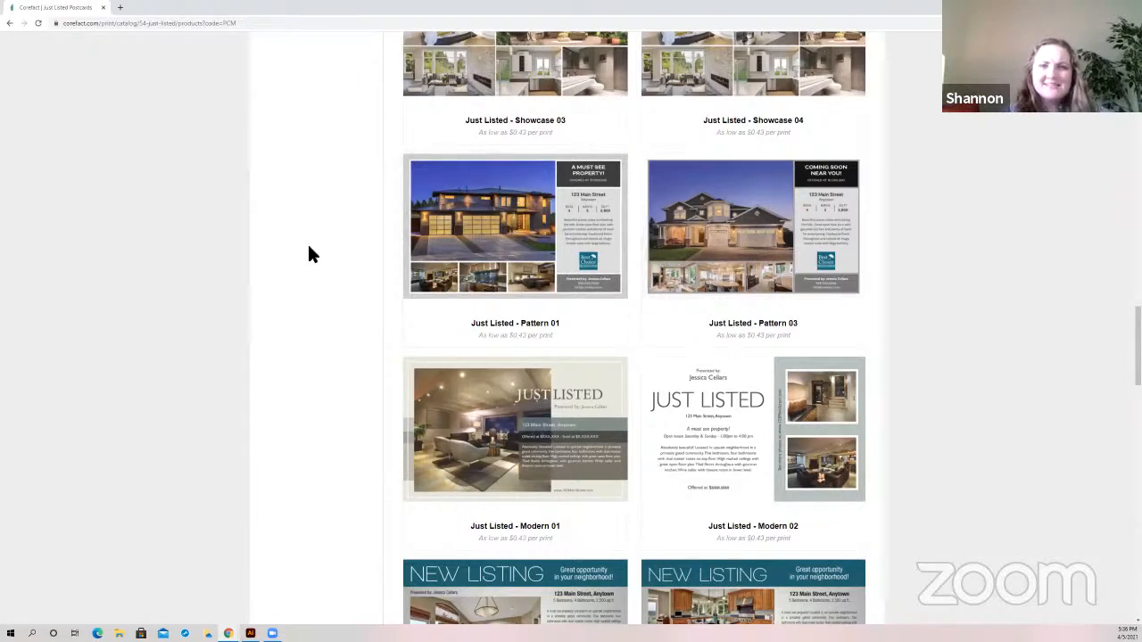
{"action": "scroll", "scroll_direction": "down", "scroll_amount": 3}
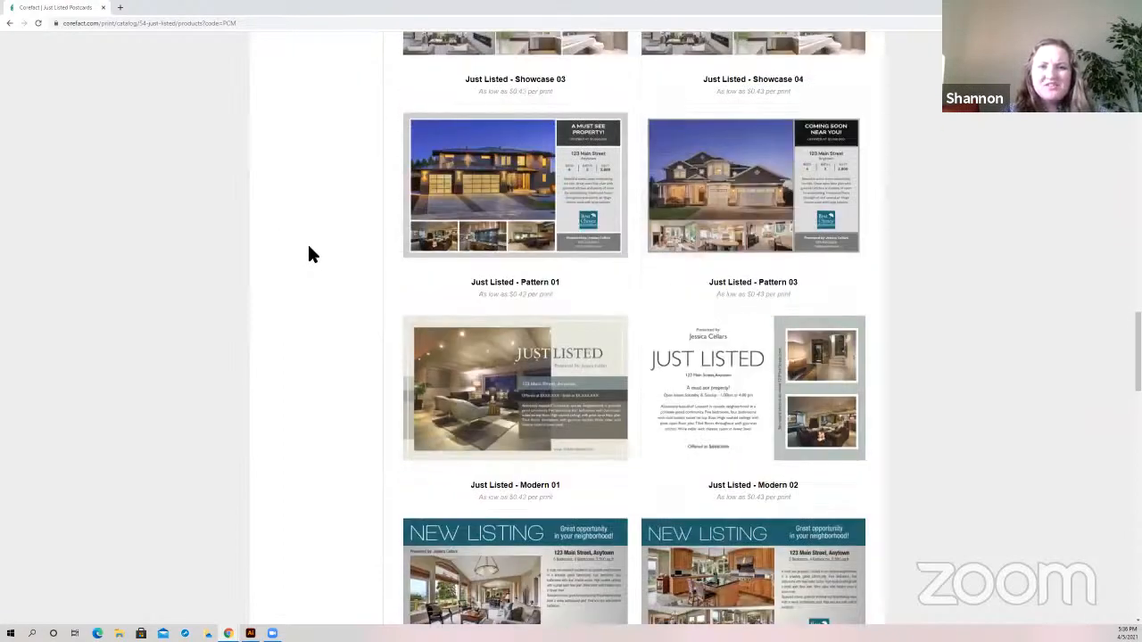
{"action": "scroll", "scroll_direction": "down", "scroll_amount": 3}
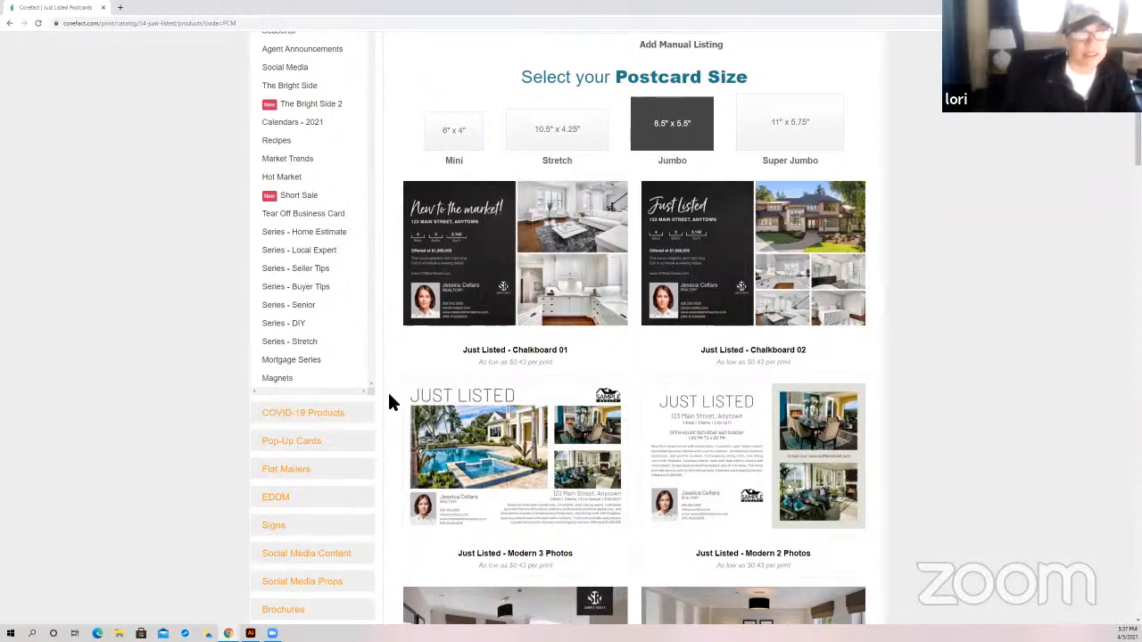
{"action": "mouse_move", "coordinate": [710, 447]}
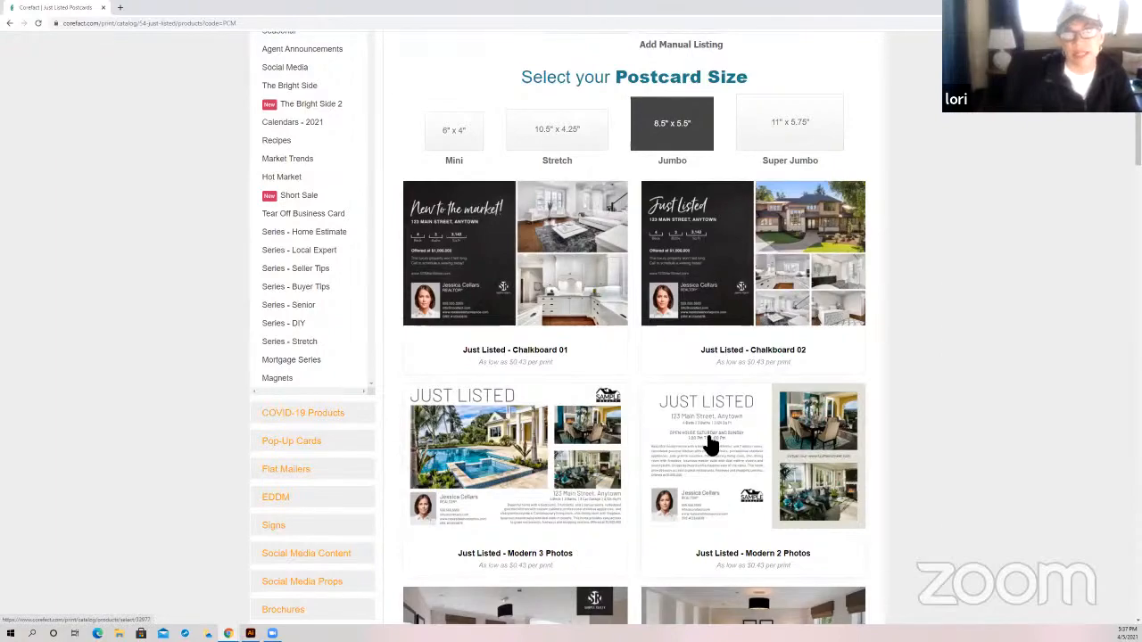
{"action": "scroll", "scroll_direction": "down", "scroll_amount": 3}
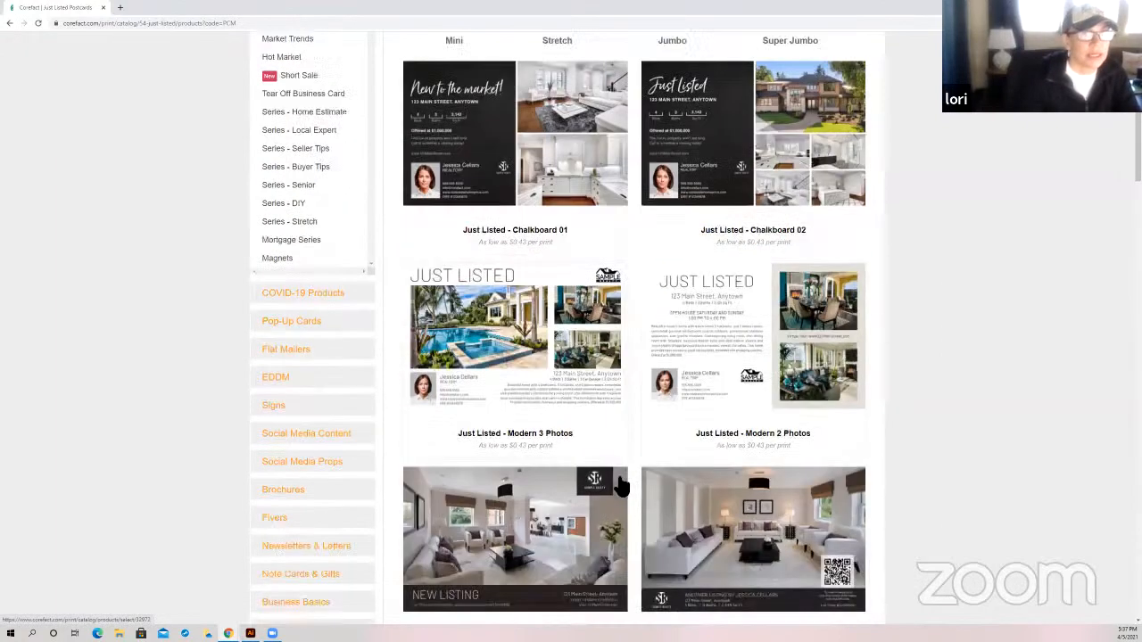
{"action": "scroll", "scroll_direction": "down", "scroll_amount": 3}
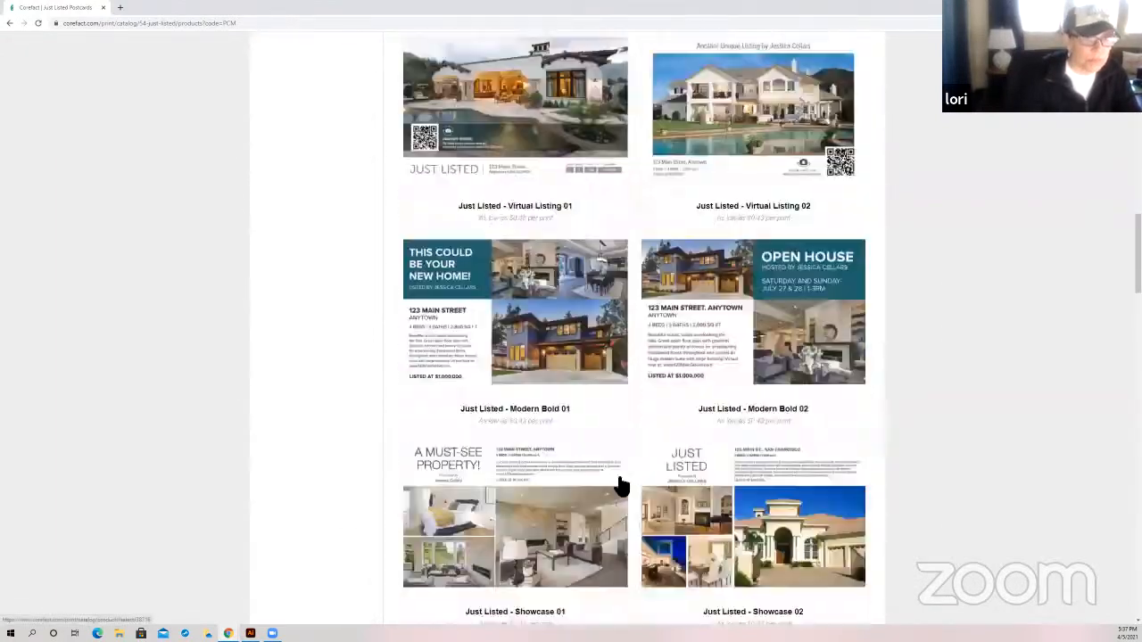
{"action": "scroll", "scroll_direction": "down", "scroll_amount": 3}
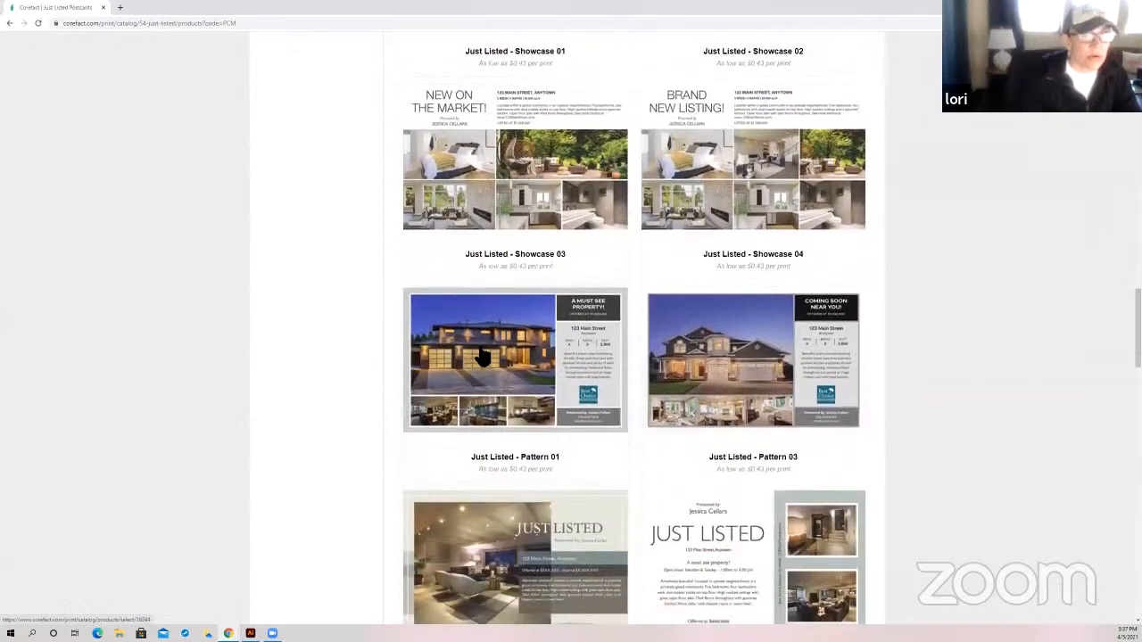
{"action": "mouse_move", "coordinate": [500, 378]}
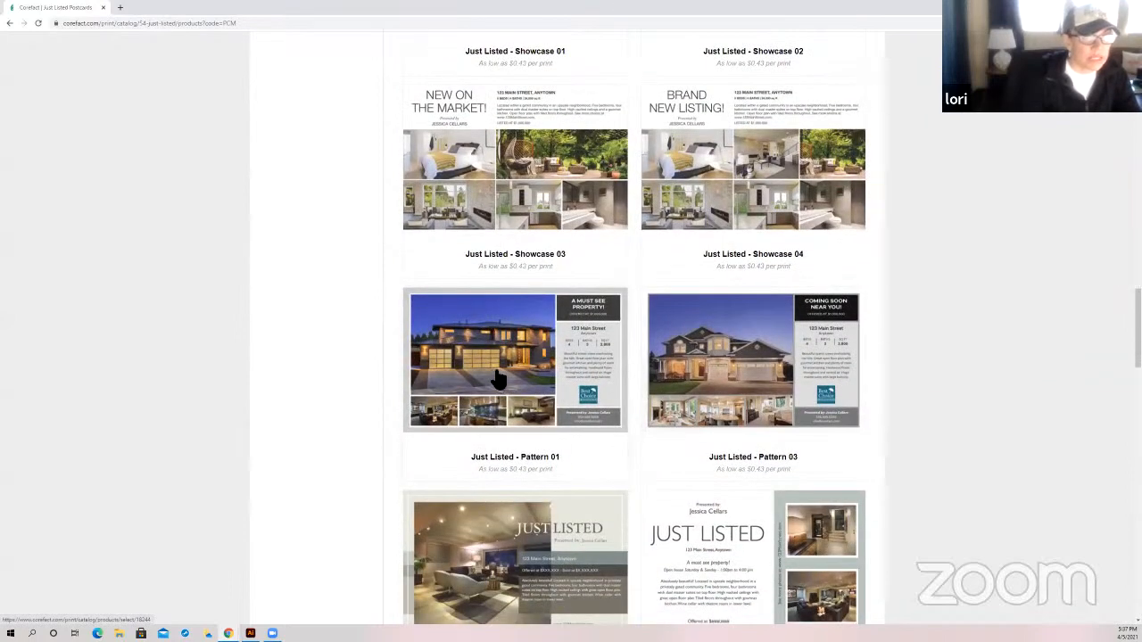
{"action": "mouse_move", "coordinate": [503, 373]}
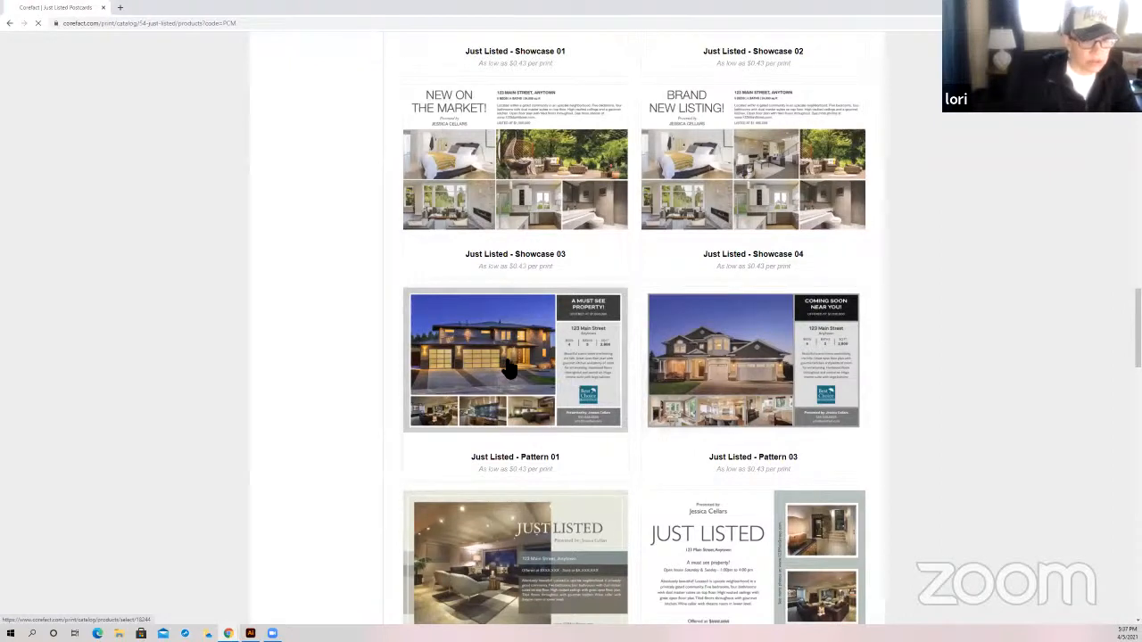
Choose the Just Listed - Pattern 01 design and review its preview and quantity pricing
{"action": "left_click", "coordinate": [514, 361]}
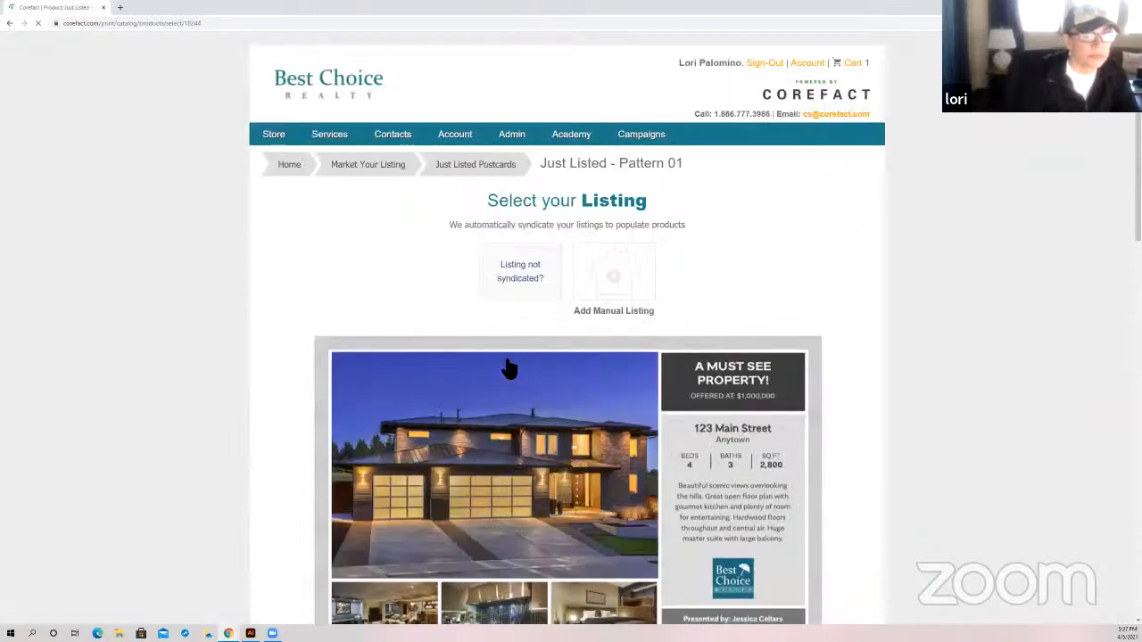
{"action": "scroll", "scroll_direction": "down", "scroll_amount": 3}
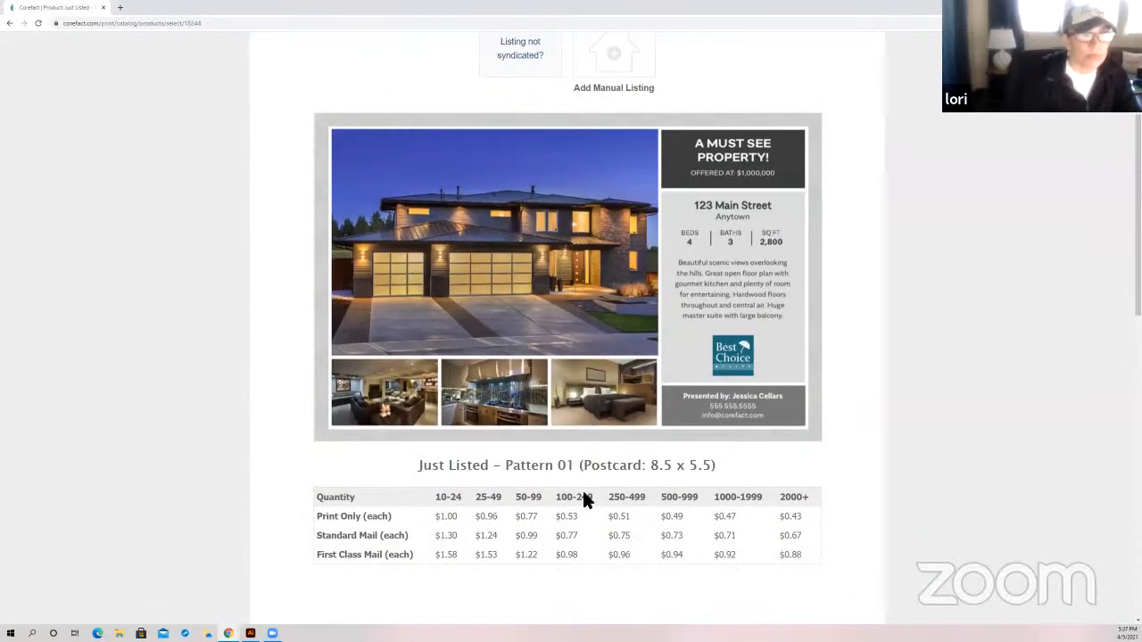
{"action": "scroll", "scroll_direction": "up", "scroll_amount": 3}
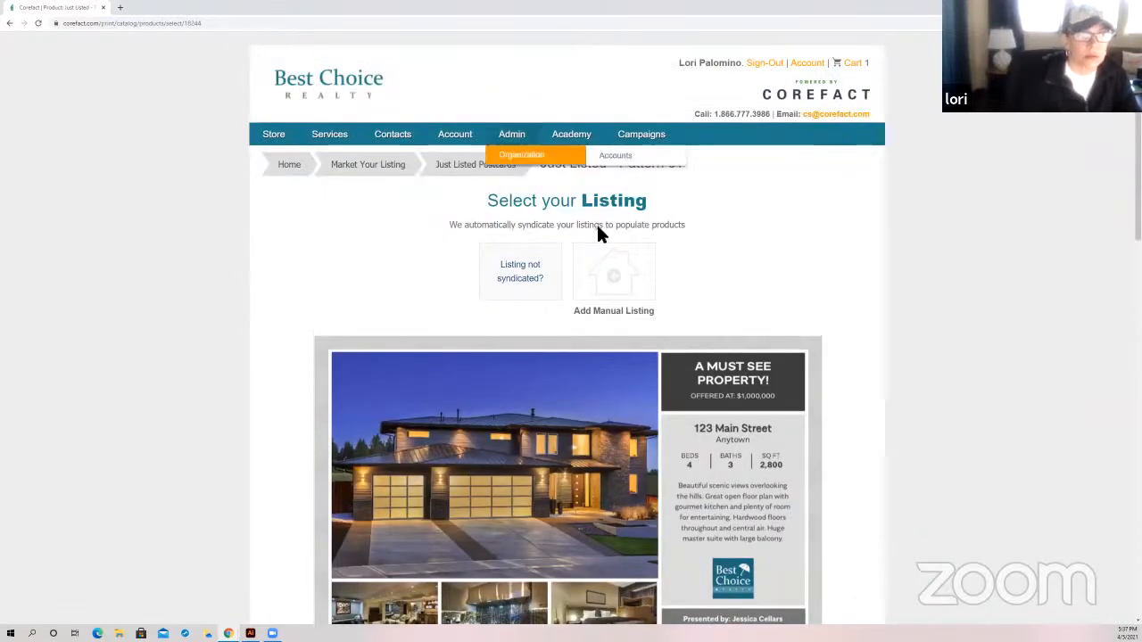
Page through the Select a Back Design carousel and back to its first page
{"action": "scroll", "scroll_direction": "down", "scroll_amount": 3}
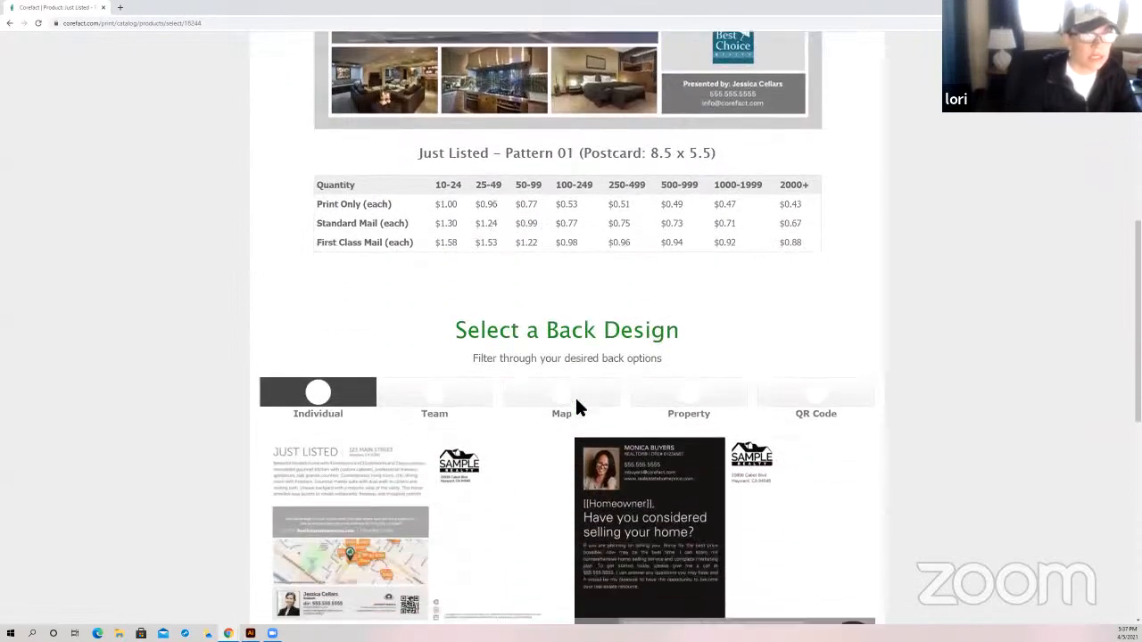
{"action": "scroll", "scroll_direction": "down", "scroll_amount": 3}
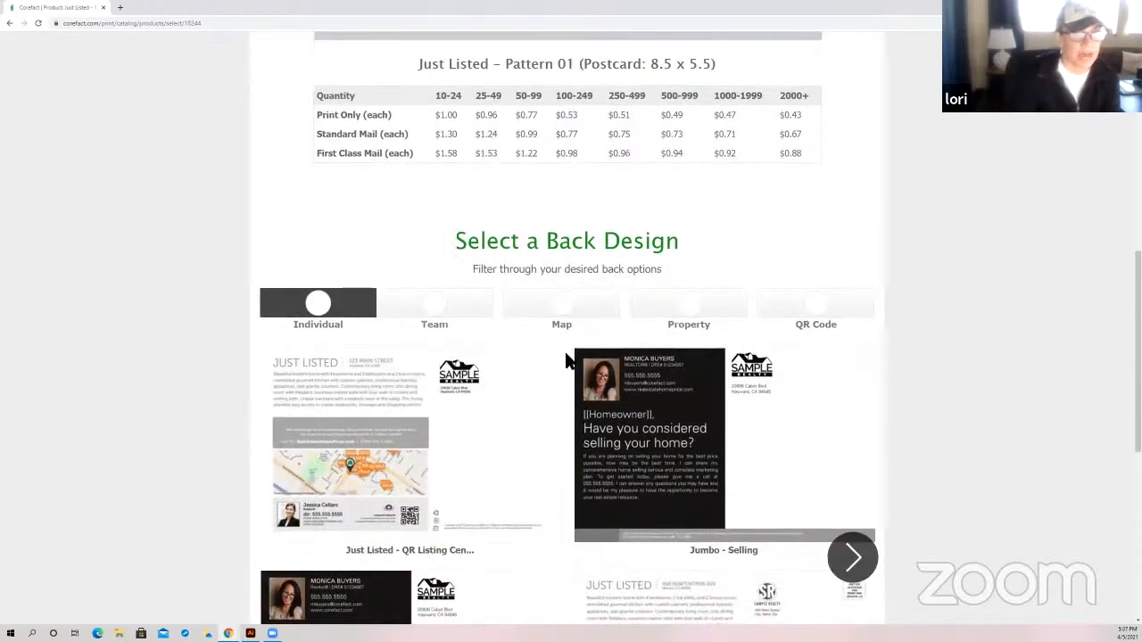
{"action": "scroll", "scroll_direction": "down", "scroll_amount": 3}
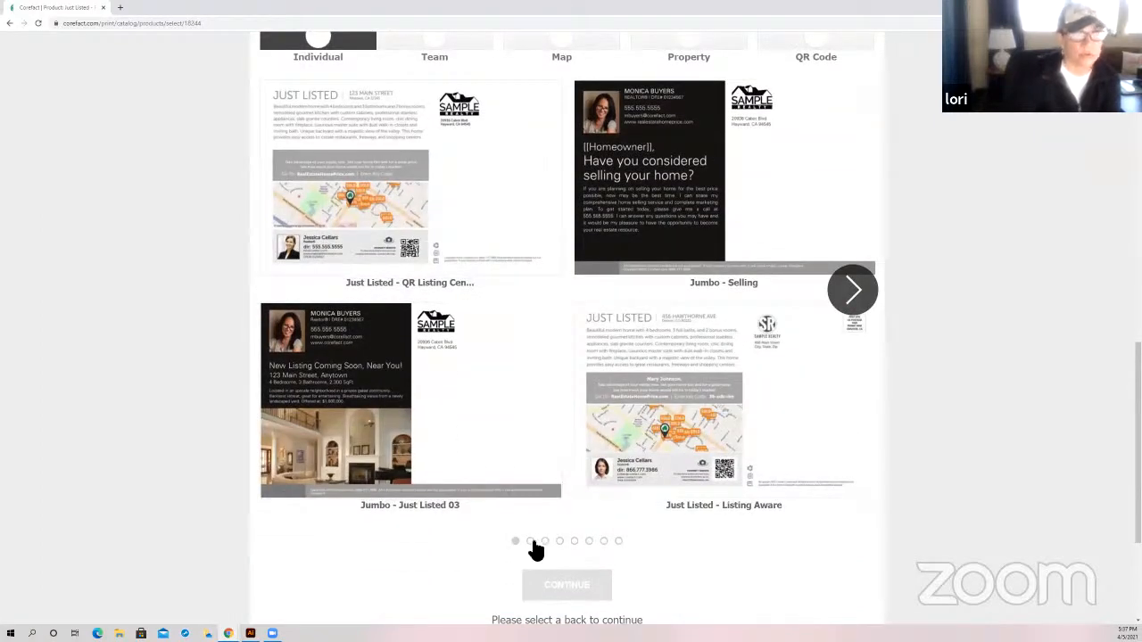
{"action": "left_click", "coordinate": [853, 289]}
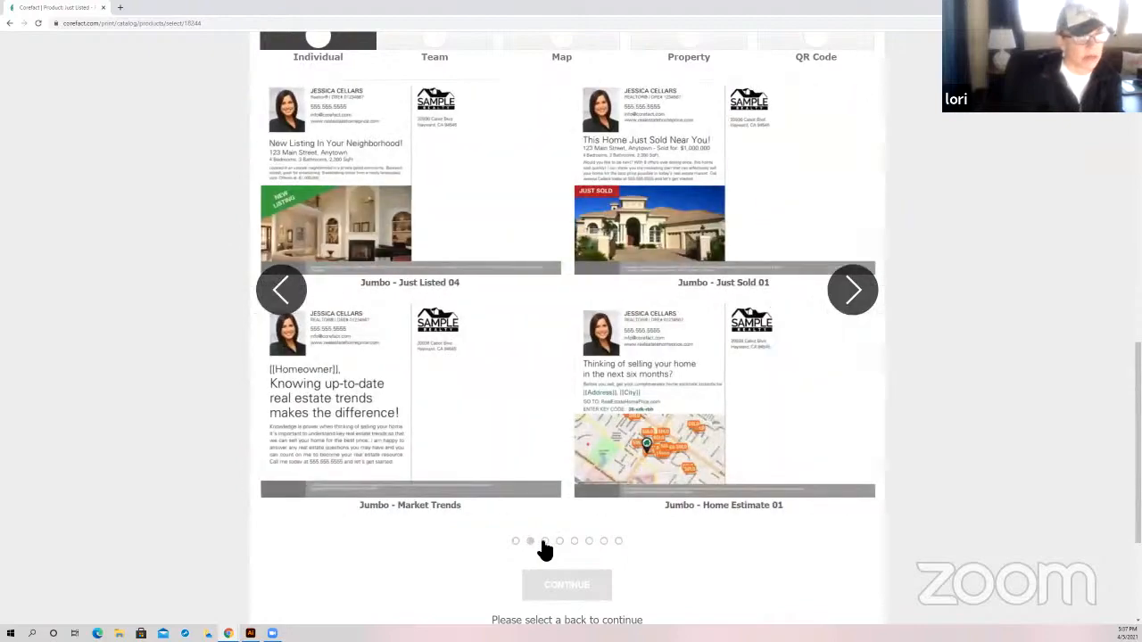
{"action": "left_click", "coordinate": [853, 289]}
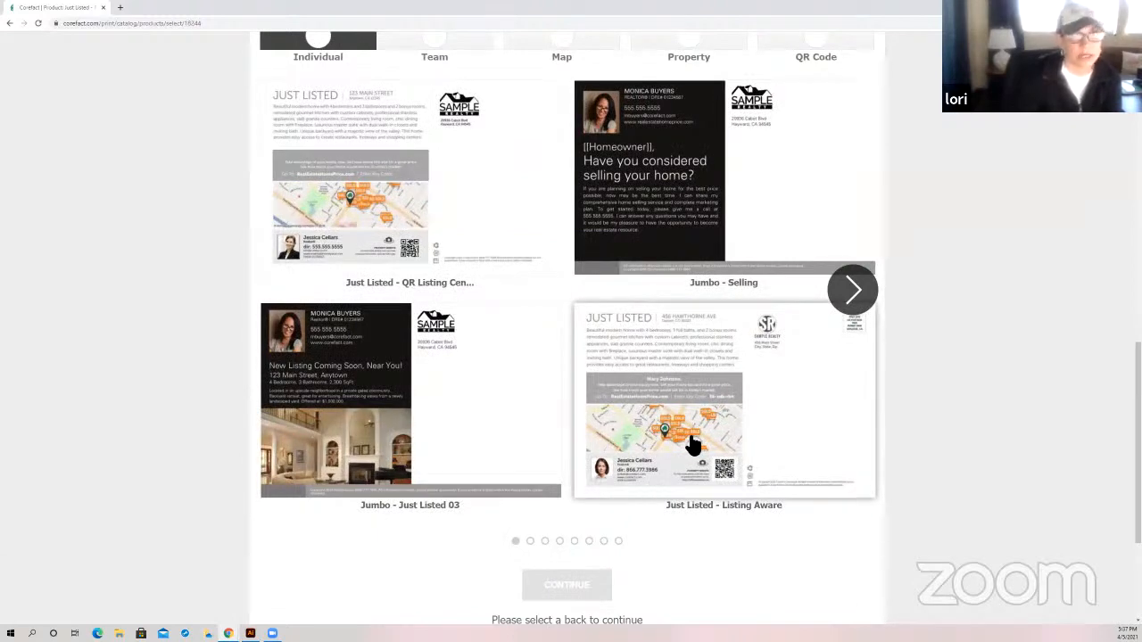
Continue with the Jumbo - Selling back design to the order-naming step
{"action": "scroll", "scroll_direction": "up", "scroll_amount": 3}
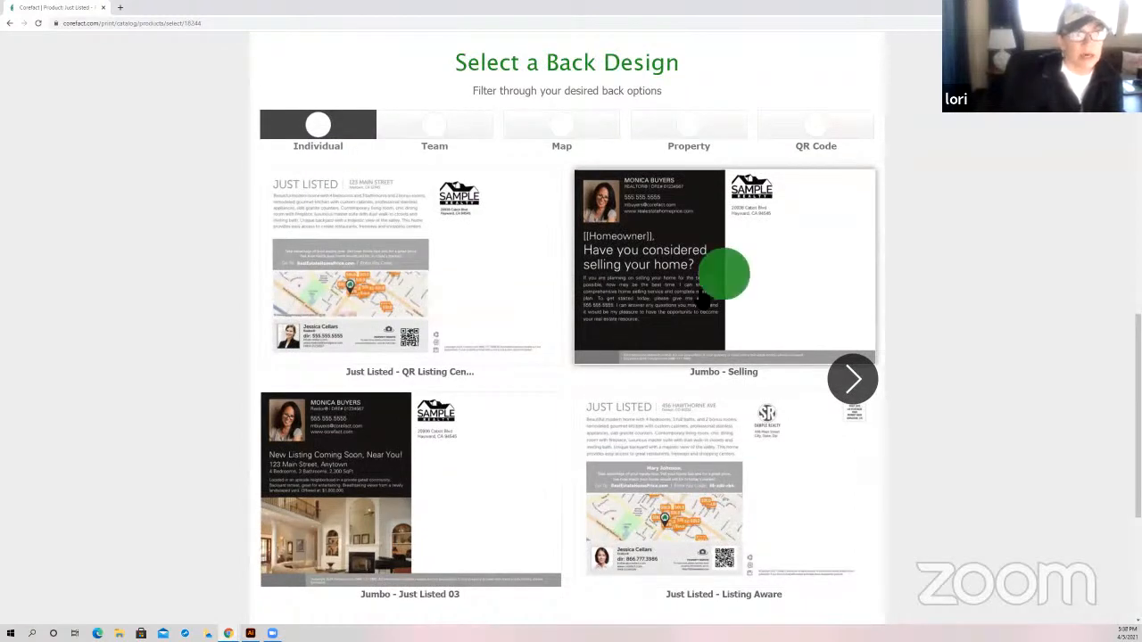
{"action": "scroll", "scroll_direction": "down", "scroll_amount": 3}
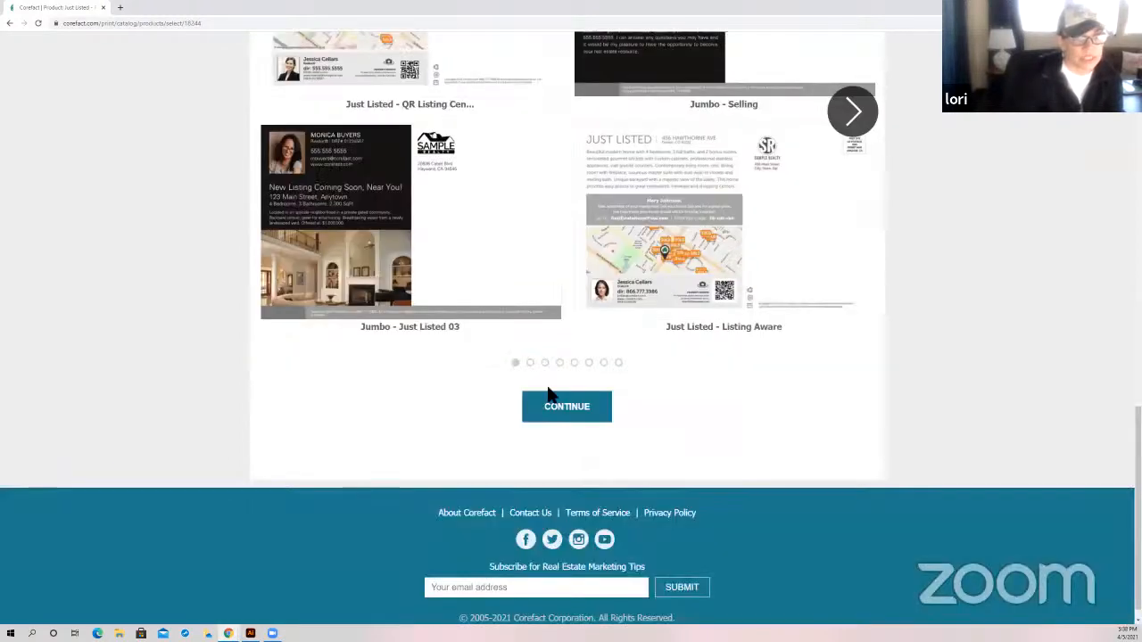
{"action": "left_click", "coordinate": [567, 407]}
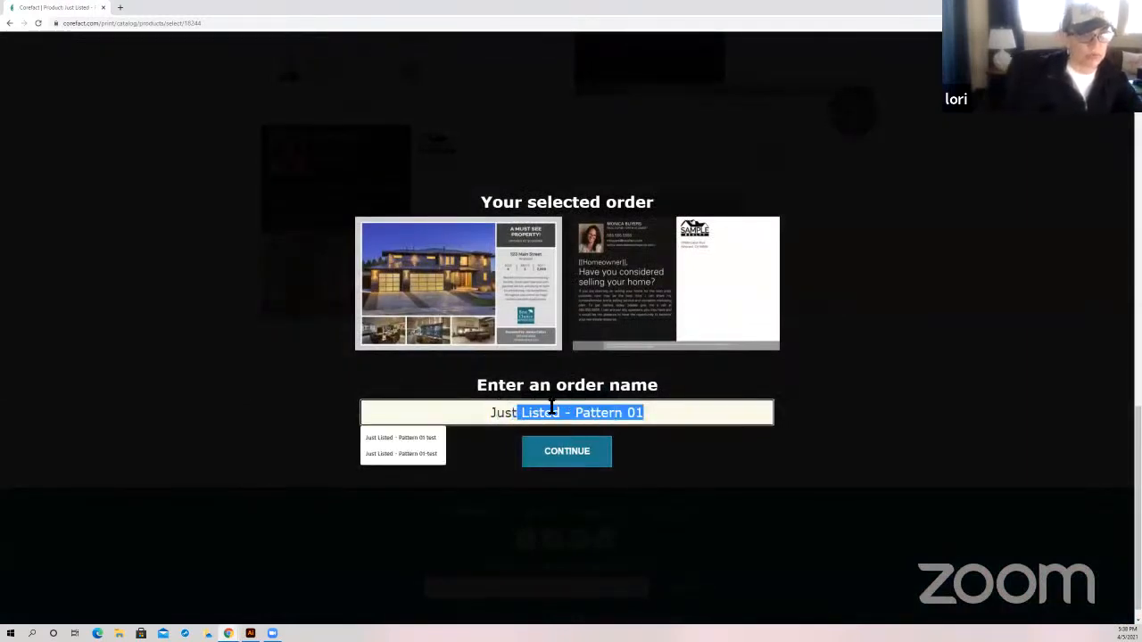
{"action": "type", "text": "Willhi"}
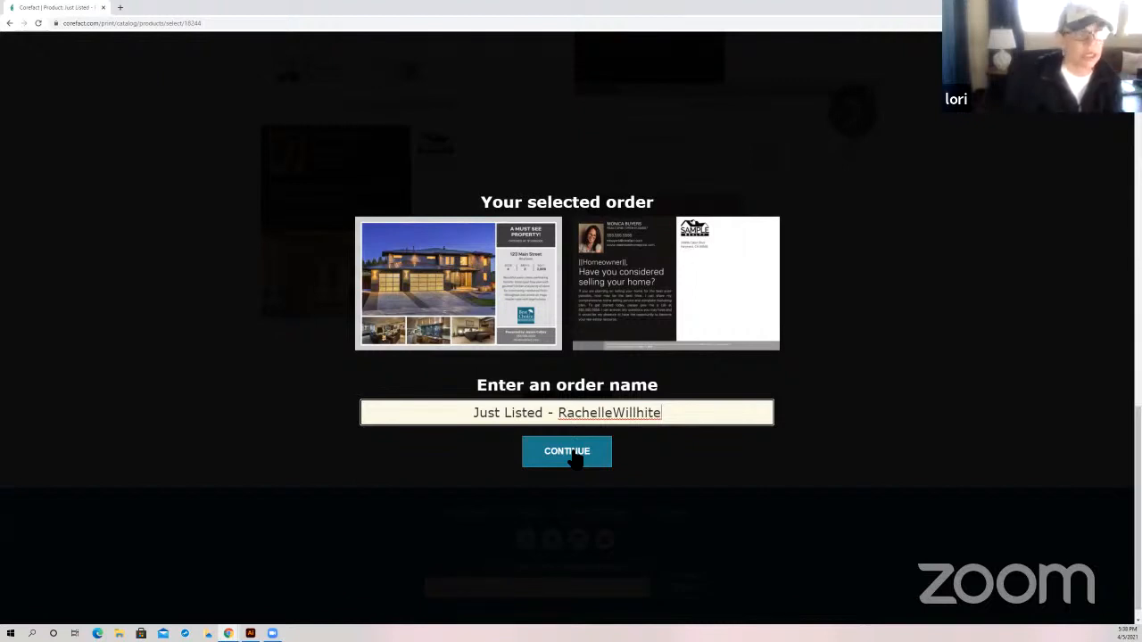
{"action": "left_click", "coordinate": [567, 449]}
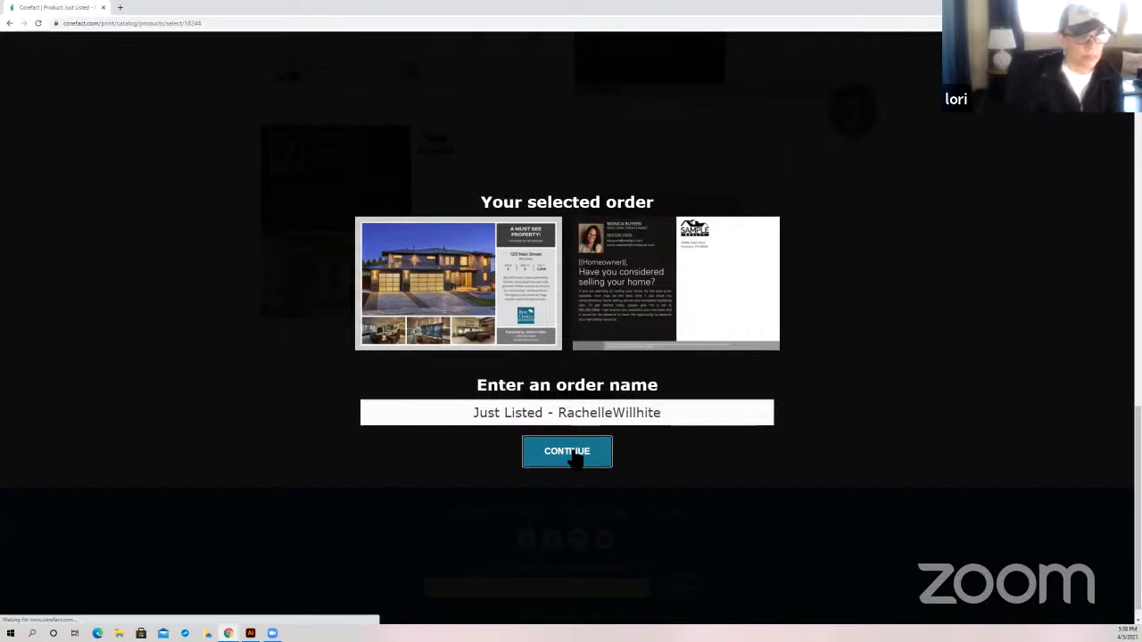
{"action": "left_click", "coordinate": [568, 450]}
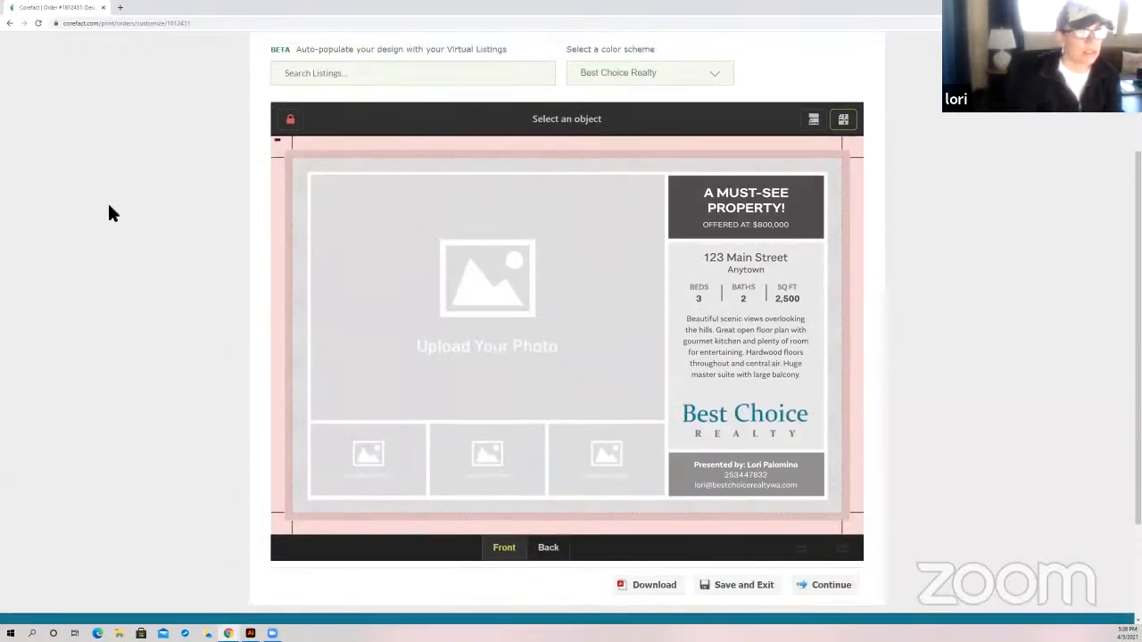
{"action": "mouse_move", "coordinate": [853, 230]}
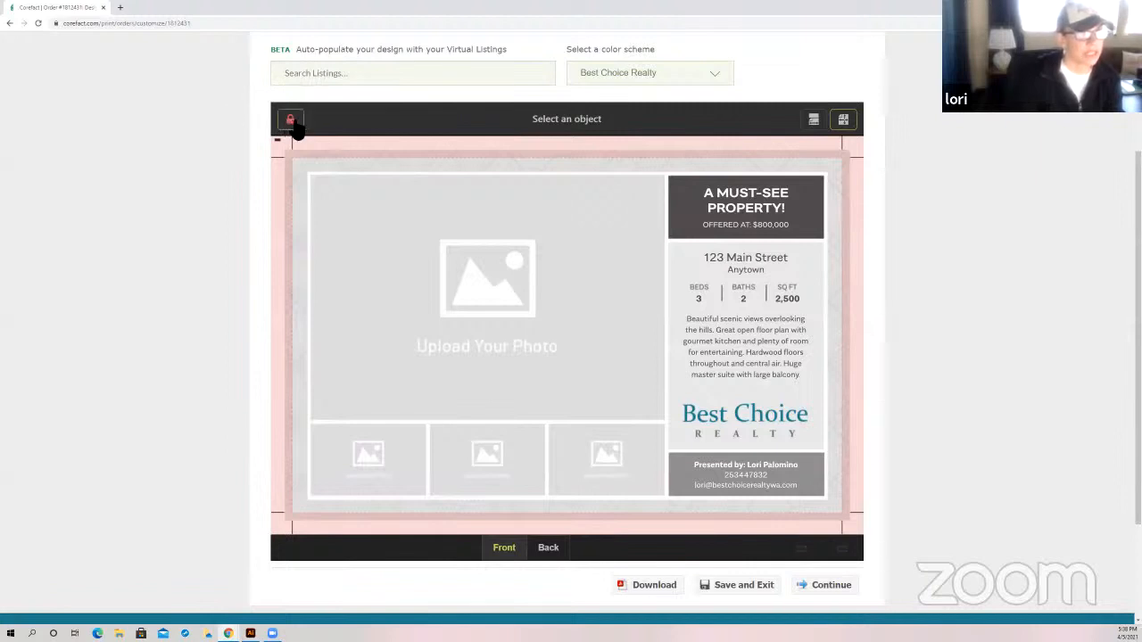
Select the property description text block on the postcard front for editing
{"action": "left_click", "coordinate": [289, 118]}
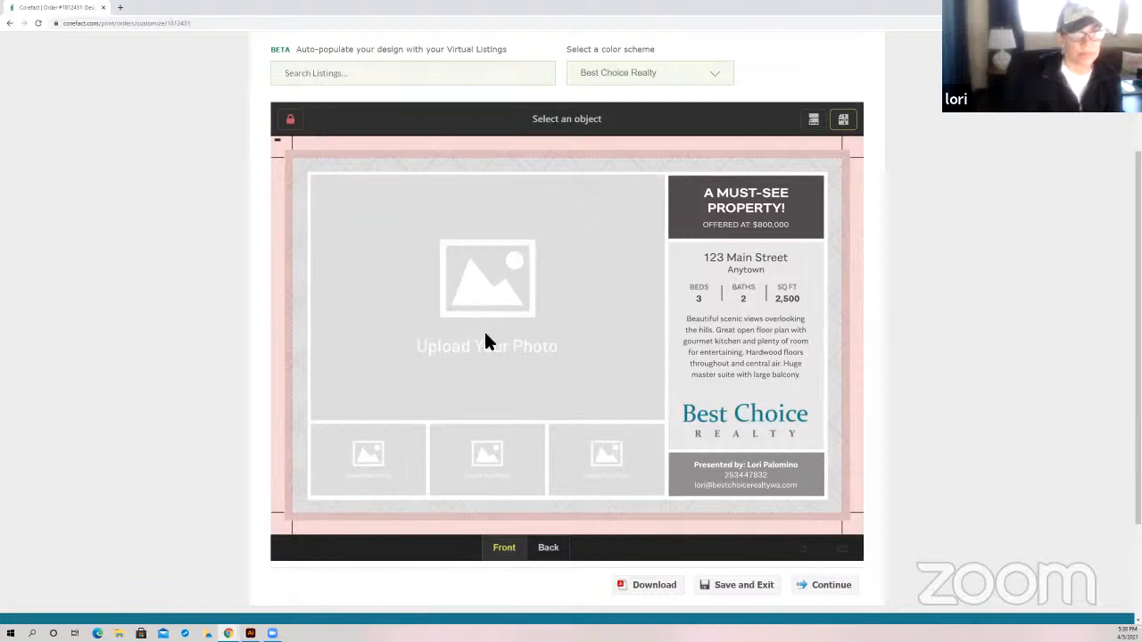
{"action": "mouse_move", "coordinate": [507, 382]}
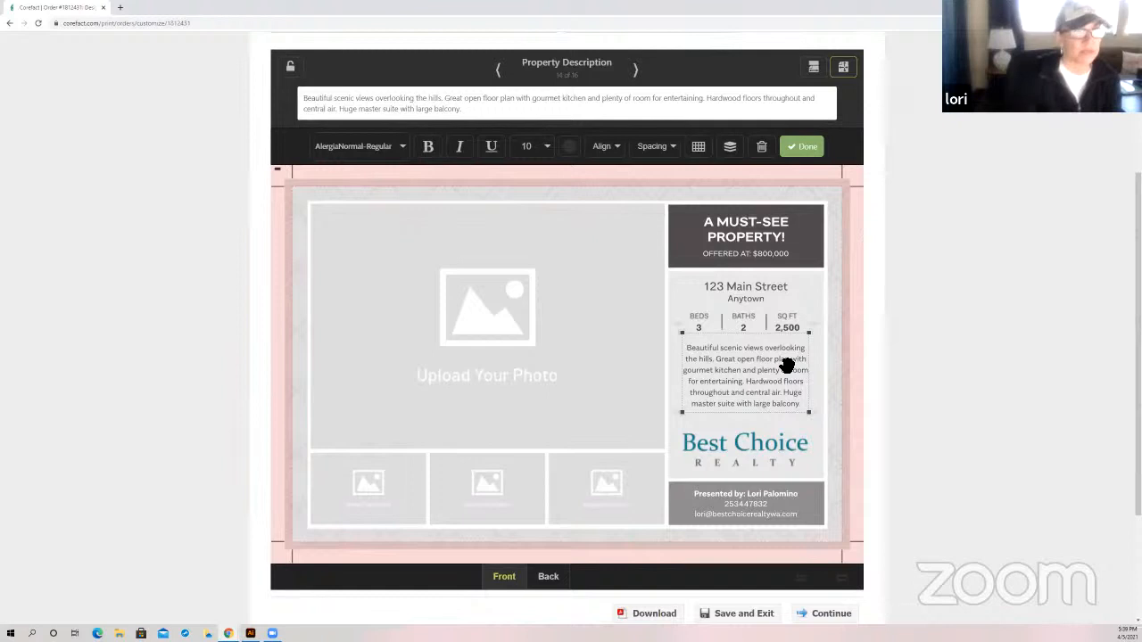
{"action": "mouse_move", "coordinate": [765, 368]}
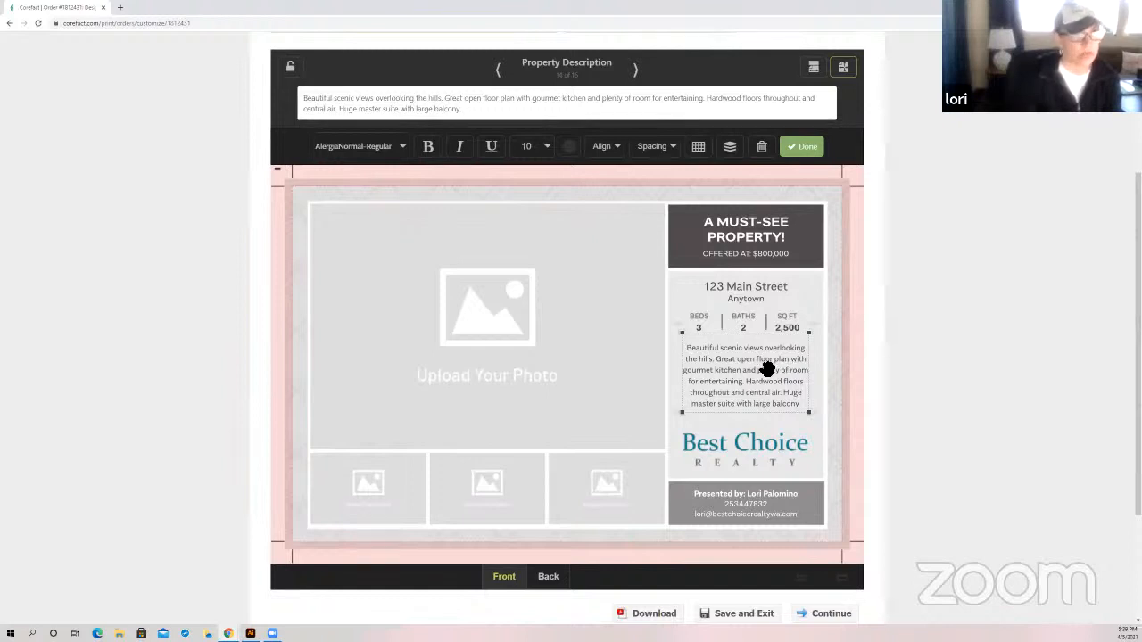
{"action": "left_click", "coordinate": [291, 66]}
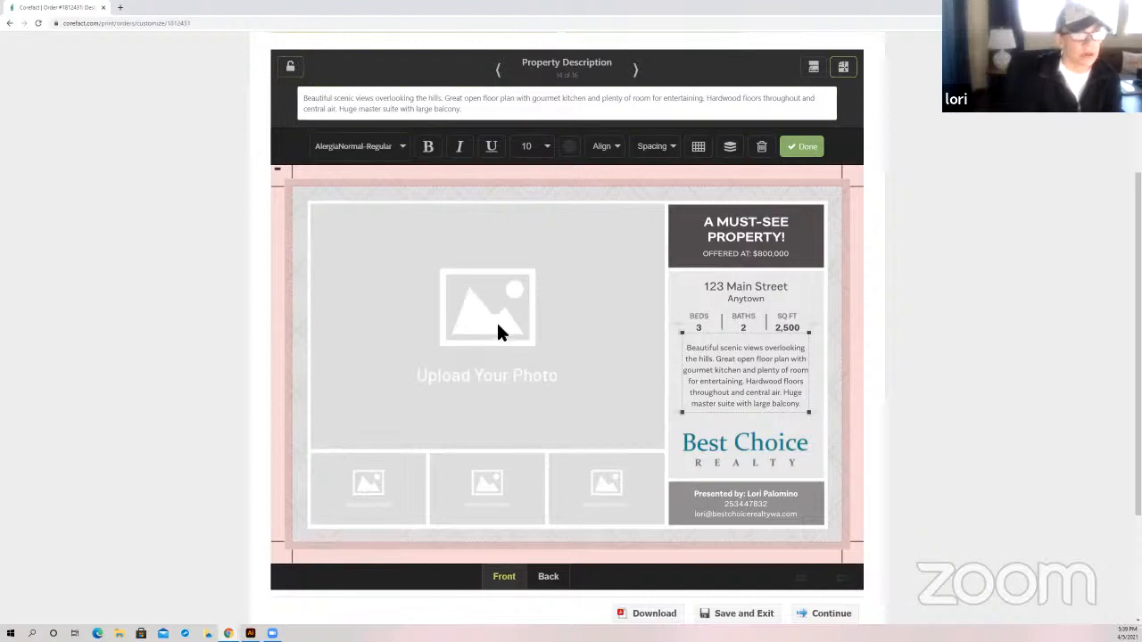
{"action": "mouse_move", "coordinate": [489, 337]}
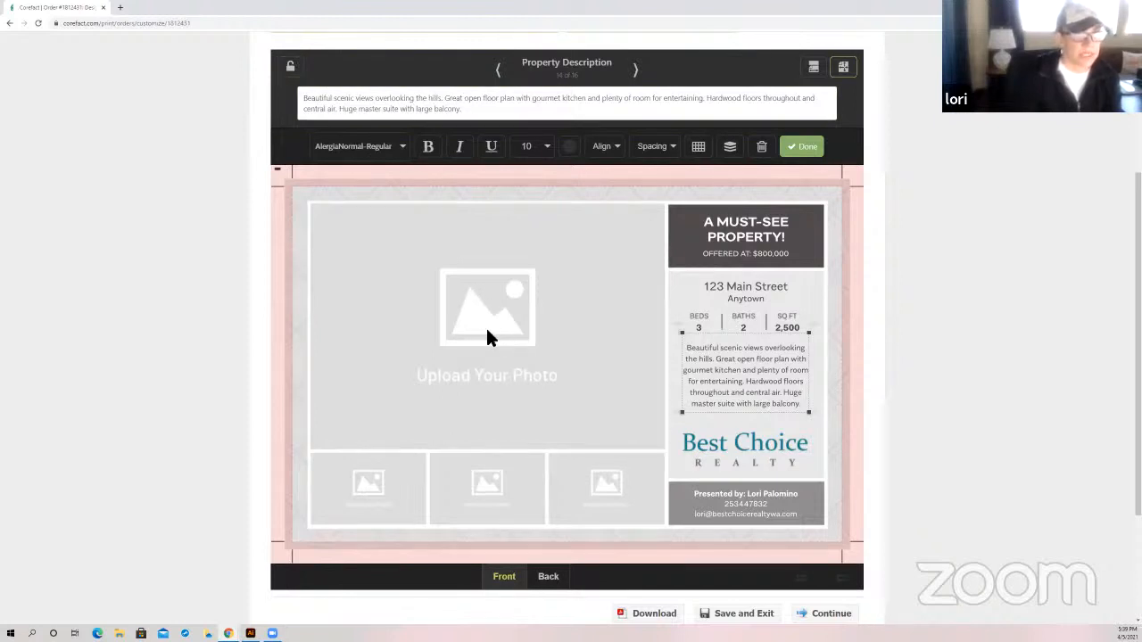
Start a photo upload for the main photo on the postcard front and browse the computer
{"action": "left_click", "coordinate": [487, 307]}
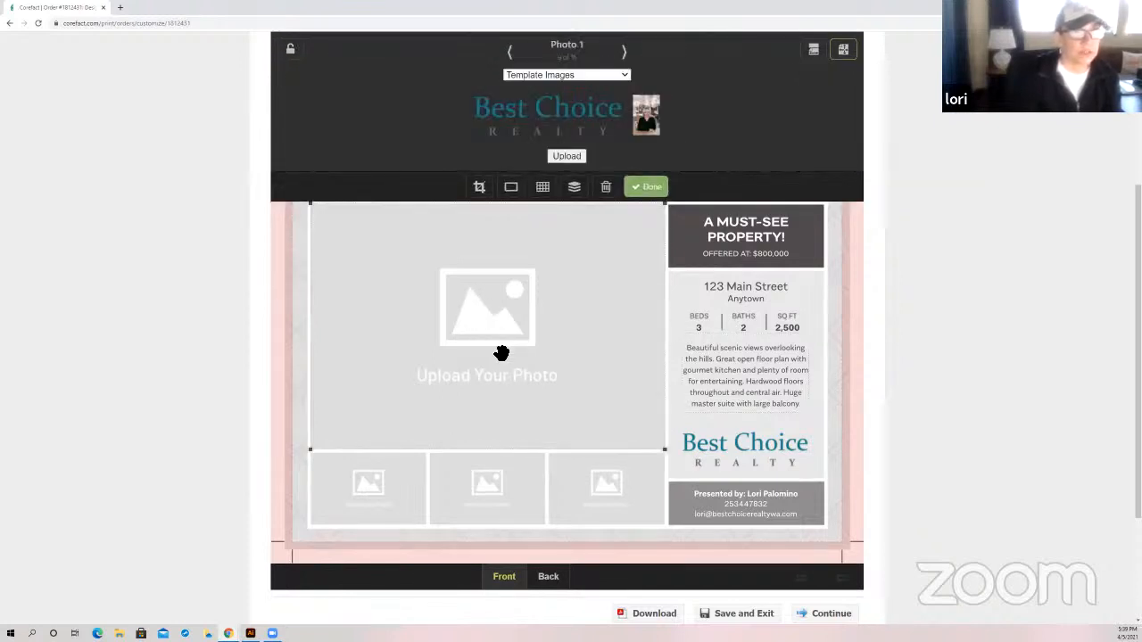
{"action": "mouse_move", "coordinate": [500, 131]}
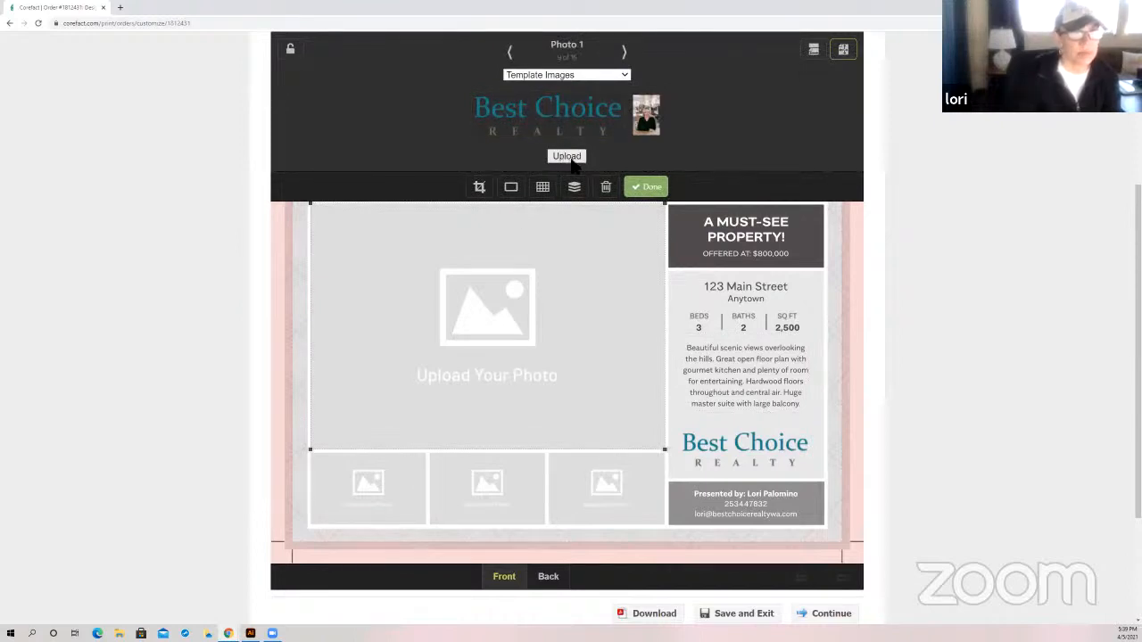
{"action": "left_click", "coordinate": [568, 157]}
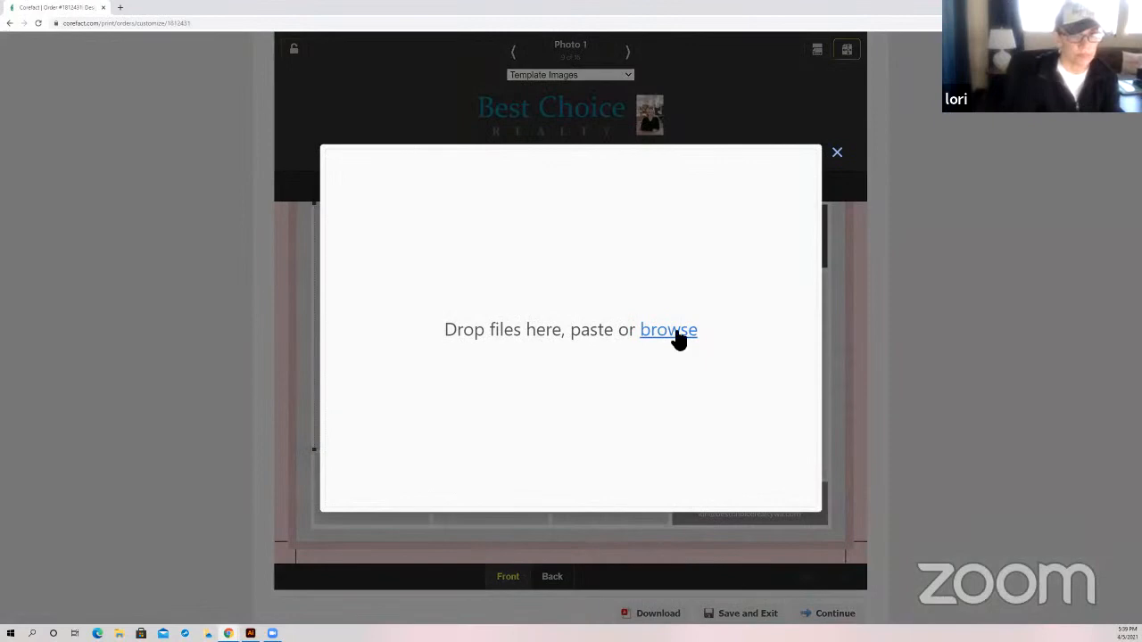
{"action": "left_click", "coordinate": [667, 329]}
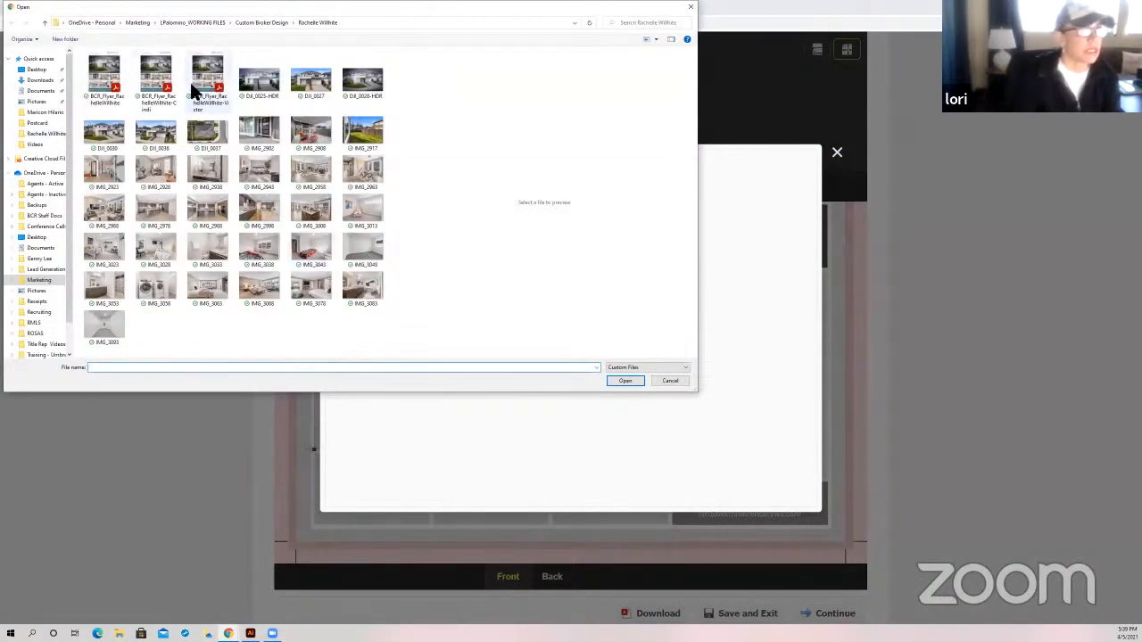
Select four listing photos — exterior, interiors and kitchen — and upload them
{"action": "left_click", "coordinate": [362, 75]}
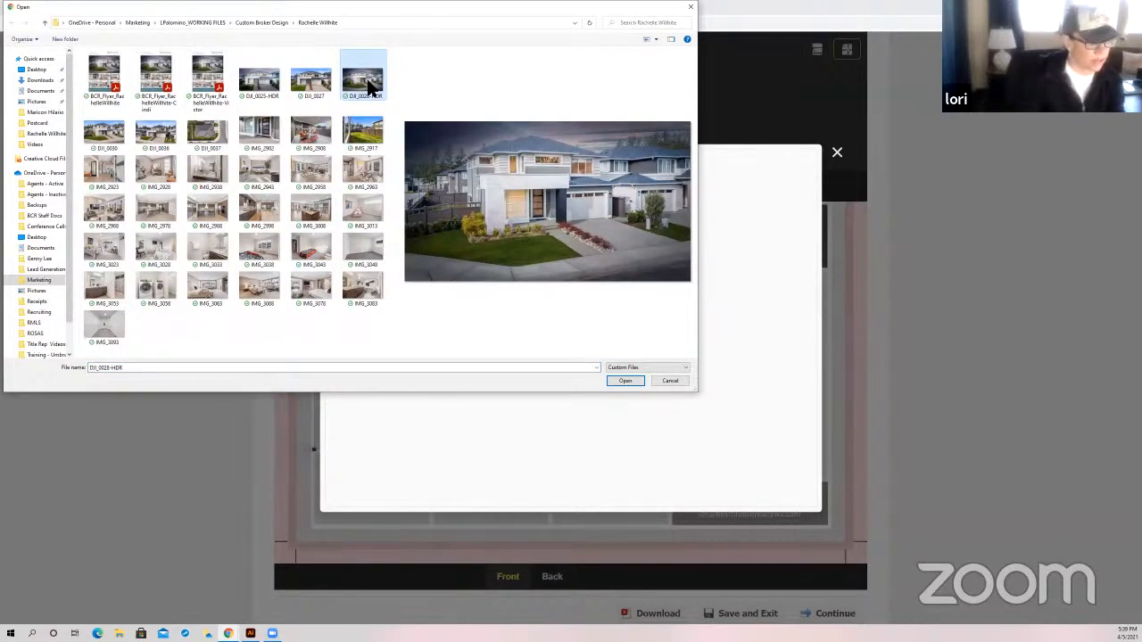
{"action": "mouse_move", "coordinate": [342, 136]}
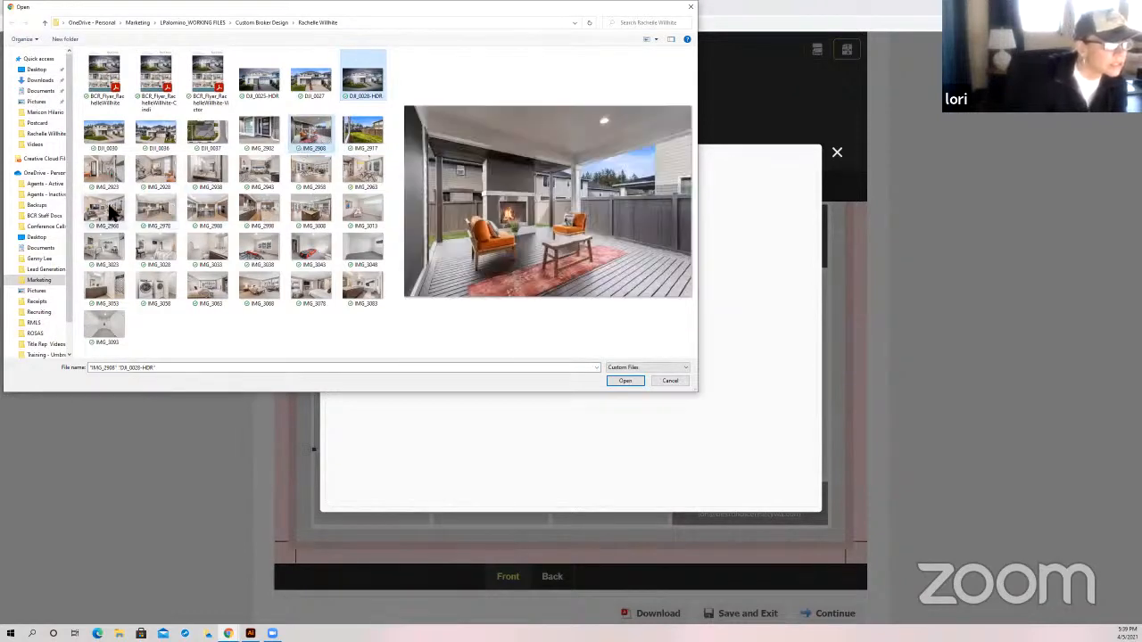
{"action": "left_click", "coordinate": [103, 210]}
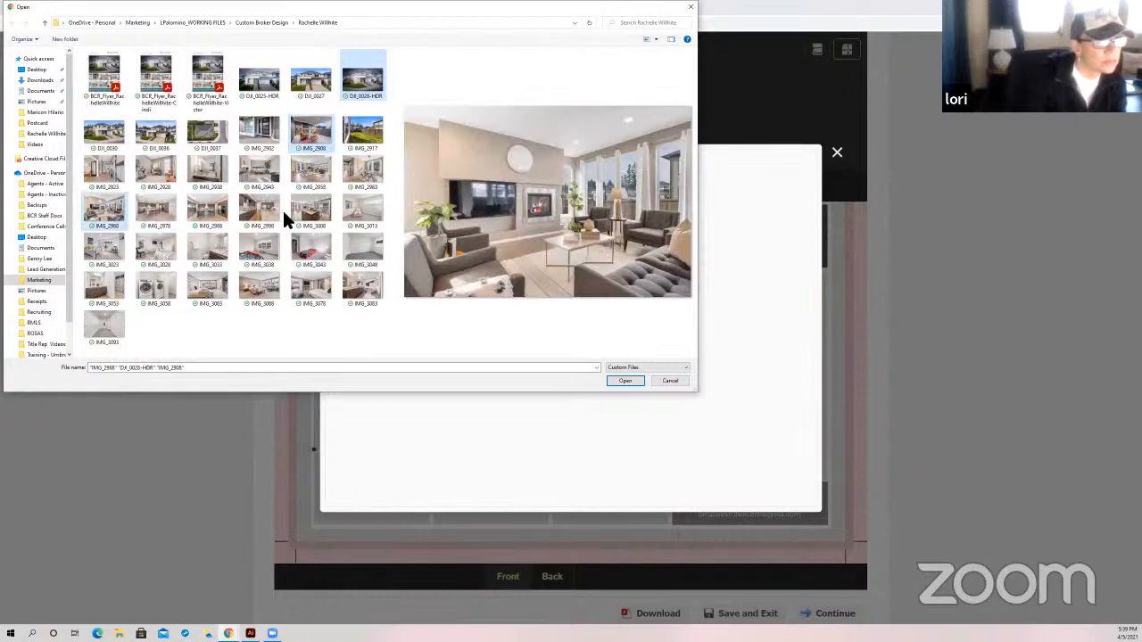
{"action": "mouse_move", "coordinate": [320, 217]}
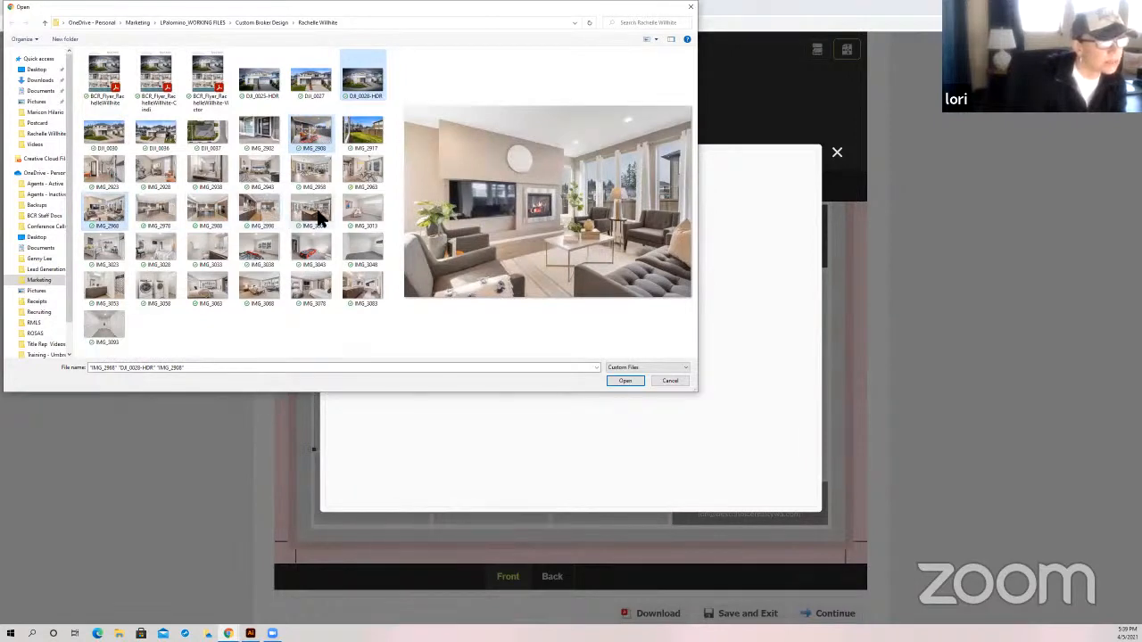
{"action": "mouse_move", "coordinate": [296, 214]}
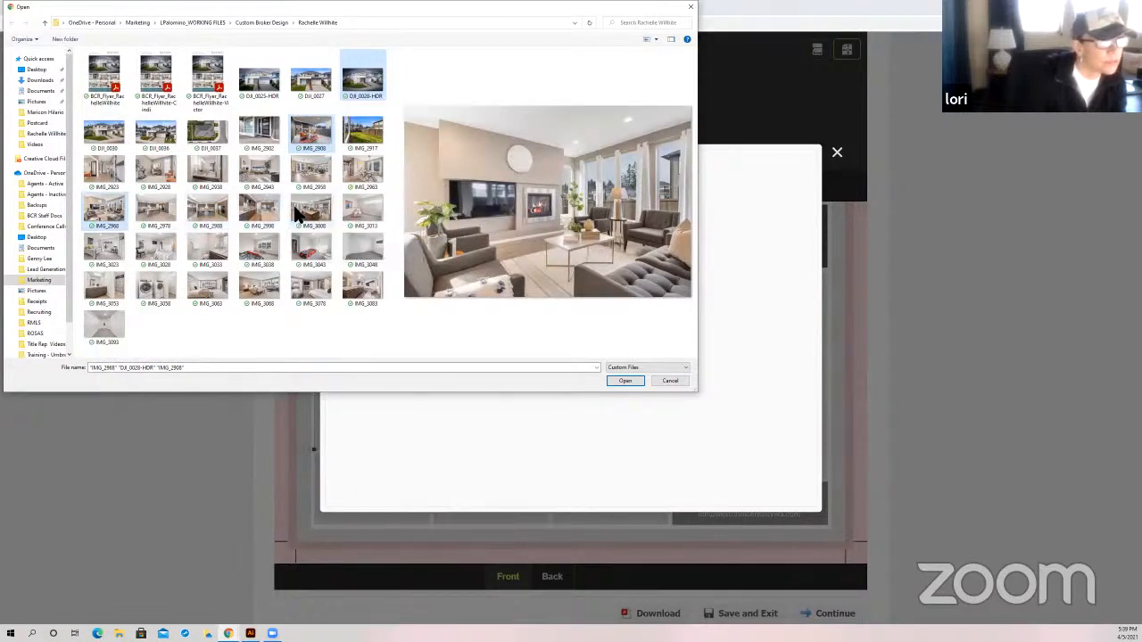
{"action": "left_click", "coordinate": [156, 210]}
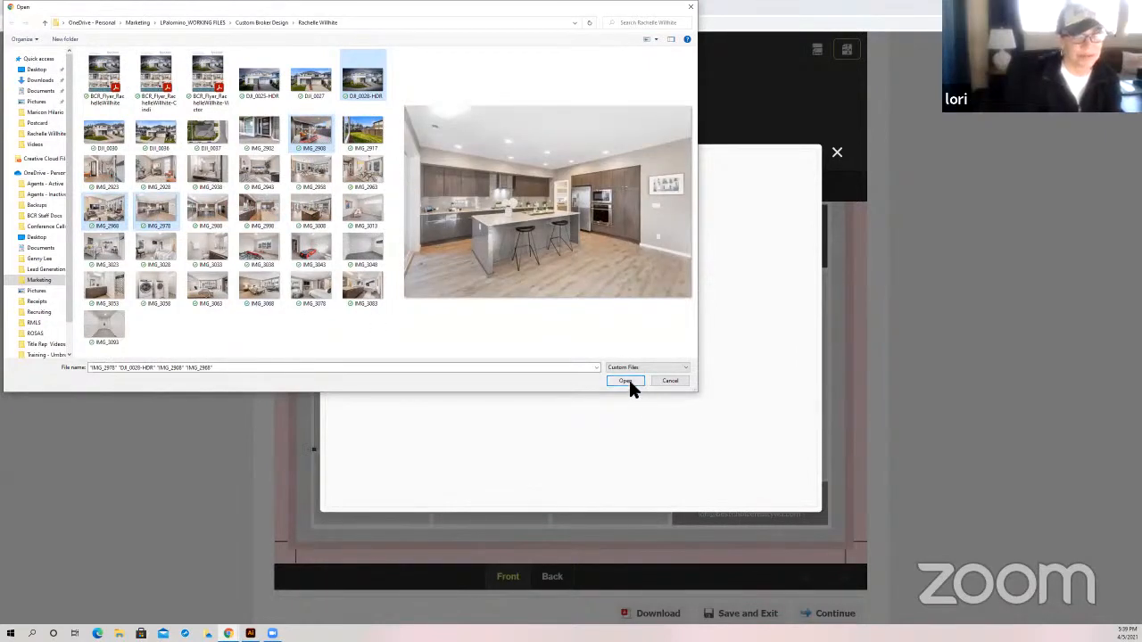
{"action": "left_click", "coordinate": [625, 382]}
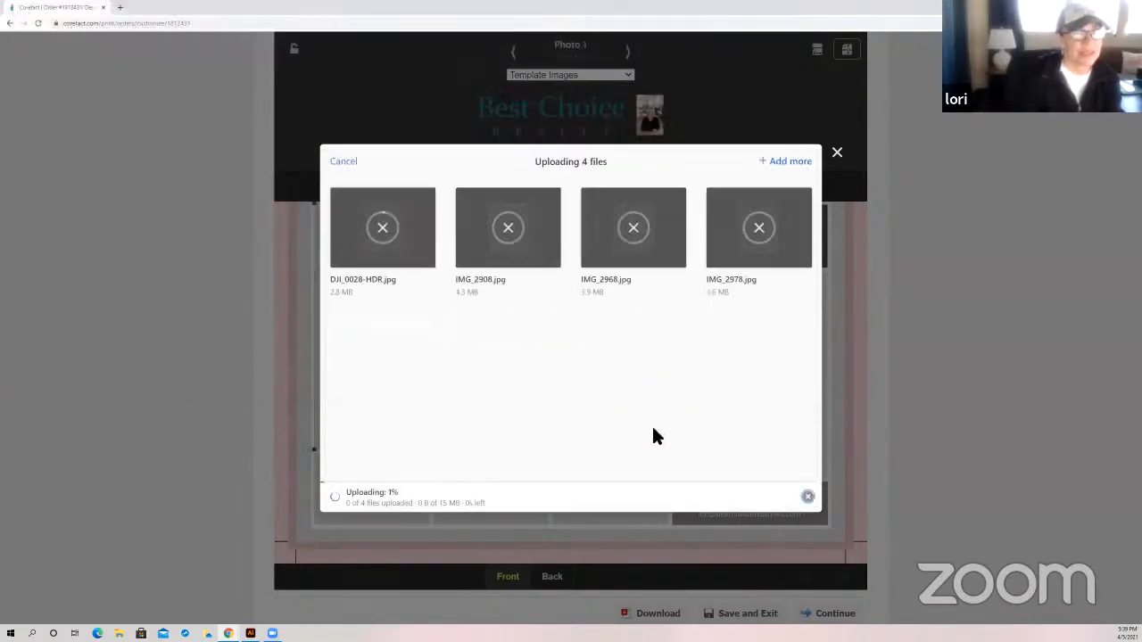
{"action": "mouse_move", "coordinate": [496, 449]}
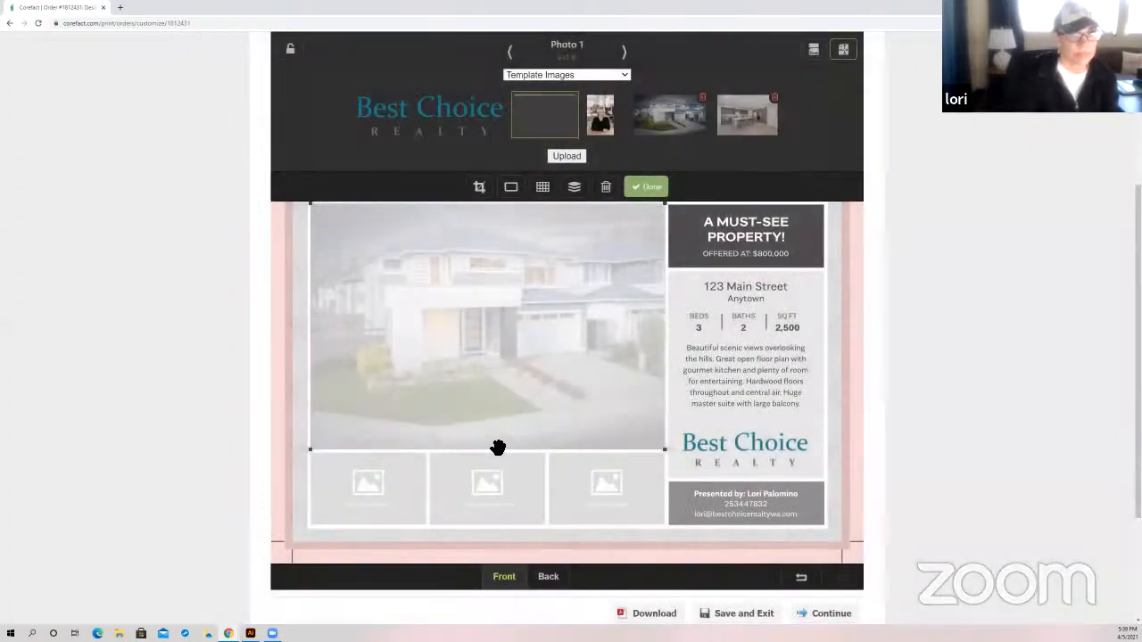
Zoom the house exterior photo with the crop slider so it fills the main frame
{"action": "left_click", "coordinate": [544, 114]}
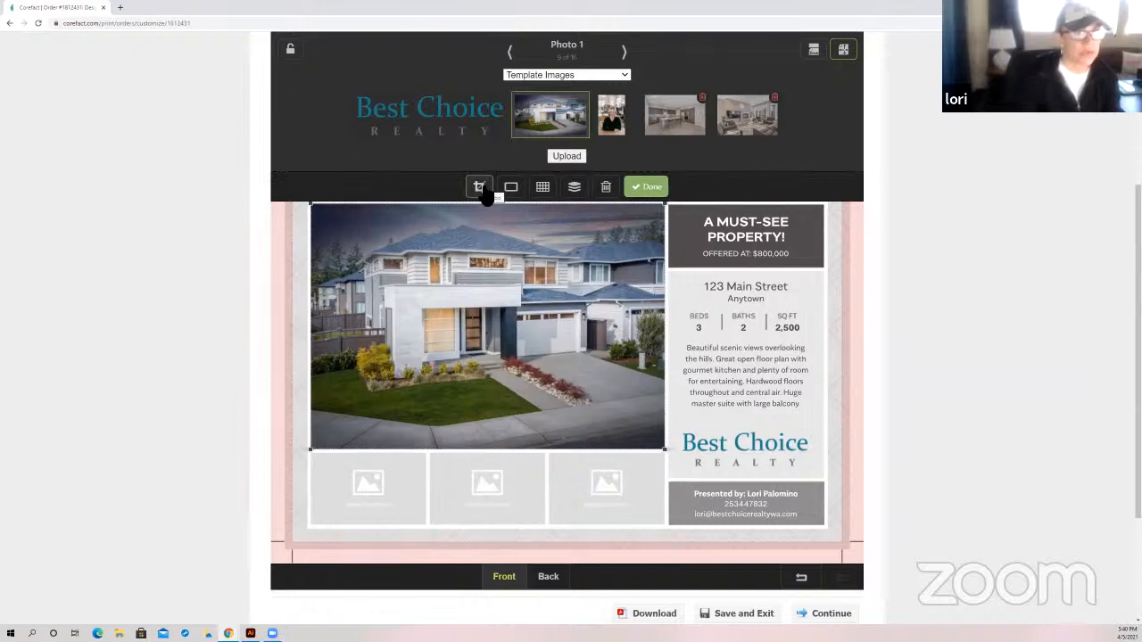
{"action": "left_click", "coordinate": [478, 187]}
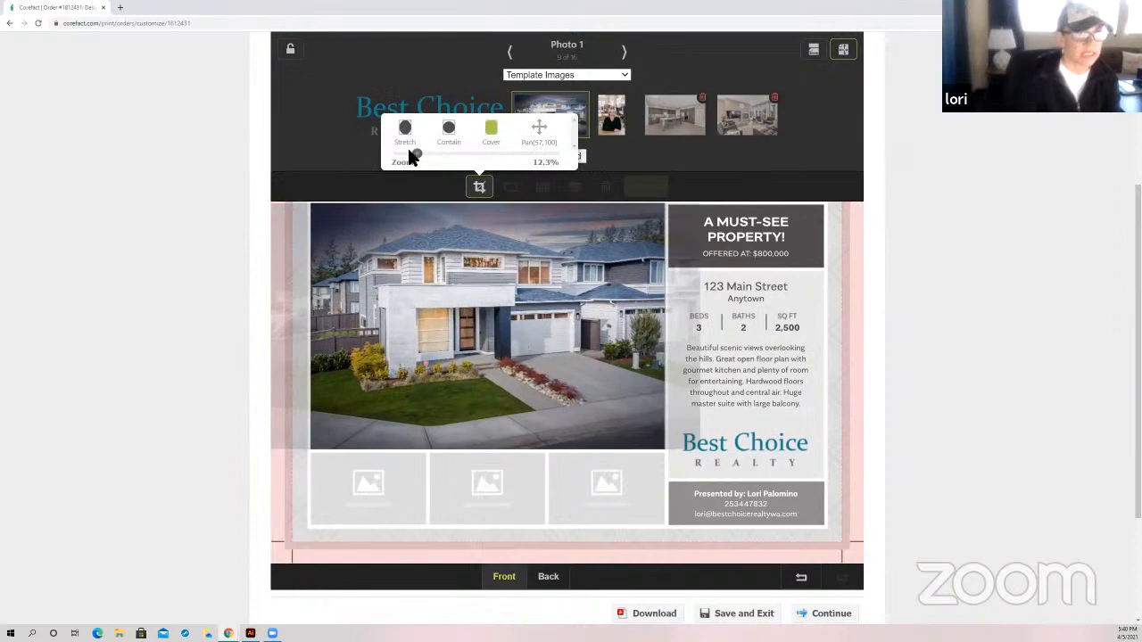
{"action": "left_click_drag", "start_coordinate": [414, 154], "coordinate": [432, 154]}
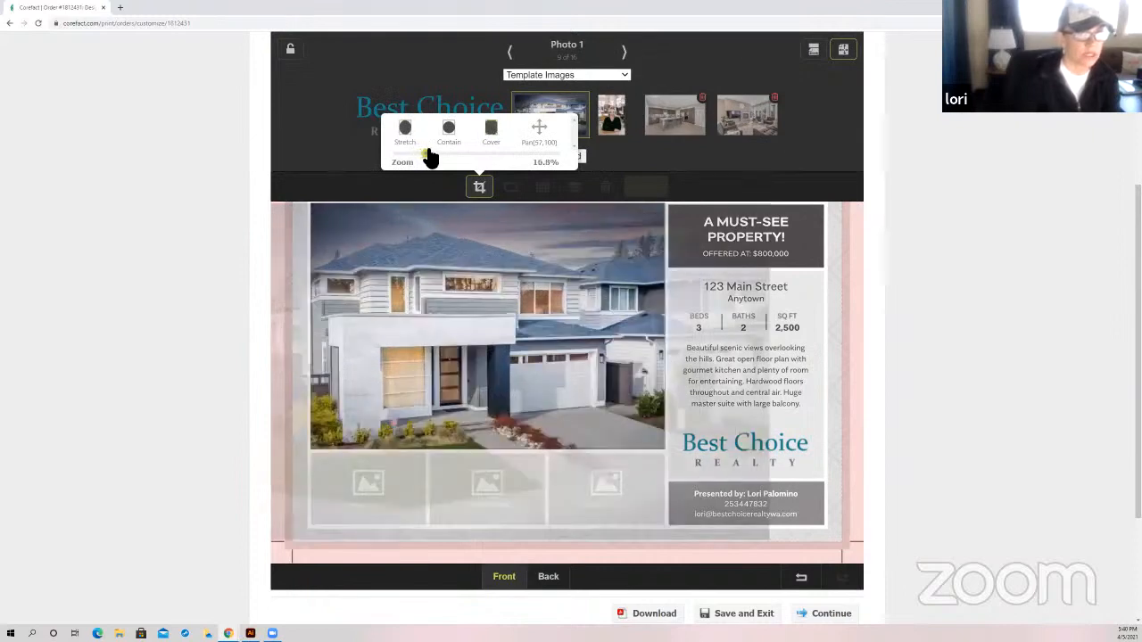
{"action": "left_click_drag", "start_coordinate": [428, 157], "coordinate": [407, 157]}
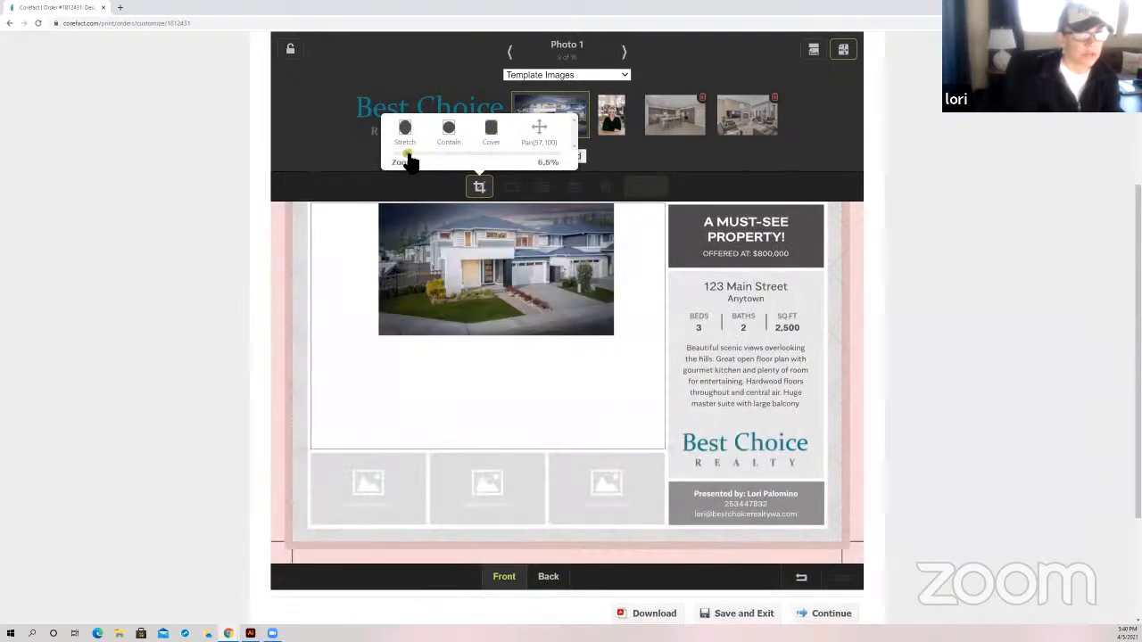
{"action": "left_click_drag", "start_coordinate": [408, 157], "coordinate": [427, 157]}
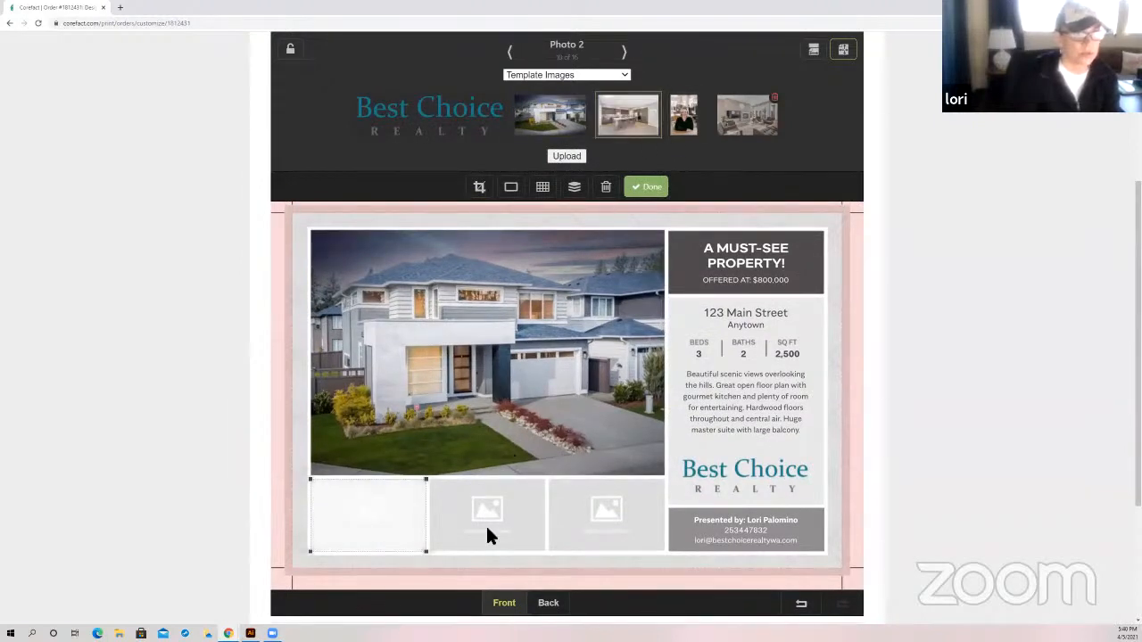
Fill the small photo slots with interior shots, uploading one more photo for the last slot, and finish
{"action": "left_click", "coordinate": [746, 114]}
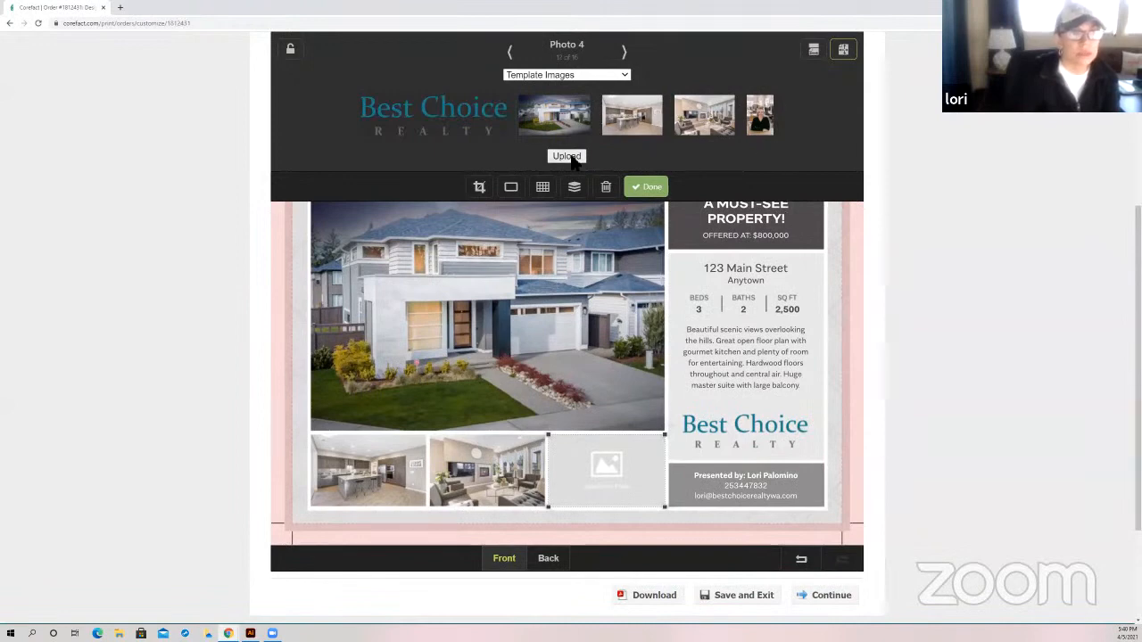
{"action": "left_click", "coordinate": [568, 157]}
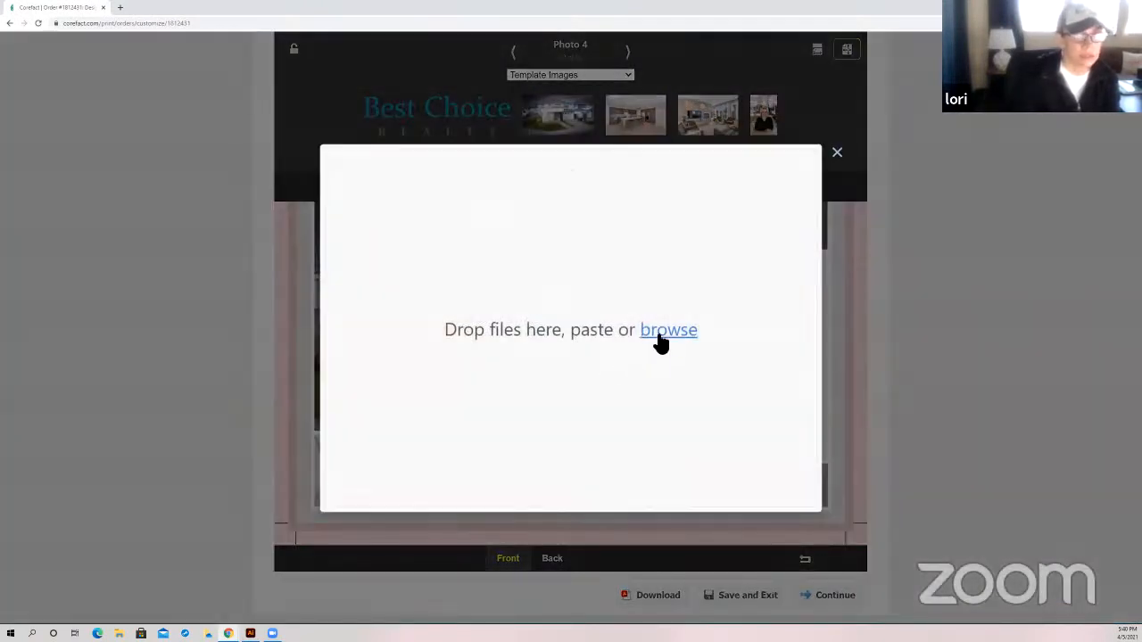
{"action": "left_click", "coordinate": [668, 329]}
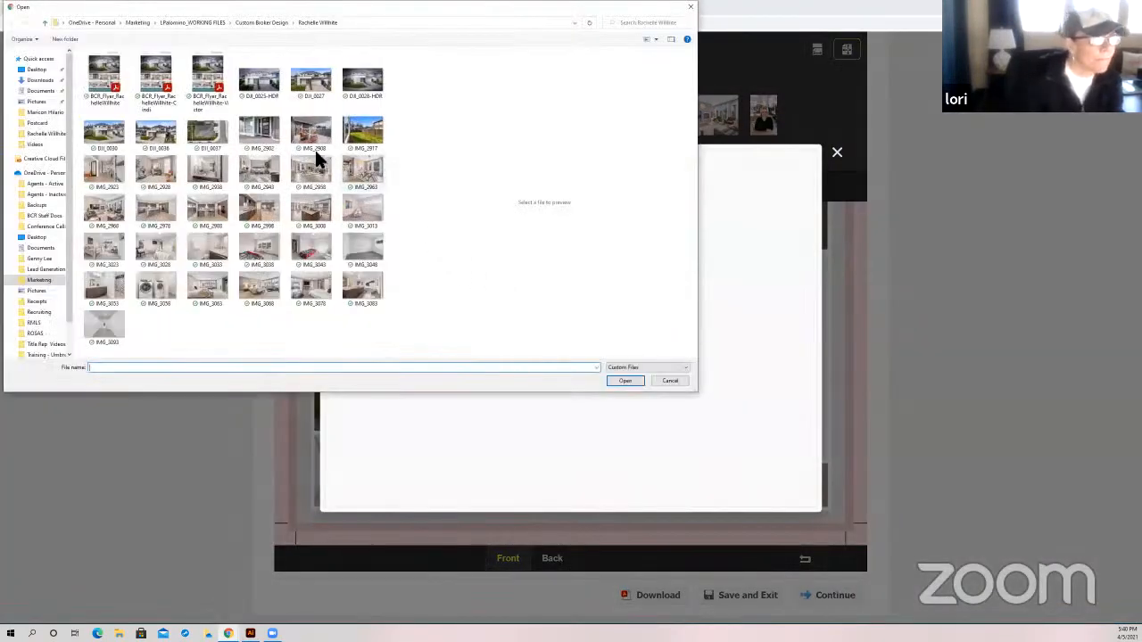
{"action": "left_click", "coordinate": [625, 382]}
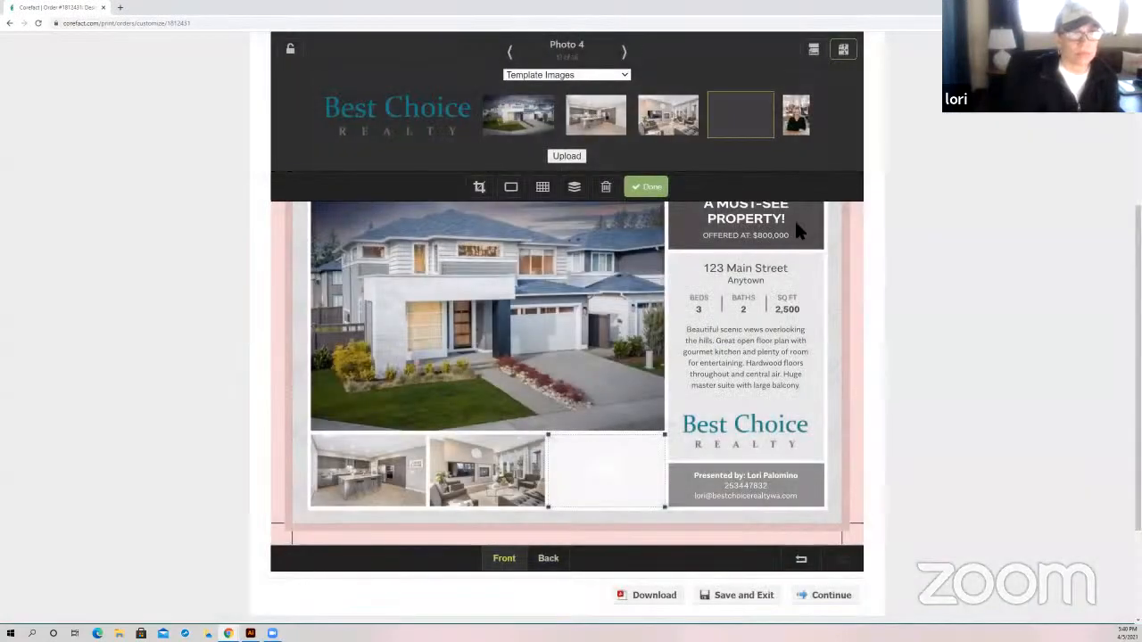
{"action": "left_click", "coordinate": [740, 114]}
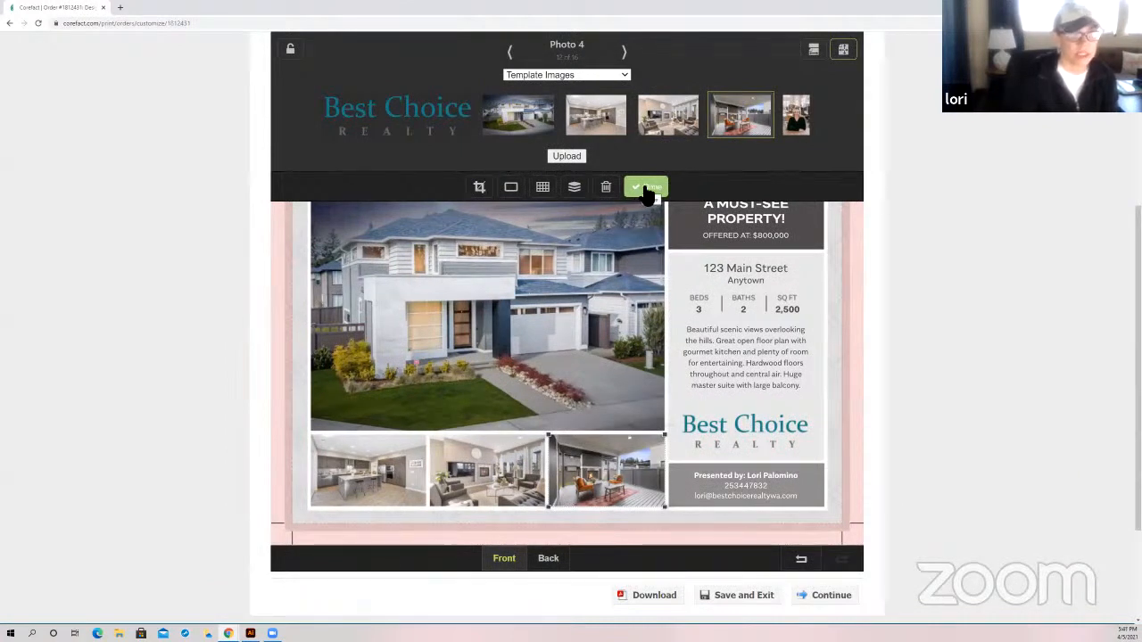
{"action": "left_click", "coordinate": [646, 188]}
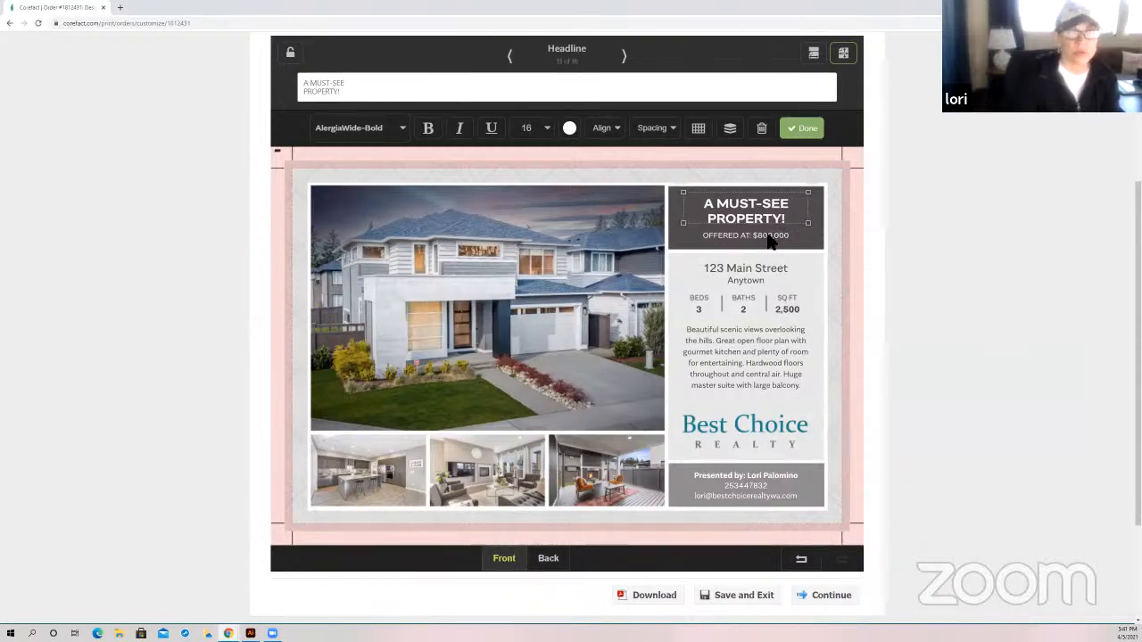
Change the listing price to $1,000,000
{"action": "left_click", "coordinate": [746, 236]}
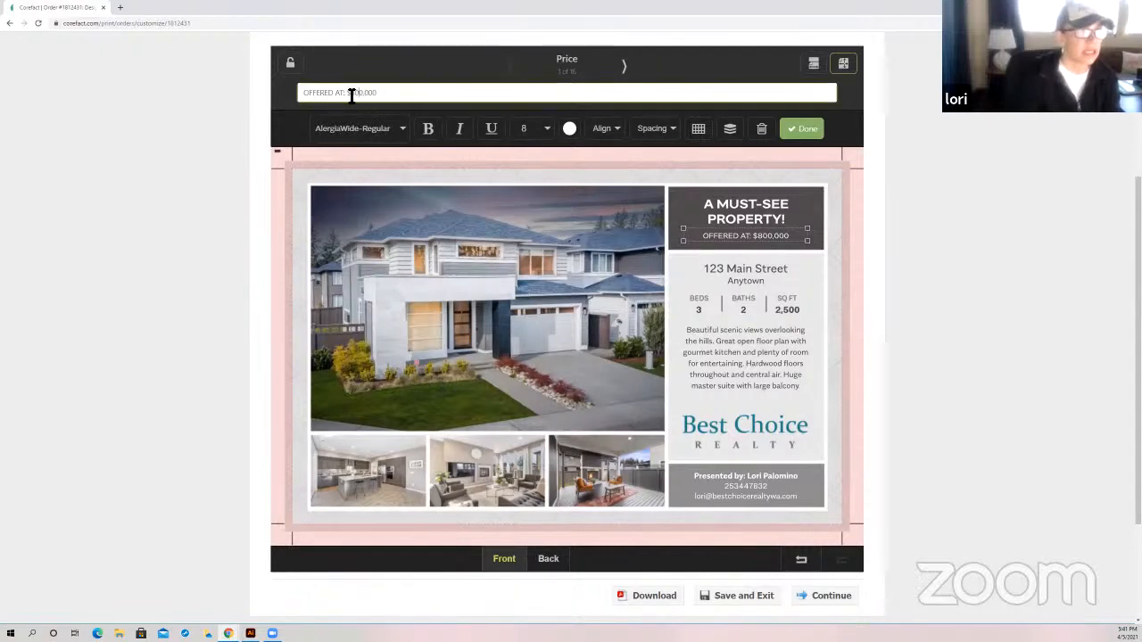
{"action": "double_click", "coordinate": [360, 92]}
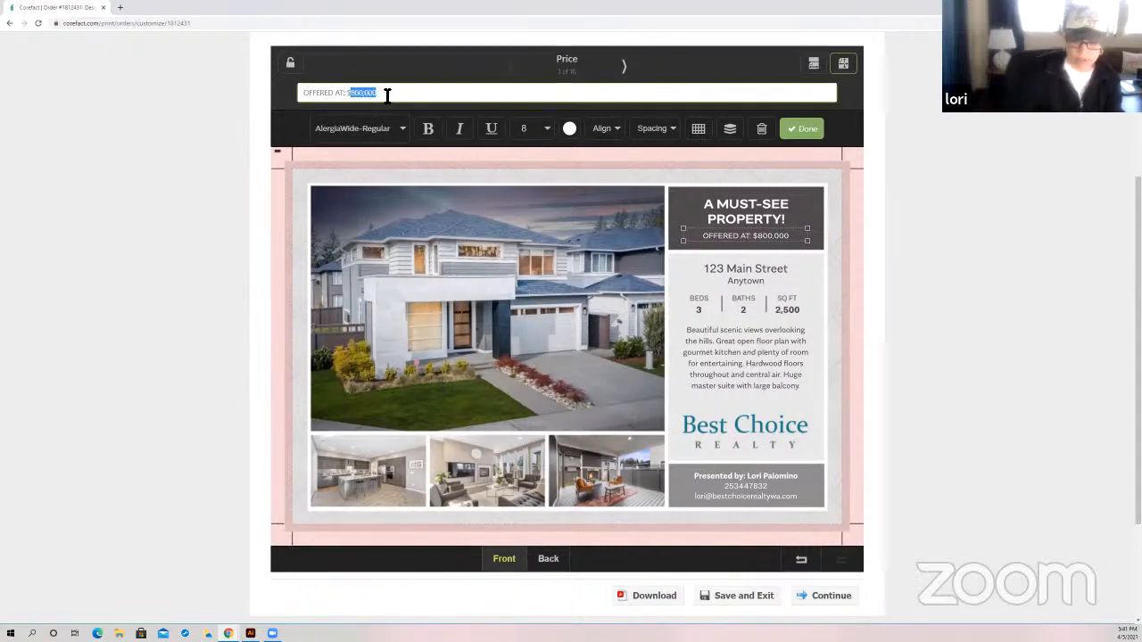
{"action": "type", "text": "1"}
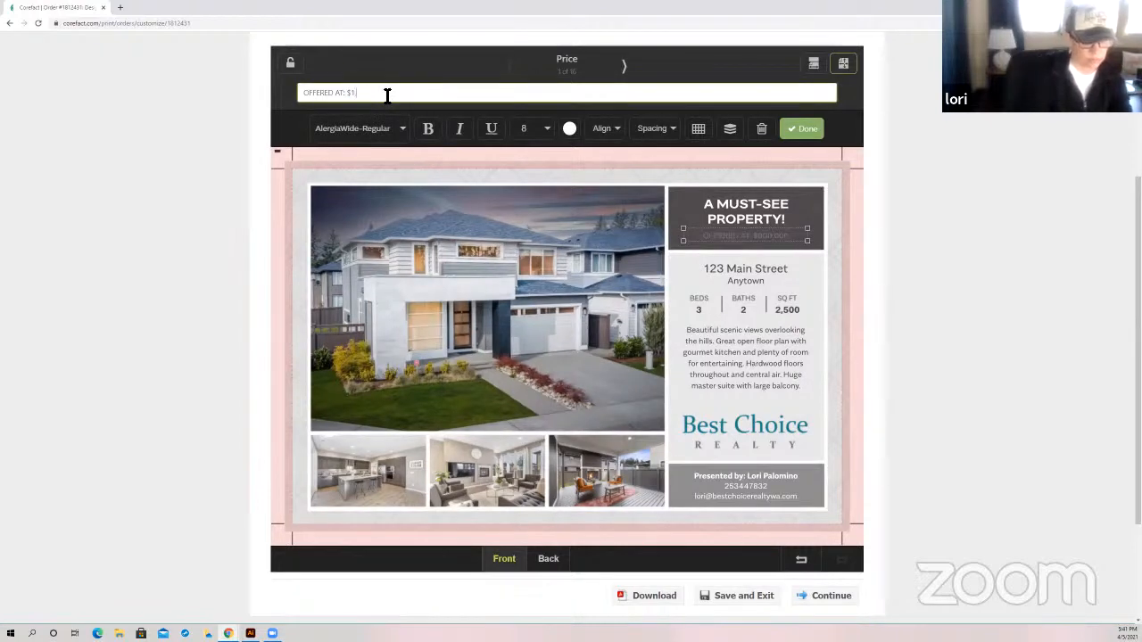
{"action": "type", "text": "000,000"}
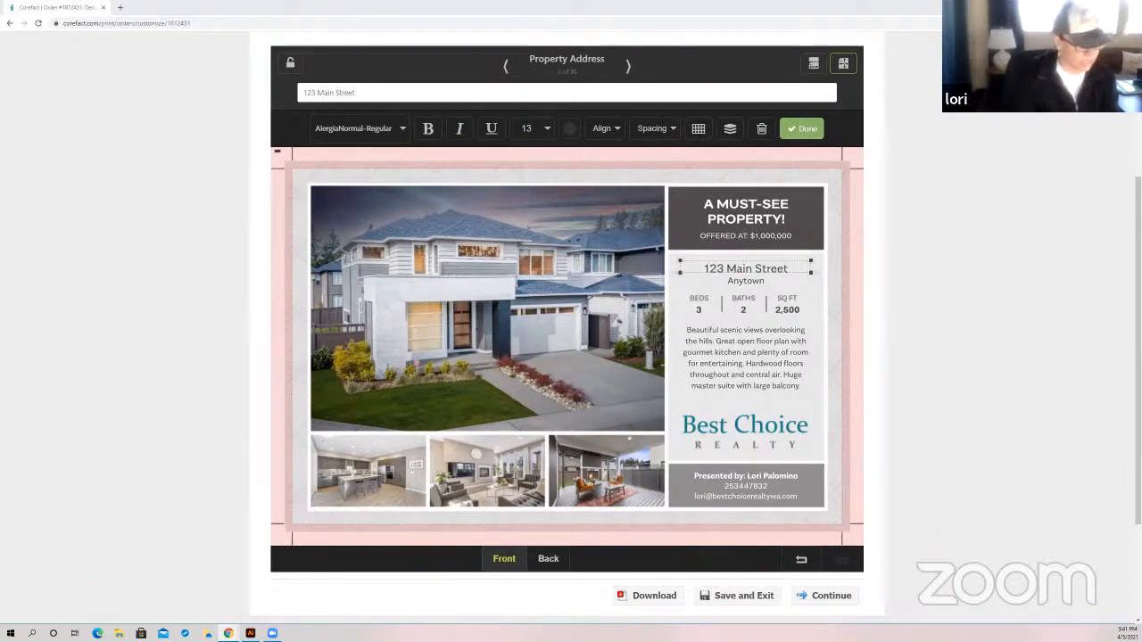
{"action": "scroll", "scroll_direction": "down", "scroll_amount": 3}
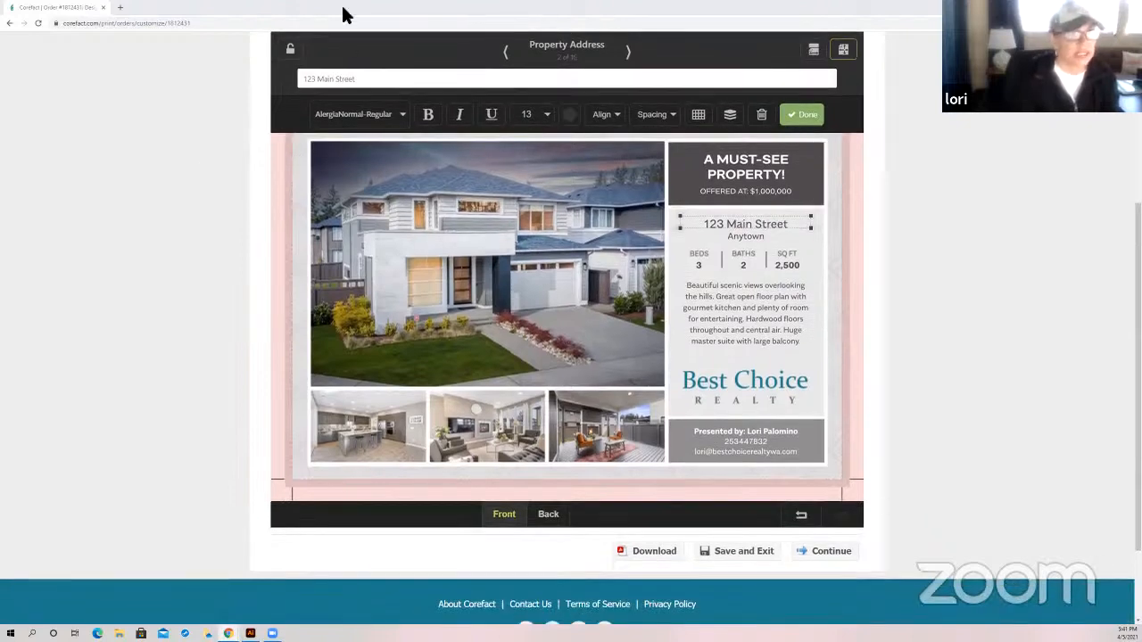
{"action": "triple_click", "coordinate": [328, 79]}
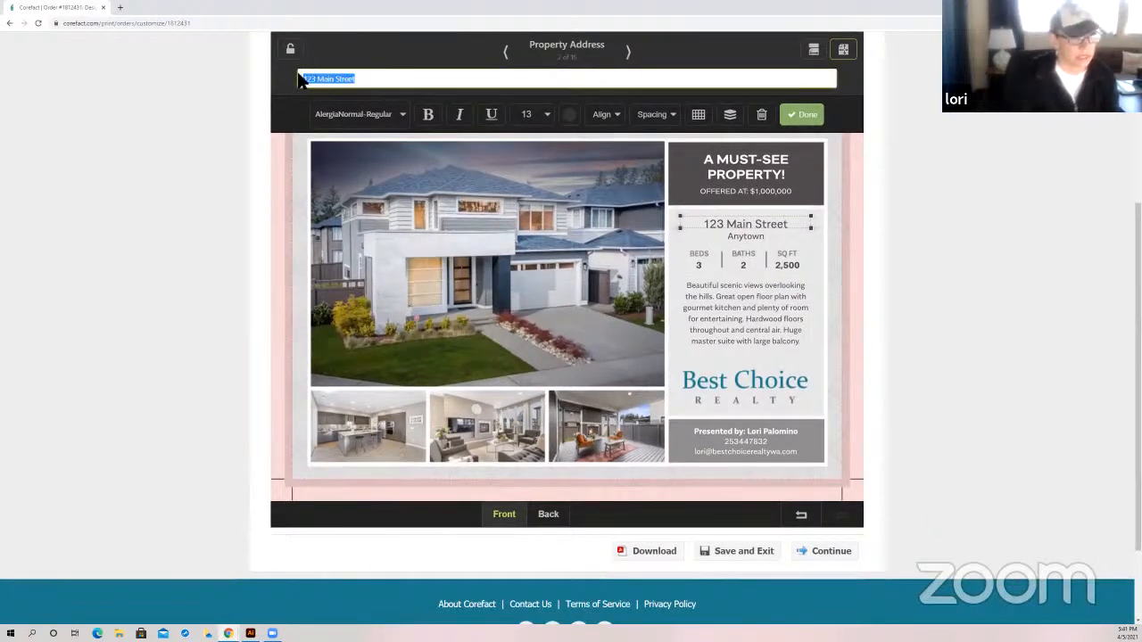
{"action": "type", "text": "24030 SE 258th Lane"}
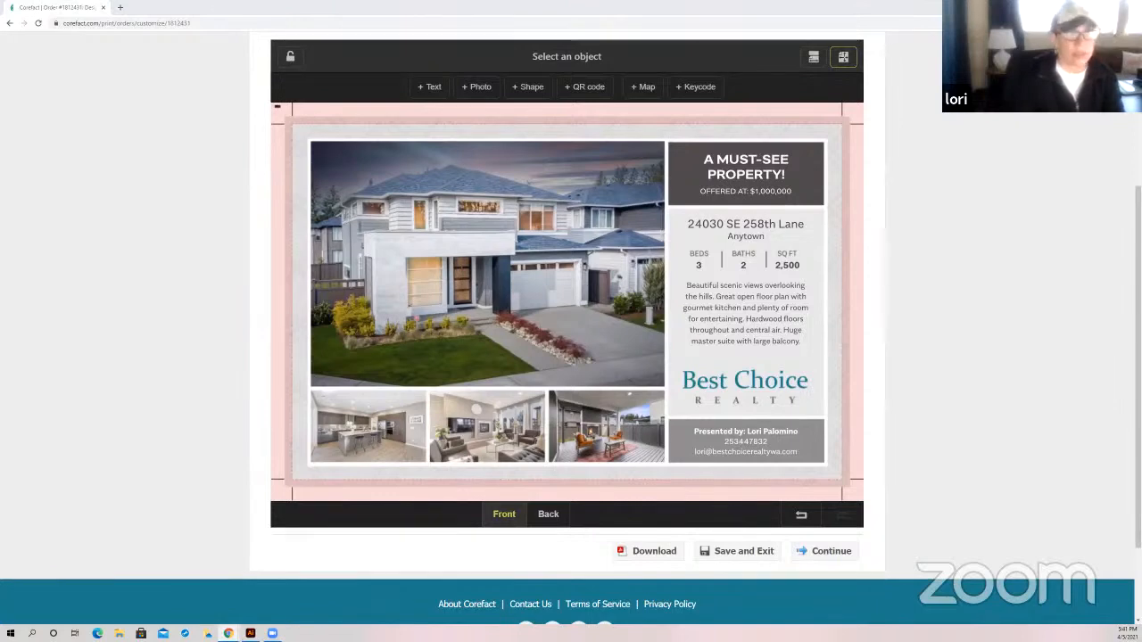
{"action": "left_click", "coordinate": [746, 236]}
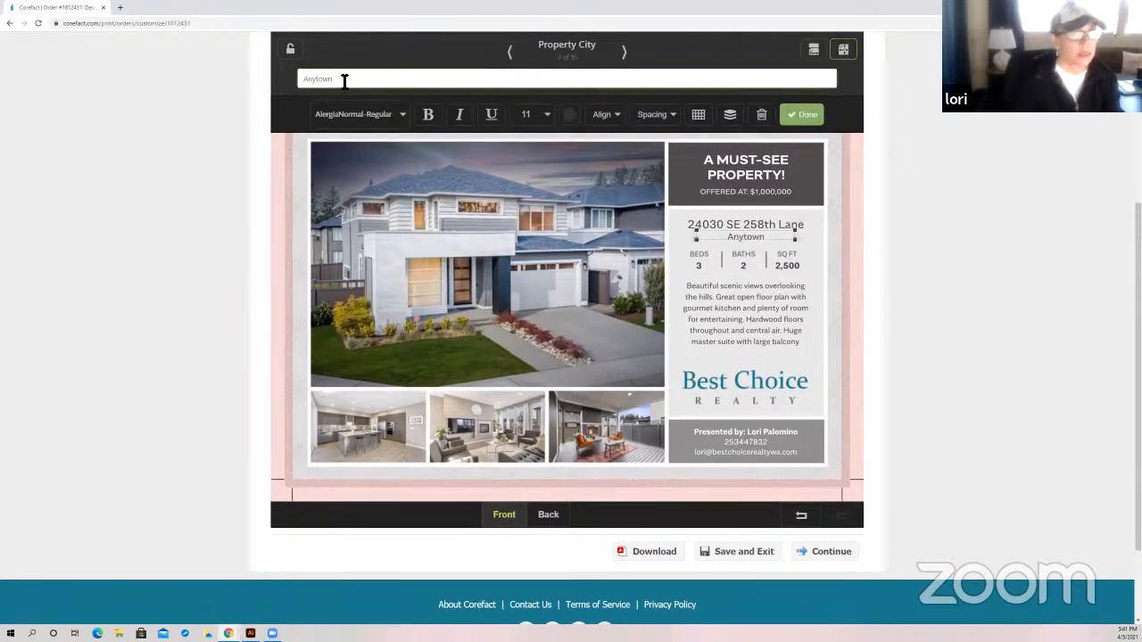
{"action": "double_click", "coordinate": [318, 79]}
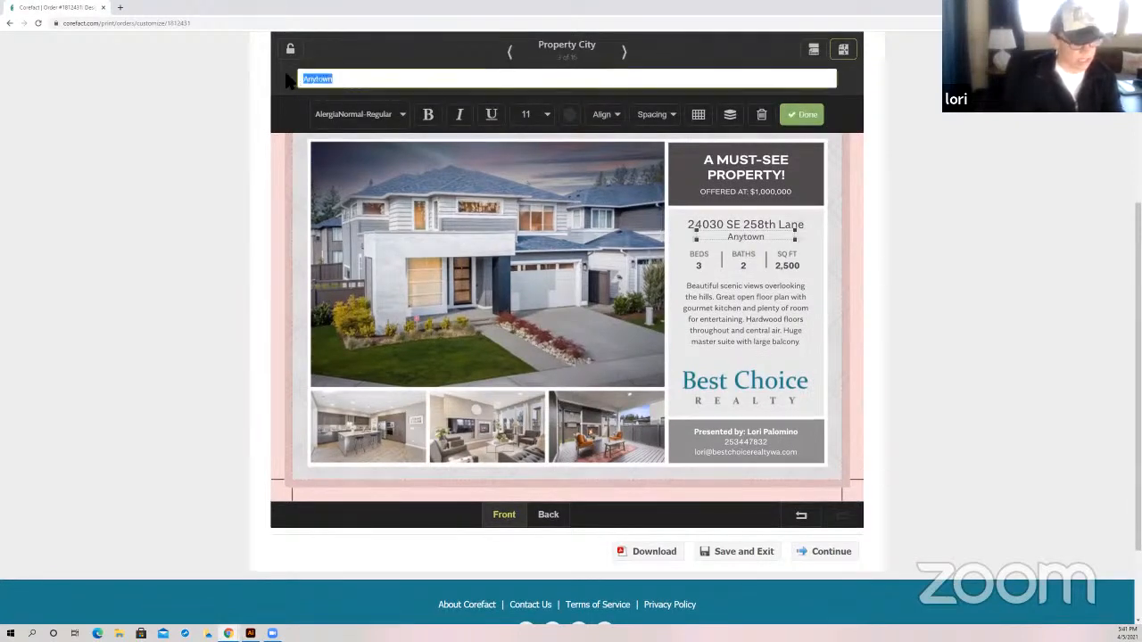
{"action": "left_click", "coordinate": [801, 115]}
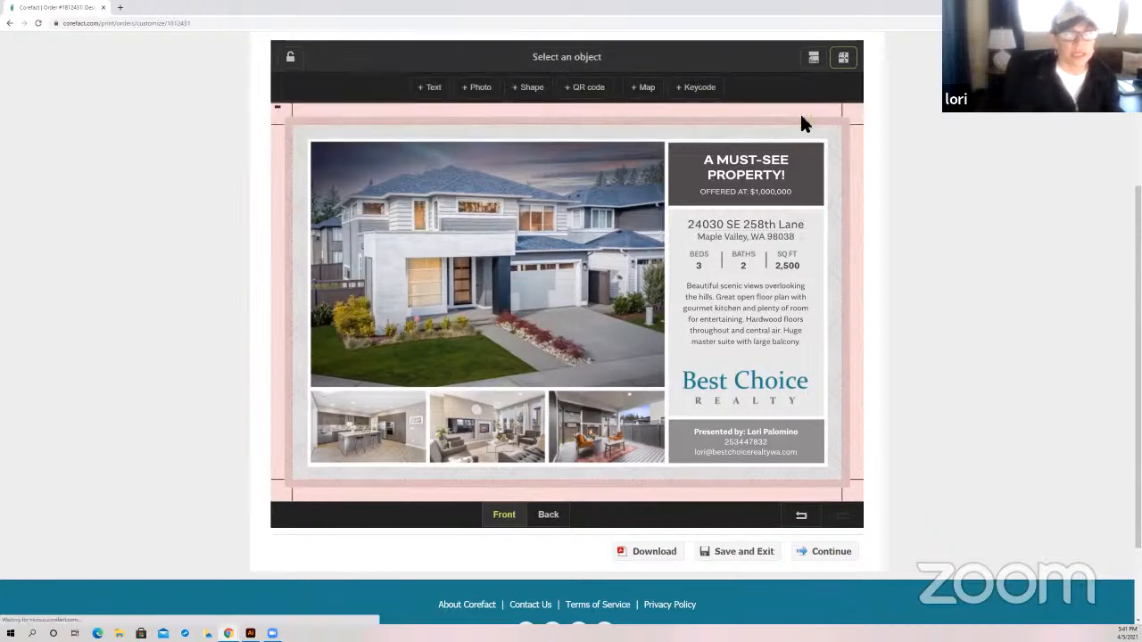
{"action": "left_click", "coordinate": [700, 264]}
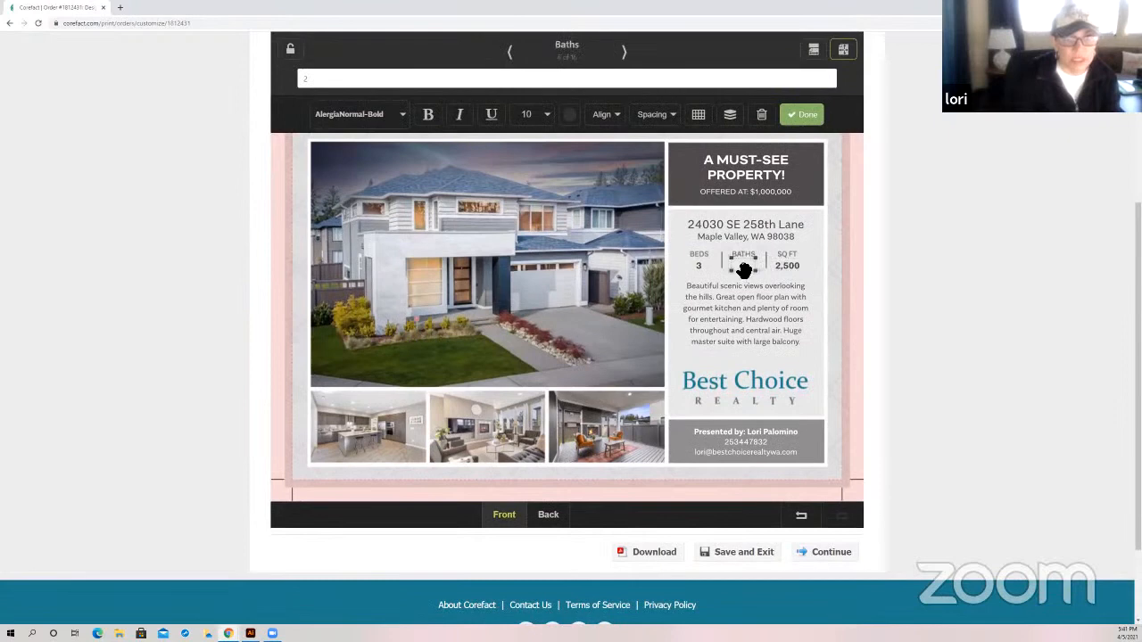
Set the listing to 5 bedrooms and 3,340 square feet and confirm the details
{"action": "left_click", "coordinate": [699, 264]}
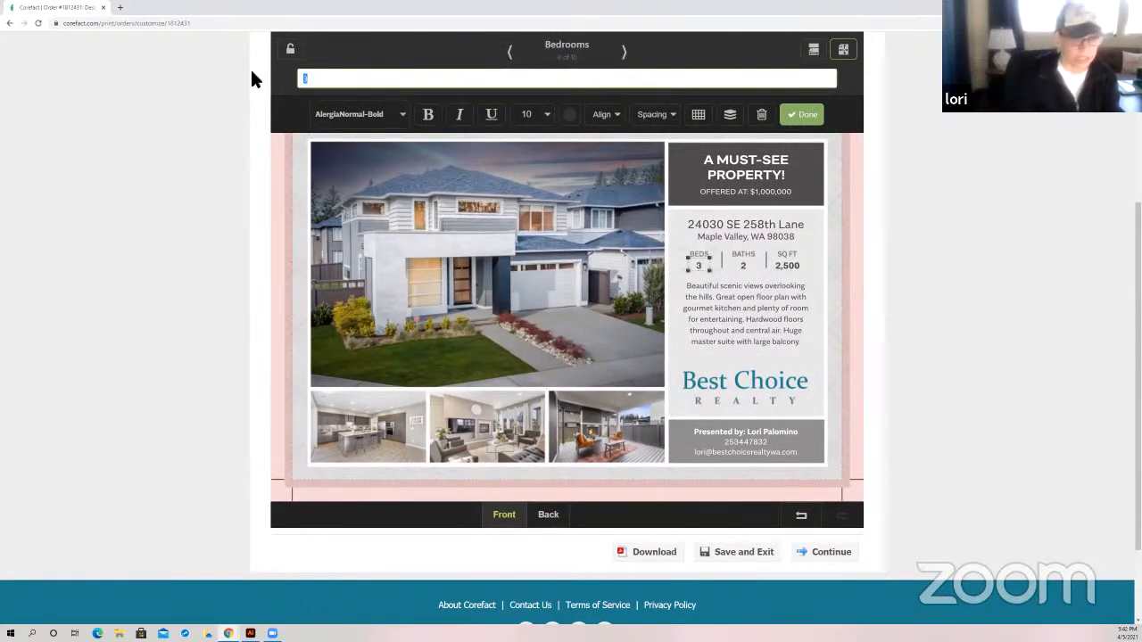
{"action": "type", "text": "5"}
{"action": "type", "text": "3.5"}
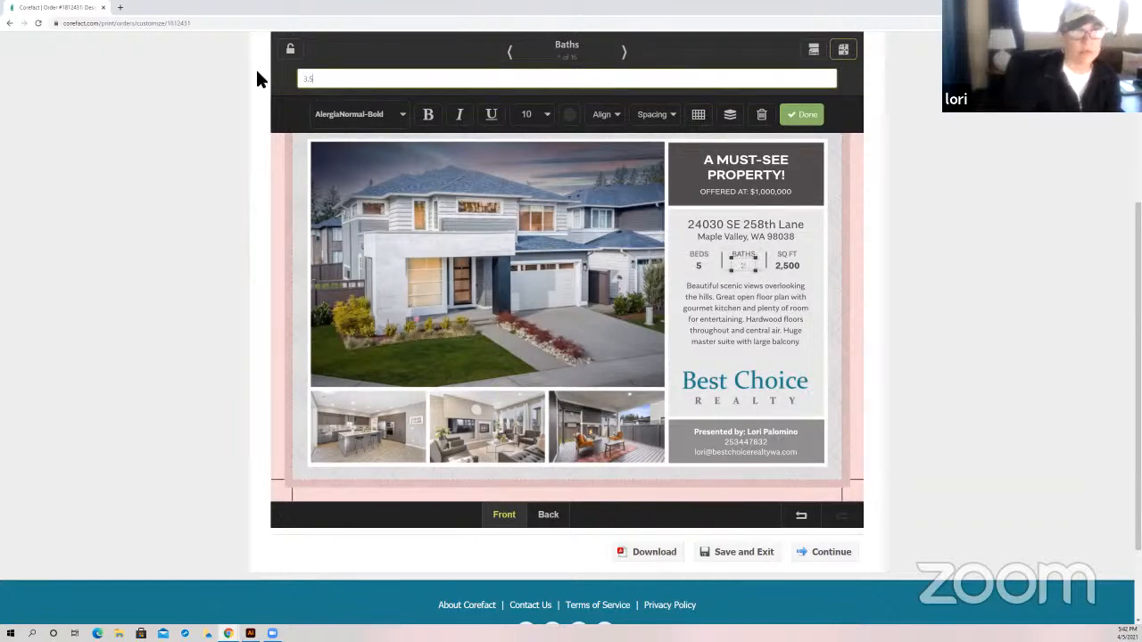
{"action": "left_click", "coordinate": [624, 53]}
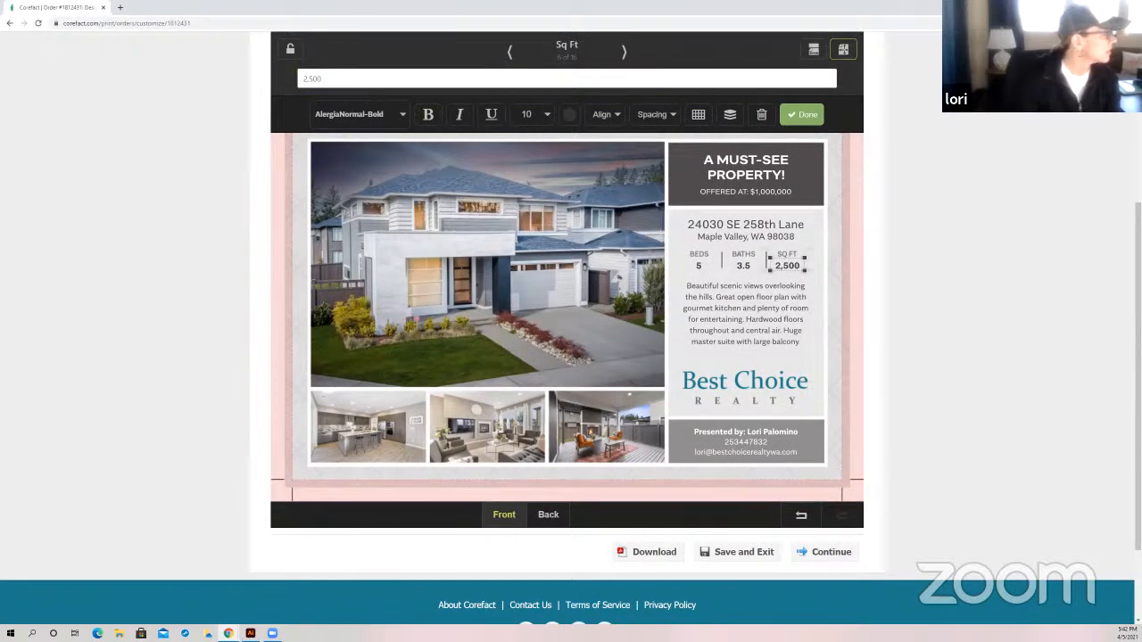
{"action": "left_click", "coordinate": [346, 79]}
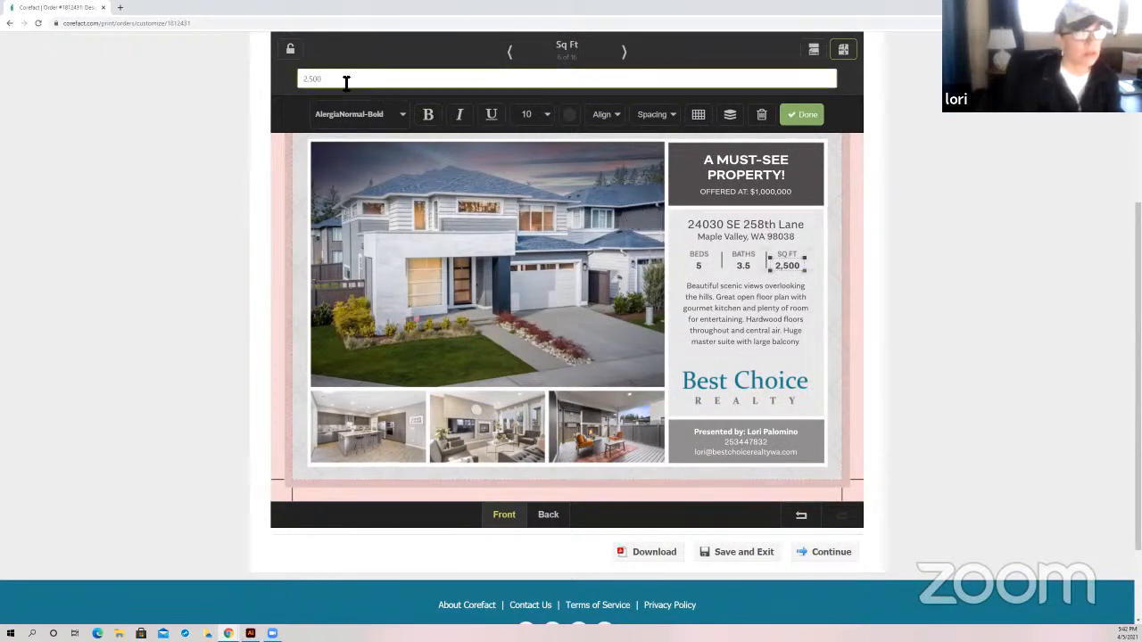
{"action": "type", "text": "3340"}
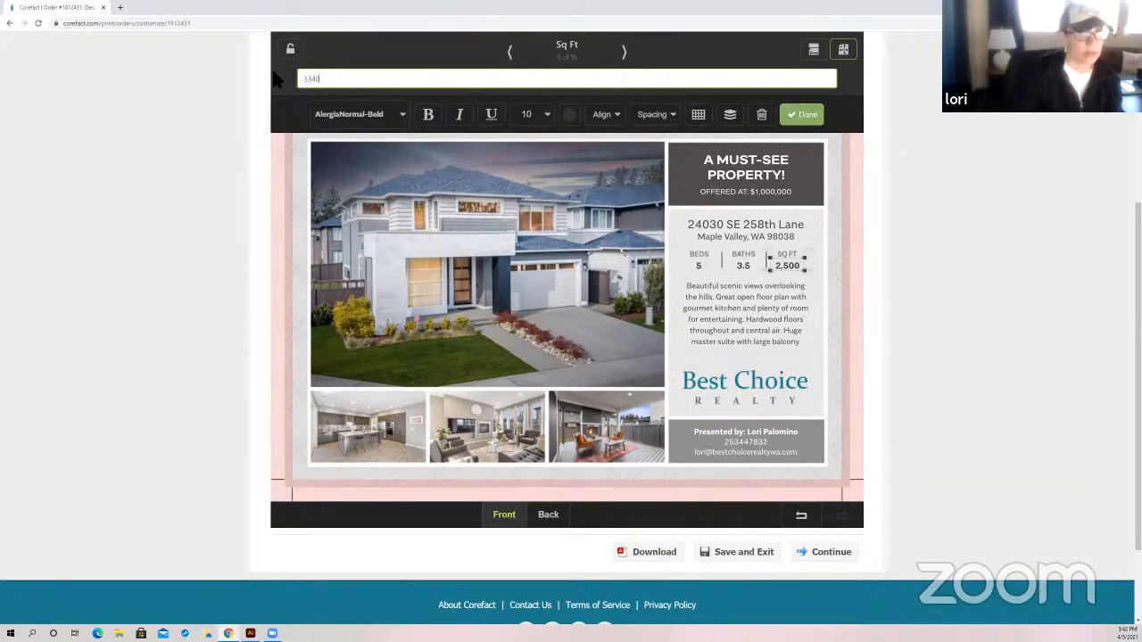
{"action": "left_click", "coordinate": [800, 114]}
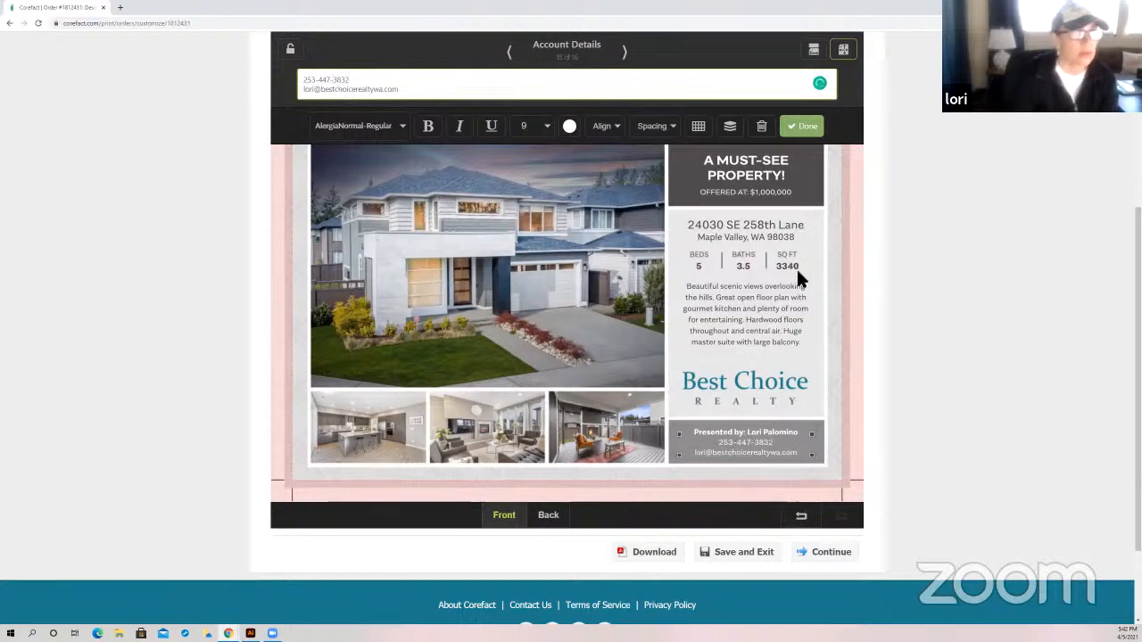
{"action": "mouse_move", "coordinate": [812, 157]}
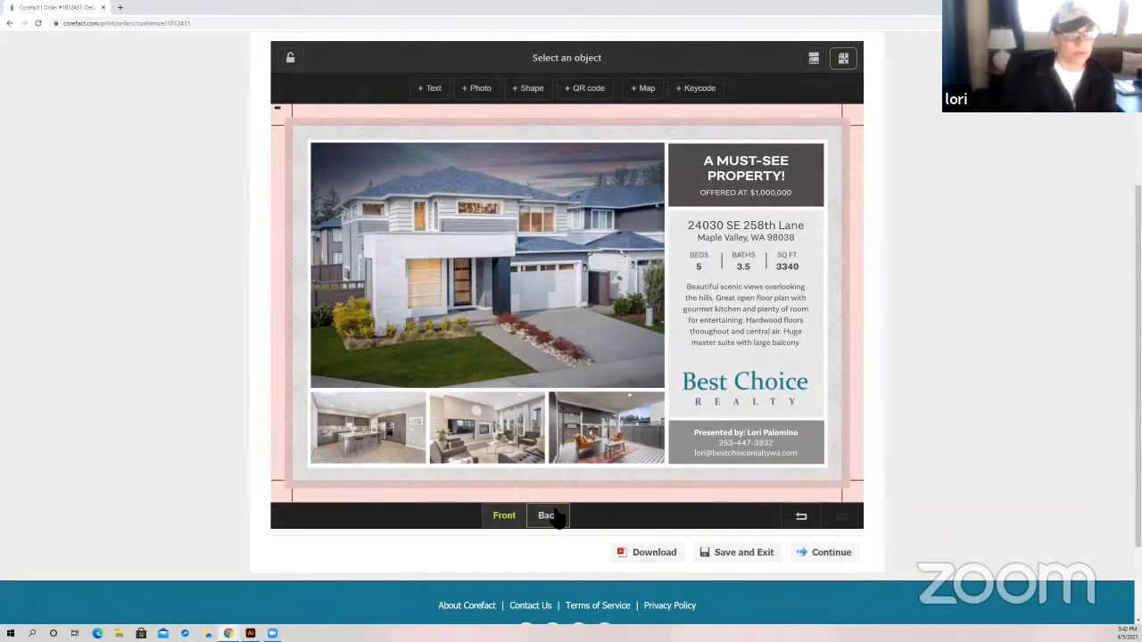
{"action": "left_click", "coordinate": [548, 515]}
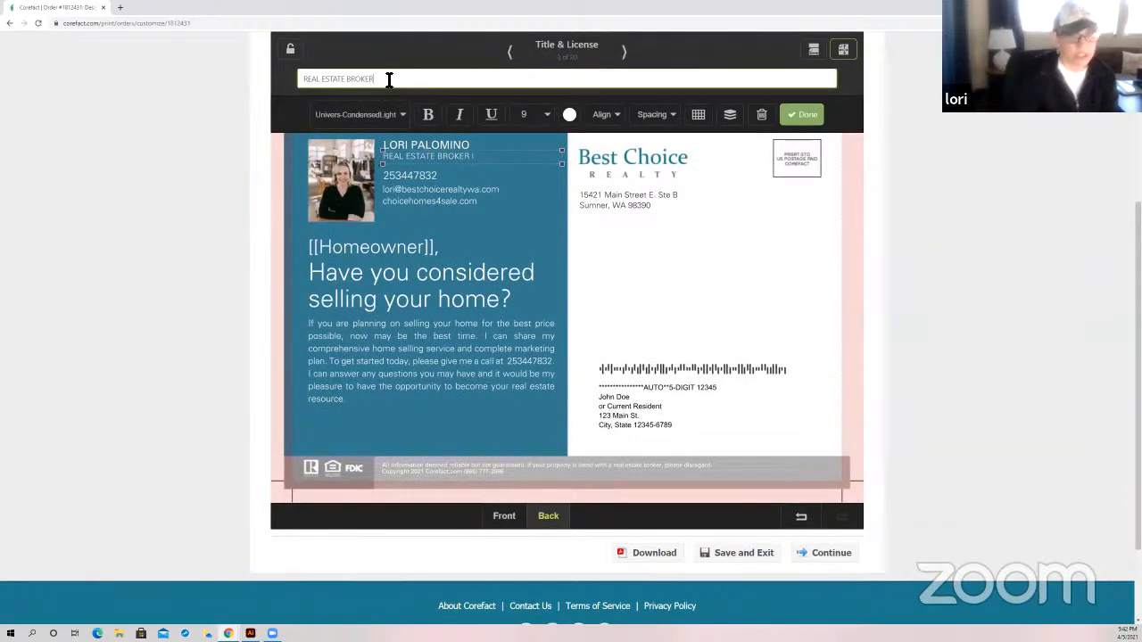
{"action": "left_click", "coordinate": [441, 194]}
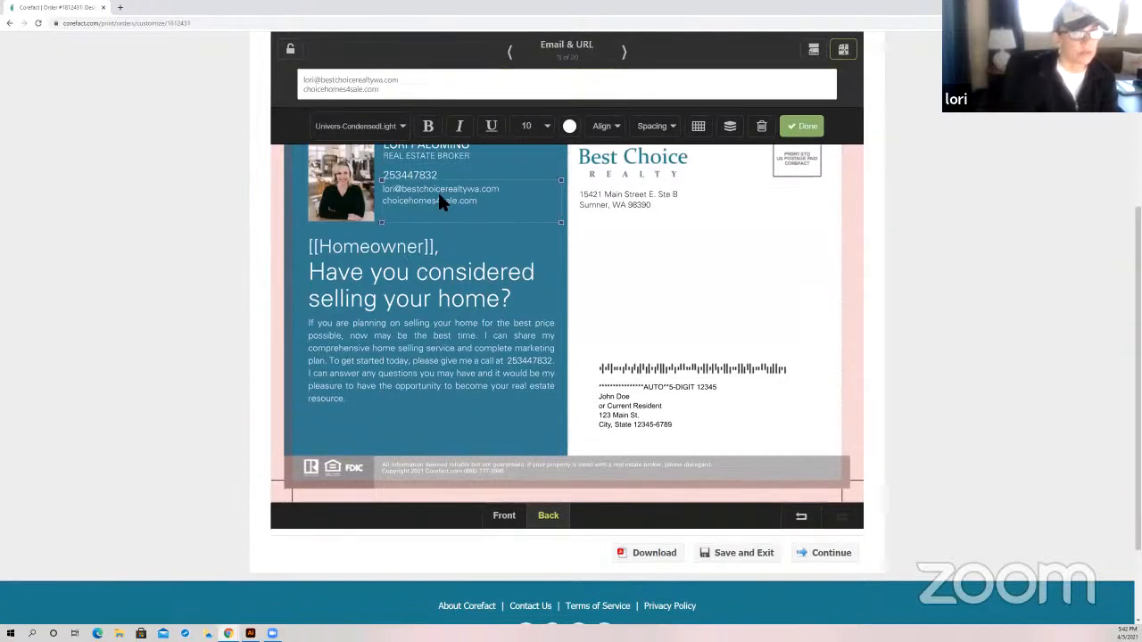
{"action": "left_click", "coordinate": [341, 182]}
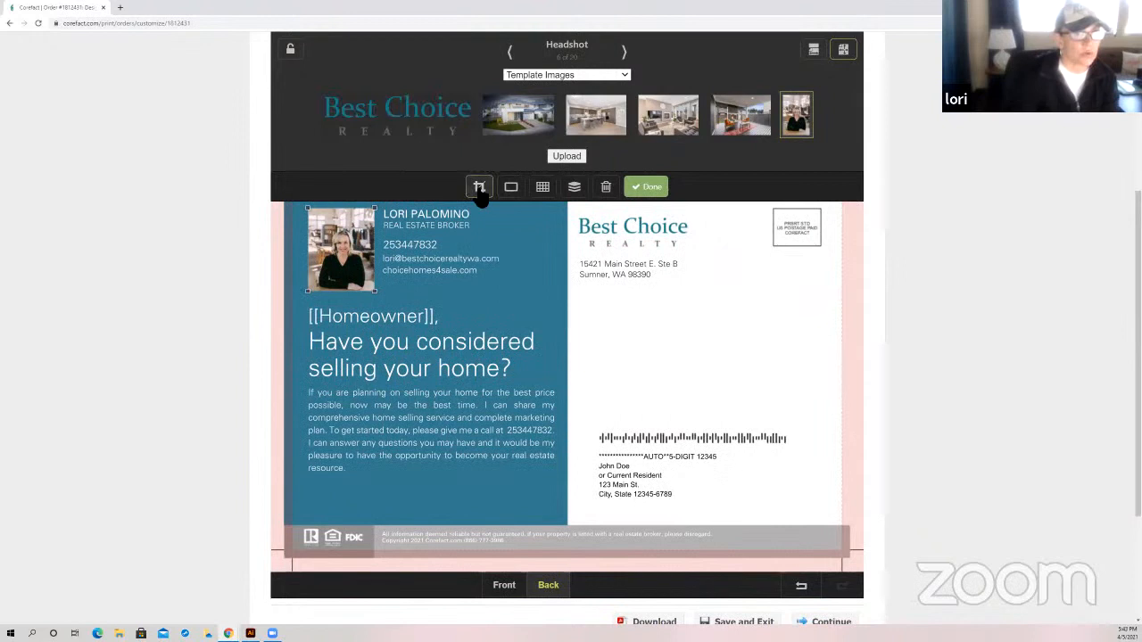
{"action": "left_click", "coordinate": [478, 187]}
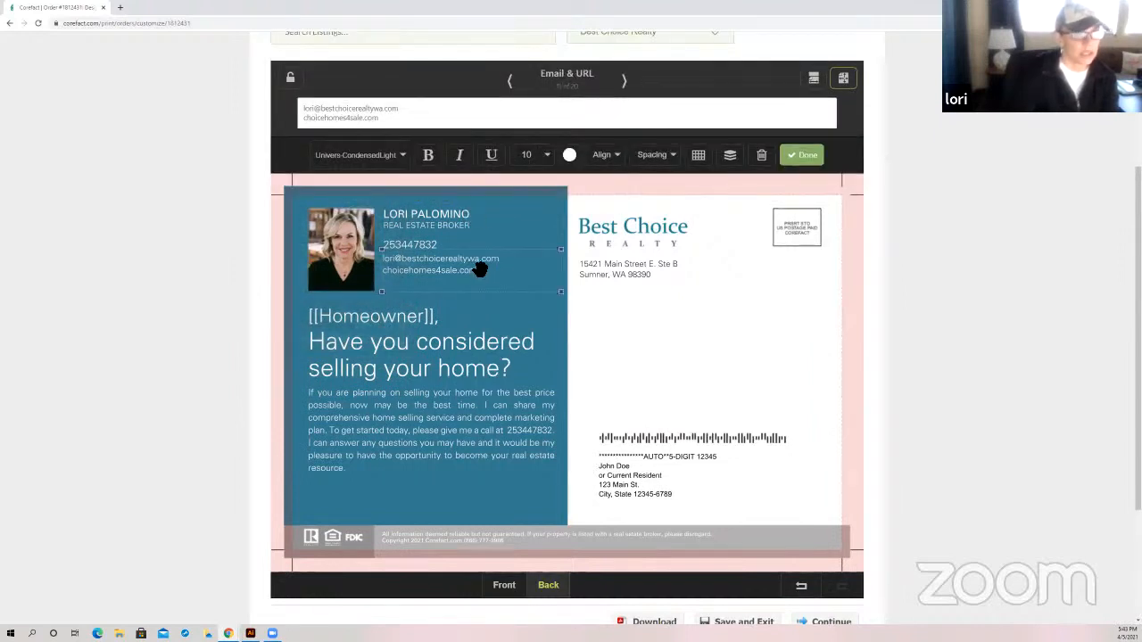
{"action": "left_click", "coordinate": [473, 267]}
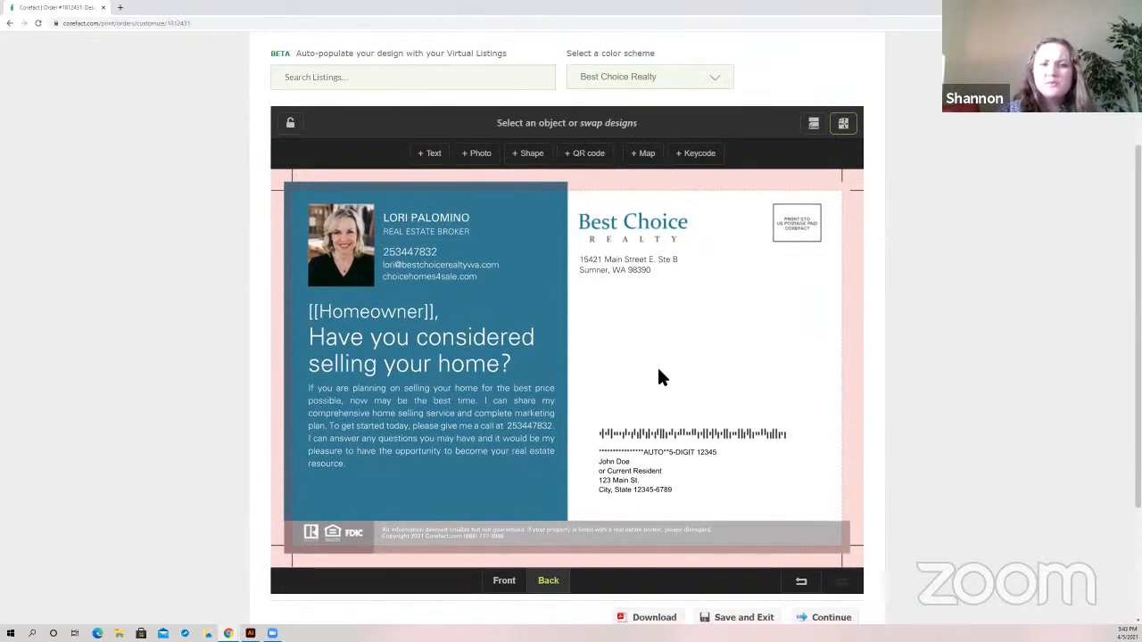
{"action": "left_click", "coordinate": [432, 425]}
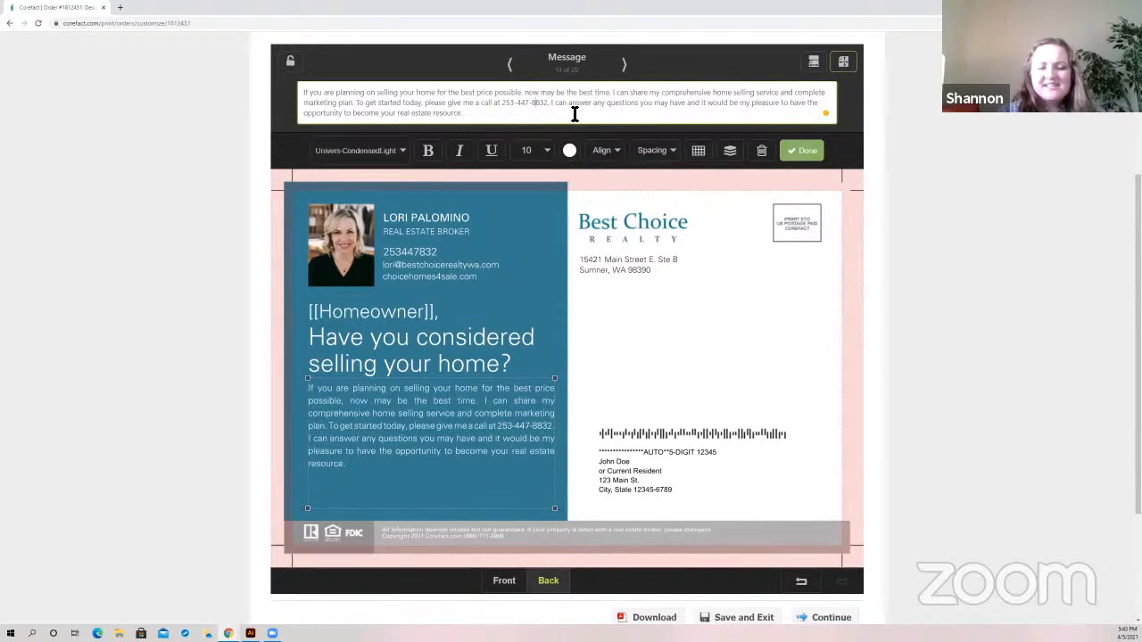
{"action": "left_click", "coordinate": [439, 264]}
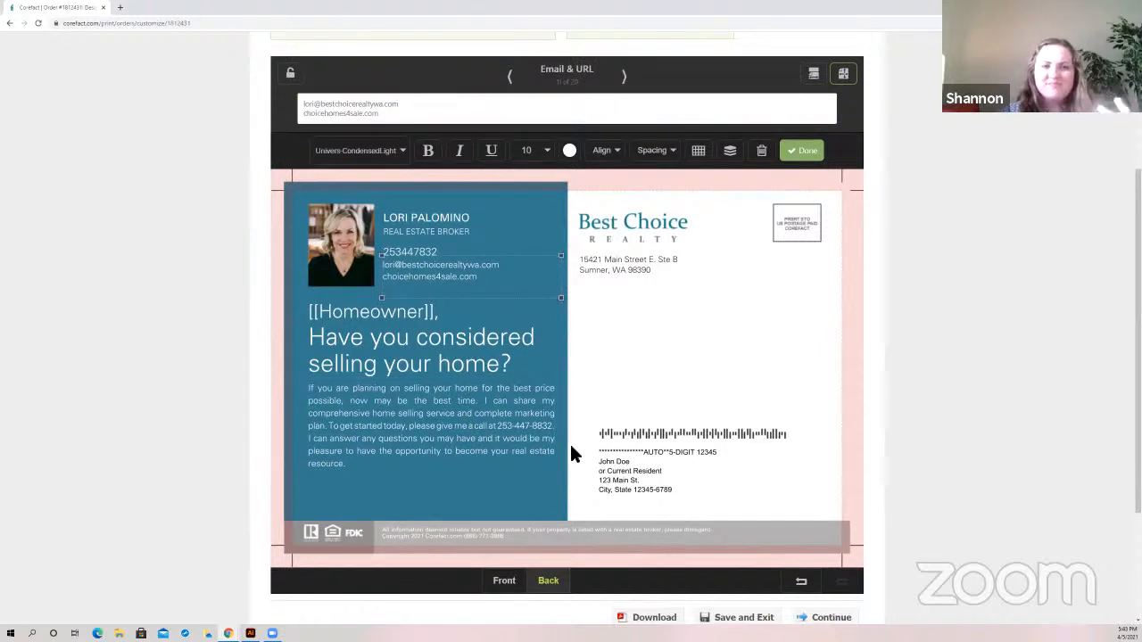
{"action": "mouse_move", "coordinate": [373, 571]}
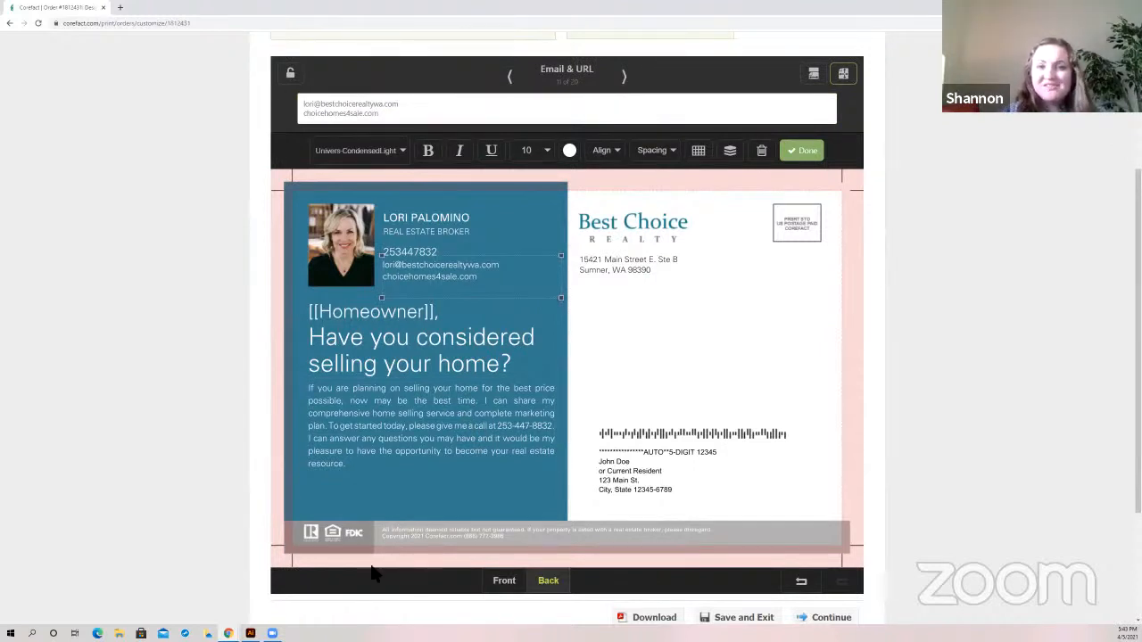
{"action": "mouse_move", "coordinate": [471, 532]}
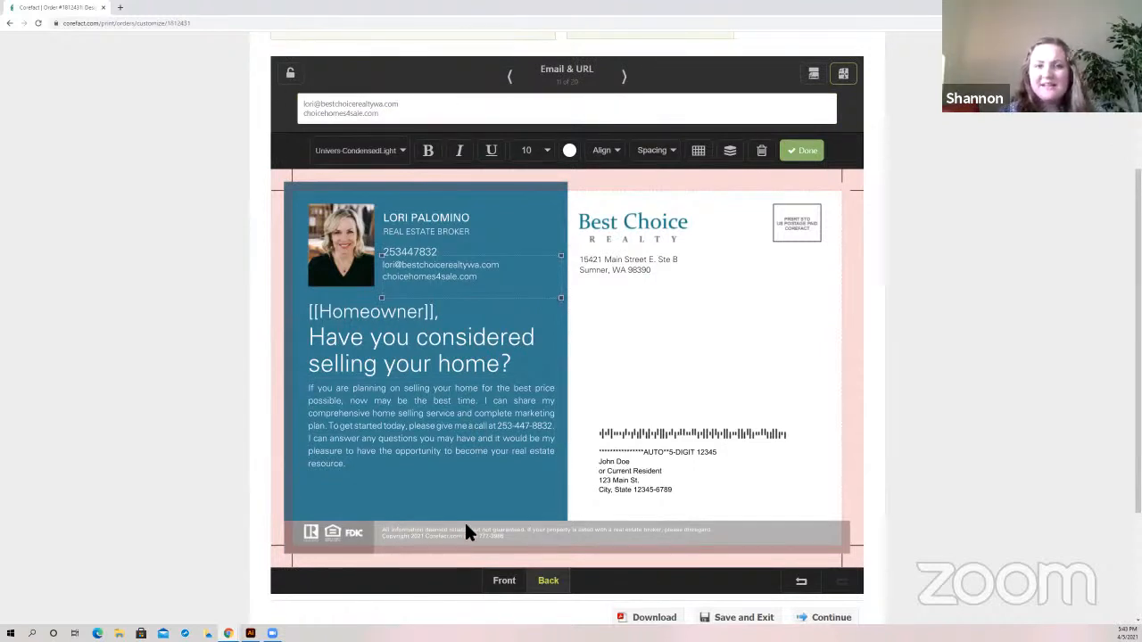
{"action": "mouse_move", "coordinate": [643, 389]}
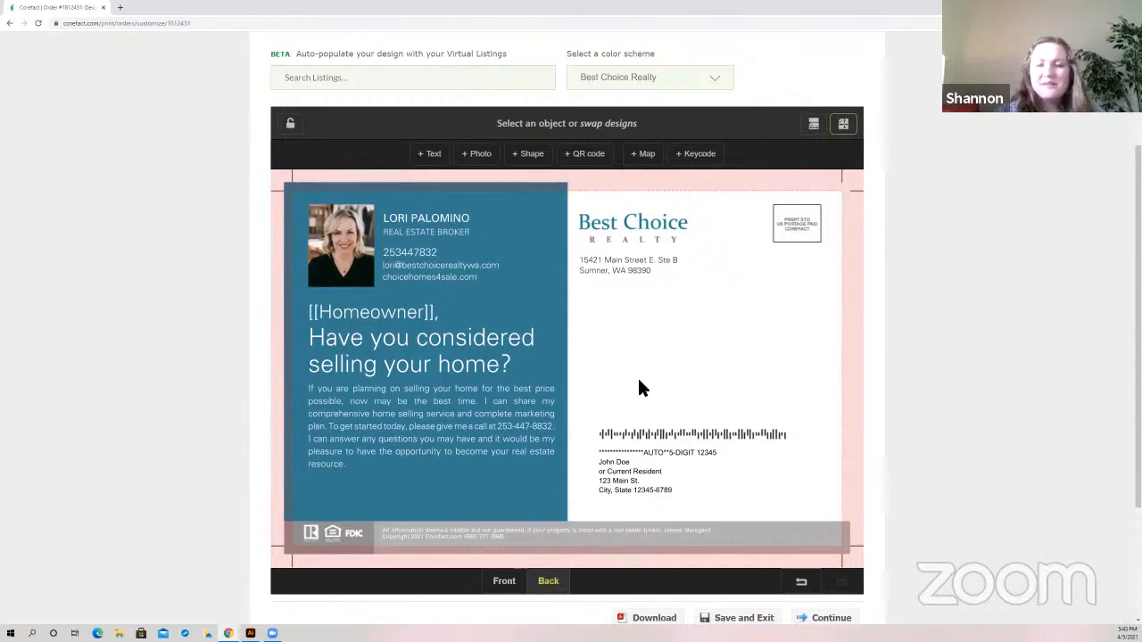
{"action": "mouse_move", "coordinate": [624, 421]}
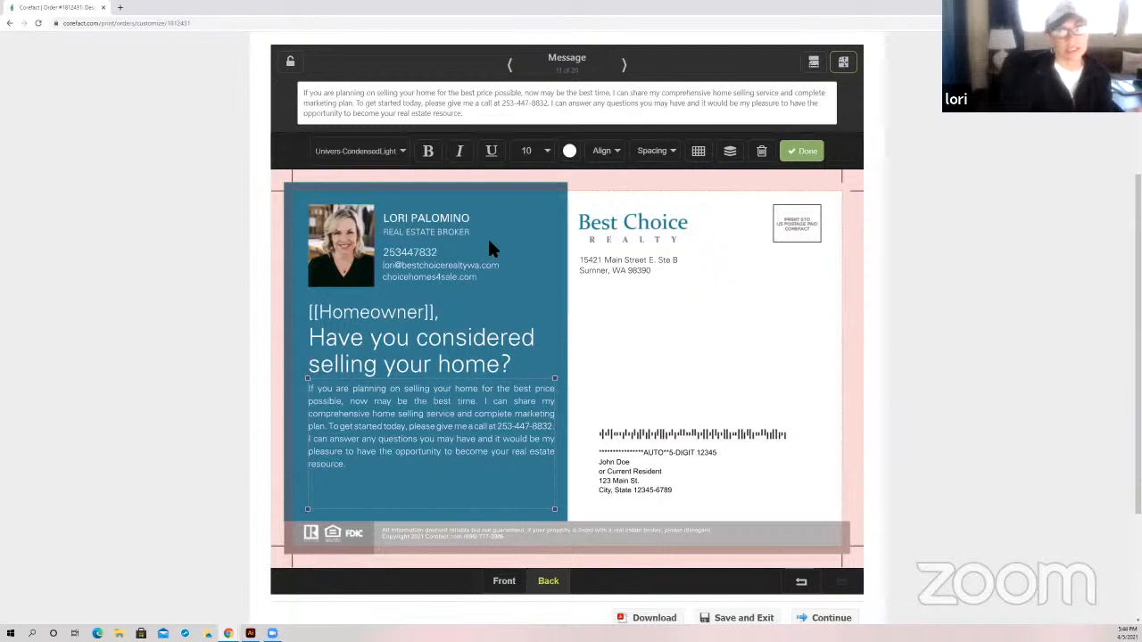
{"action": "mouse_move", "coordinate": [794, 319]}
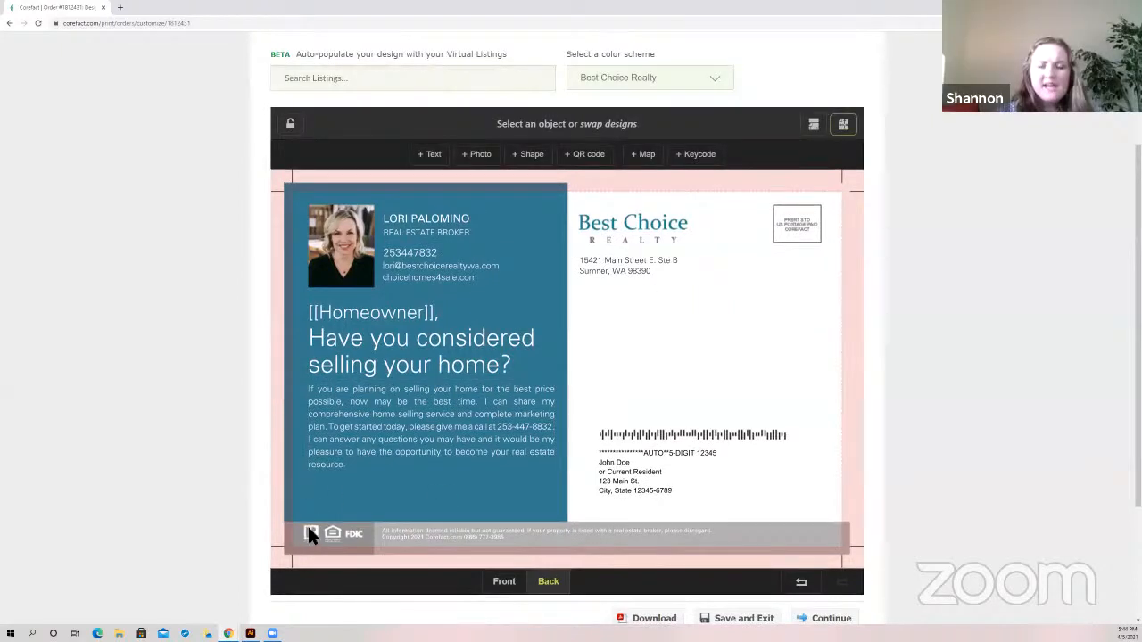
Clear the optional realtor and FDIC logos from the footer, leaving one icon spot
{"action": "left_click", "coordinate": [313, 534]}
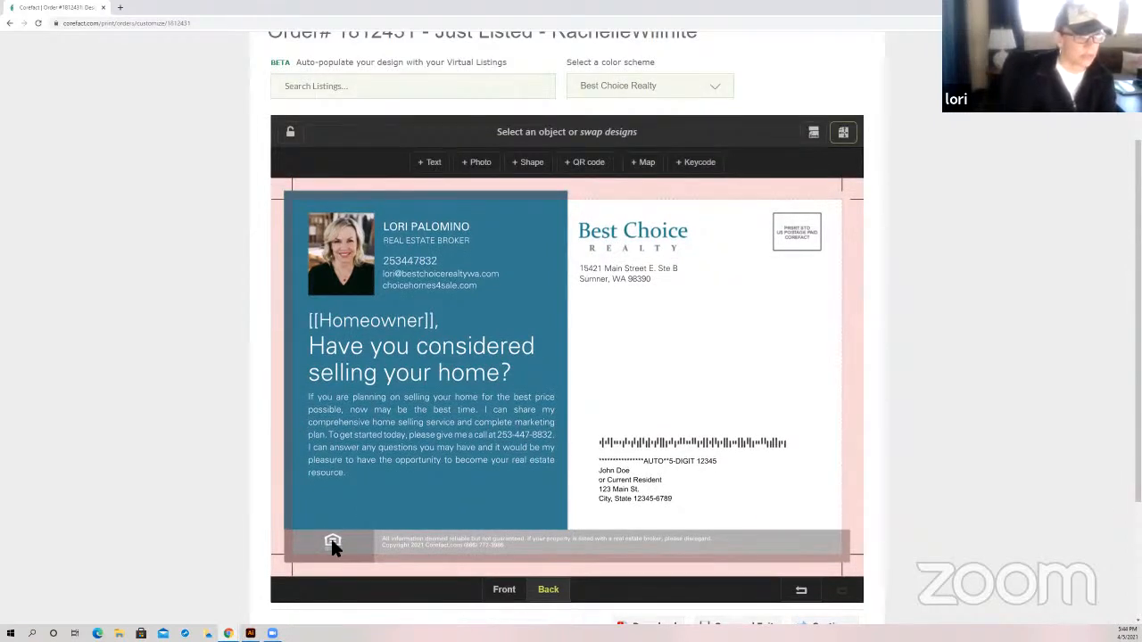
{"action": "left_click", "coordinate": [332, 542]}
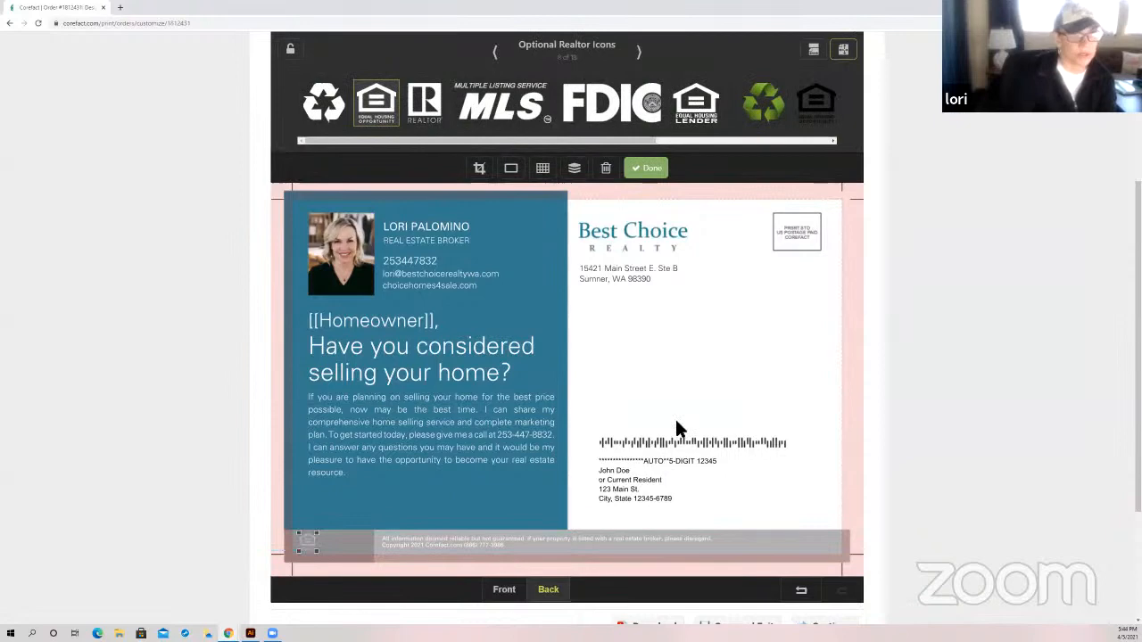
{"action": "left_click", "coordinate": [646, 168]}
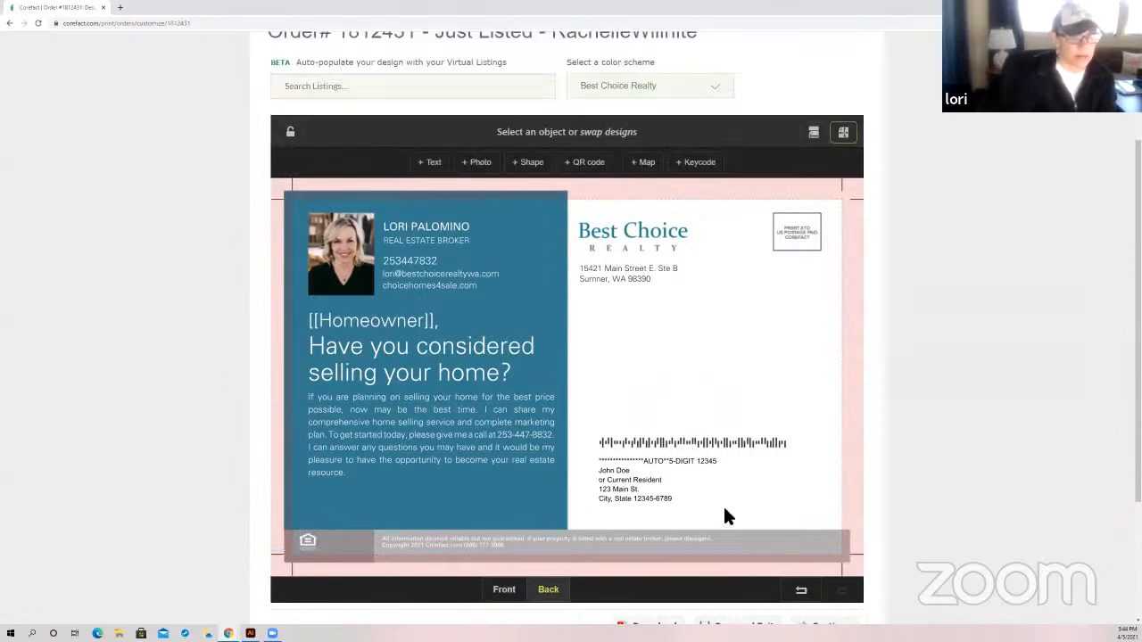
{"action": "scroll", "scroll_direction": "down", "scroll_amount": 3}
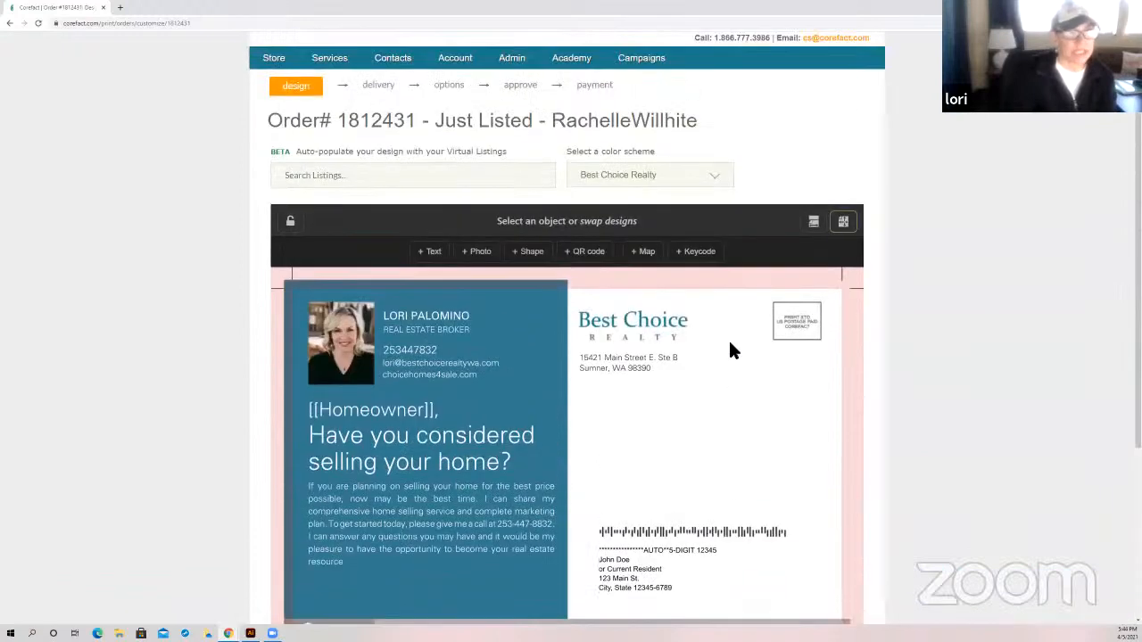
{"action": "scroll", "scroll_direction": "down", "scroll_amount": 3}
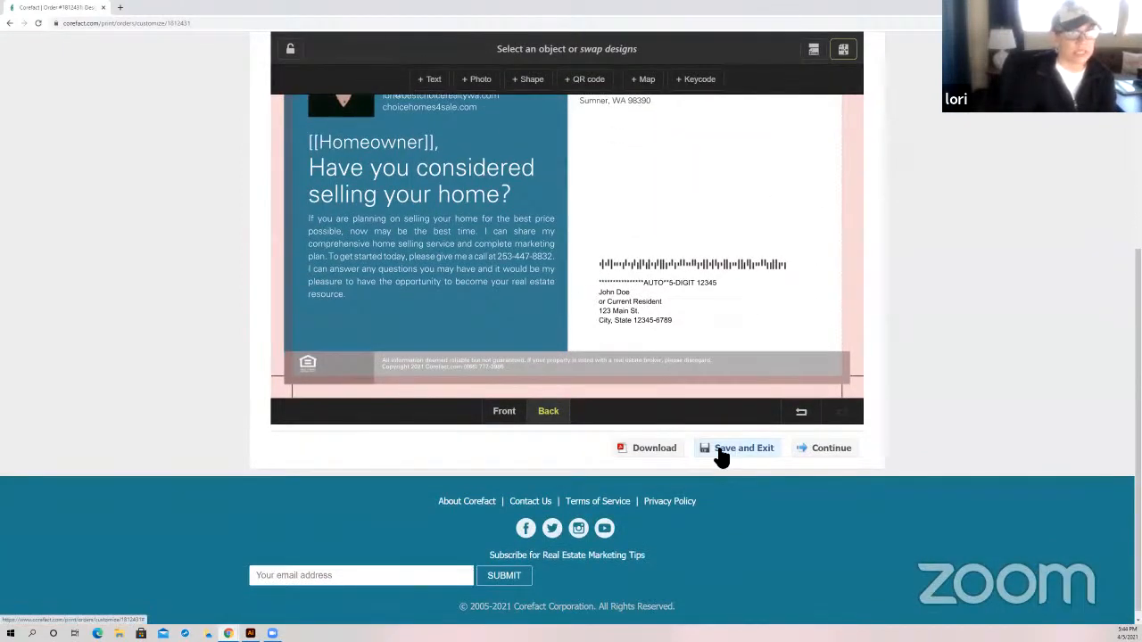
{"action": "scroll", "scroll_direction": "up", "scroll_amount": 3}
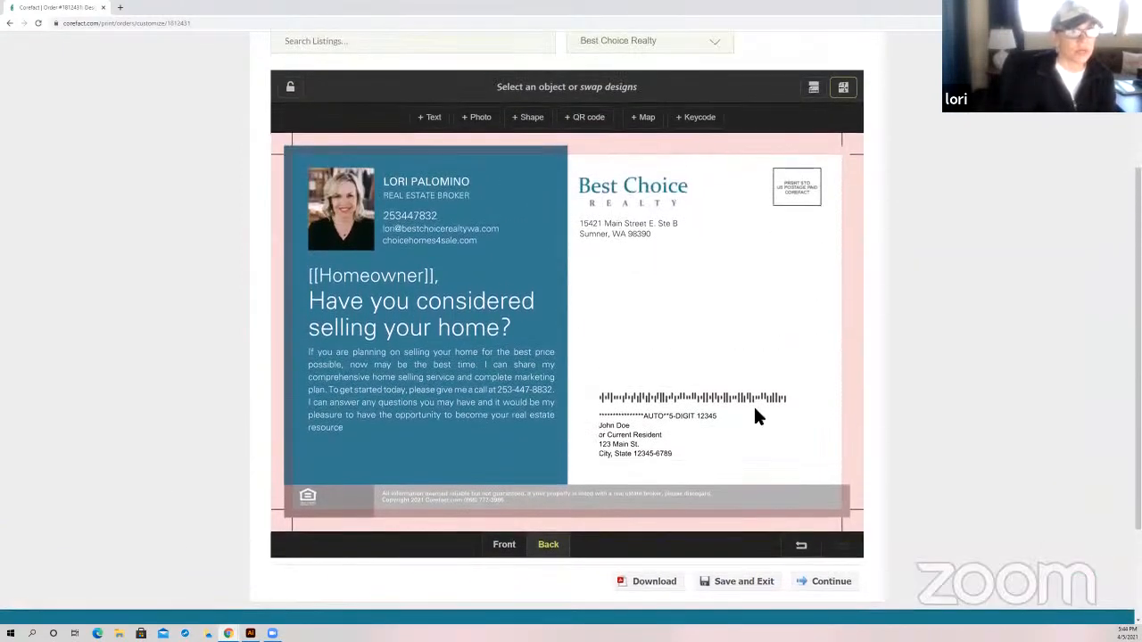
{"action": "scroll", "scroll_direction": "down", "scroll_amount": 3}
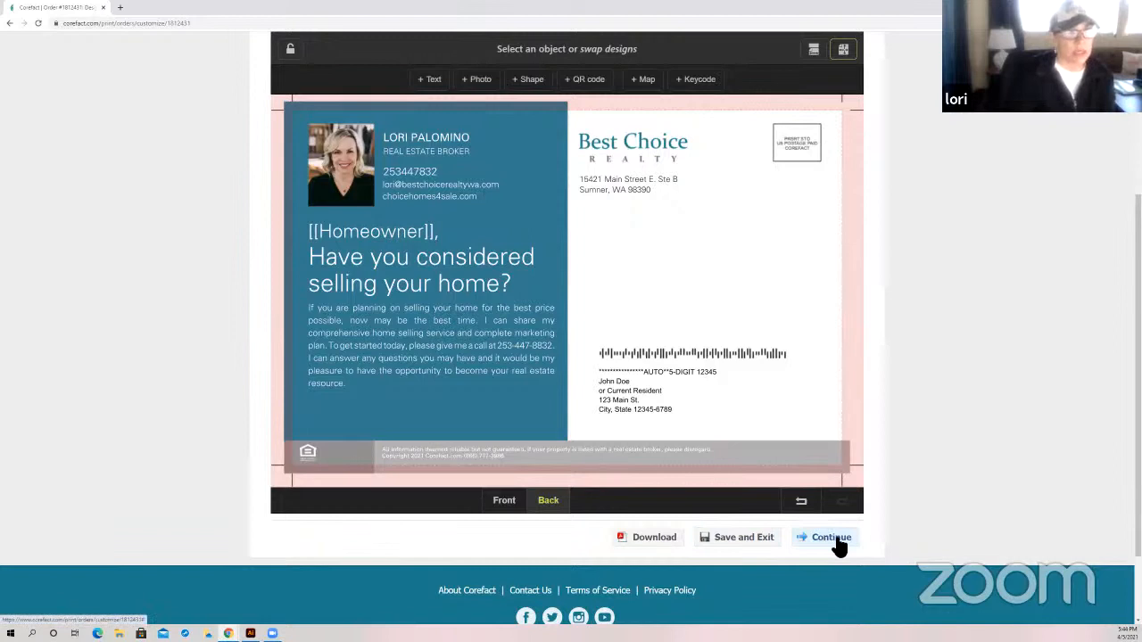
{"action": "left_click", "coordinate": [830, 537]}
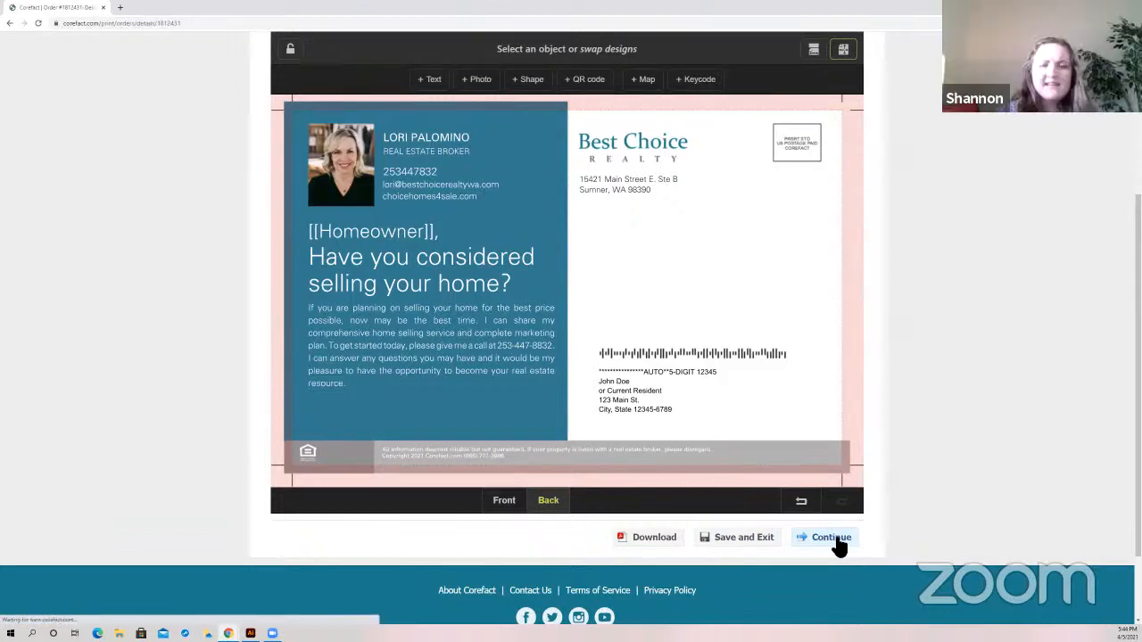
Continue to the Delivery page with 'Mail to my contact list' selected
{"action": "left_click", "coordinate": [830, 538]}
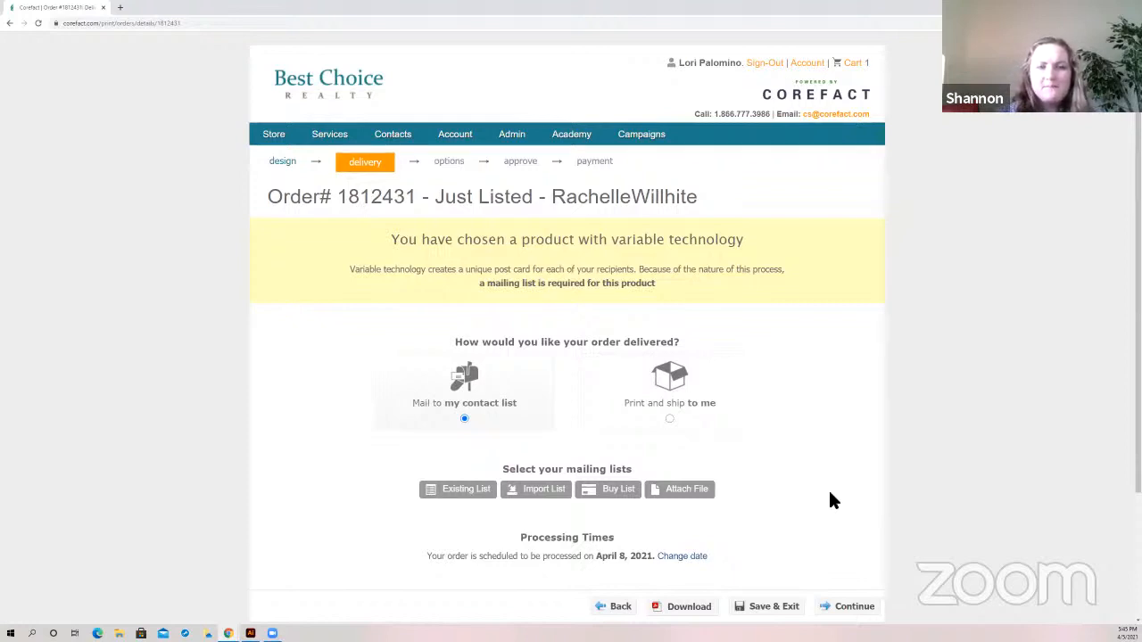
{"action": "mouse_move", "coordinate": [813, 476]}
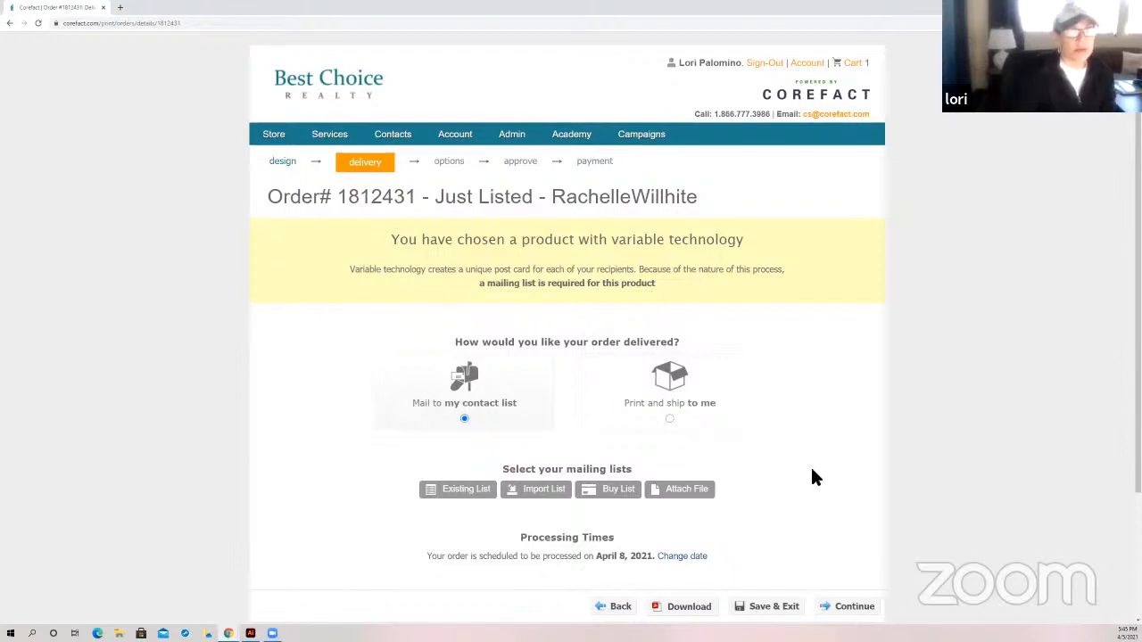
{"action": "mouse_move", "coordinate": [810, 482]}
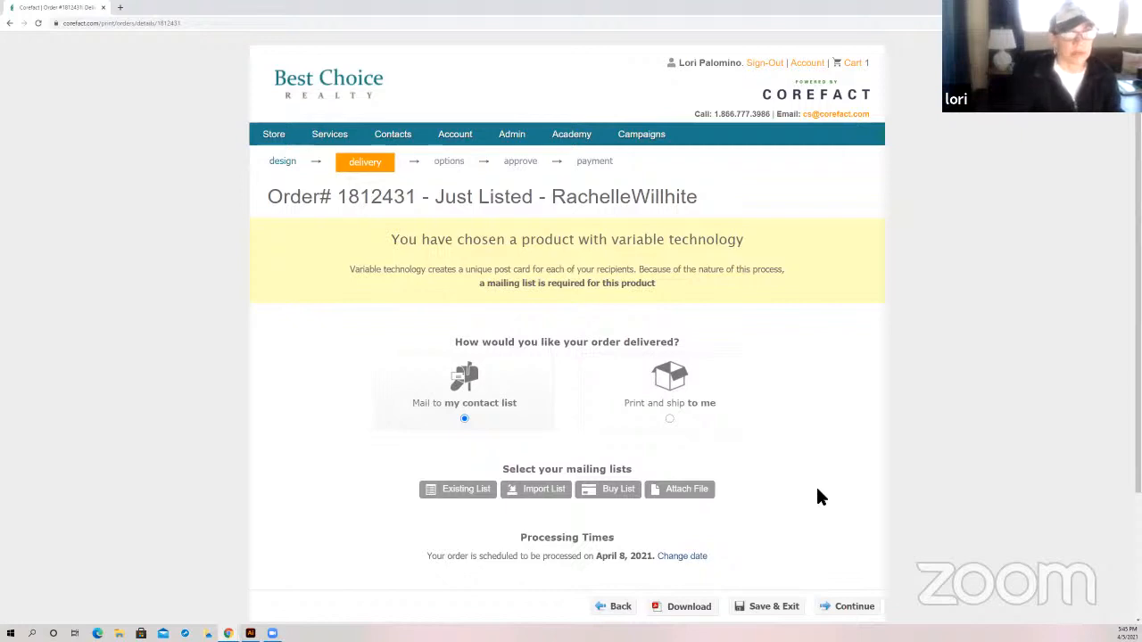
{"action": "mouse_move", "coordinate": [571, 510]}
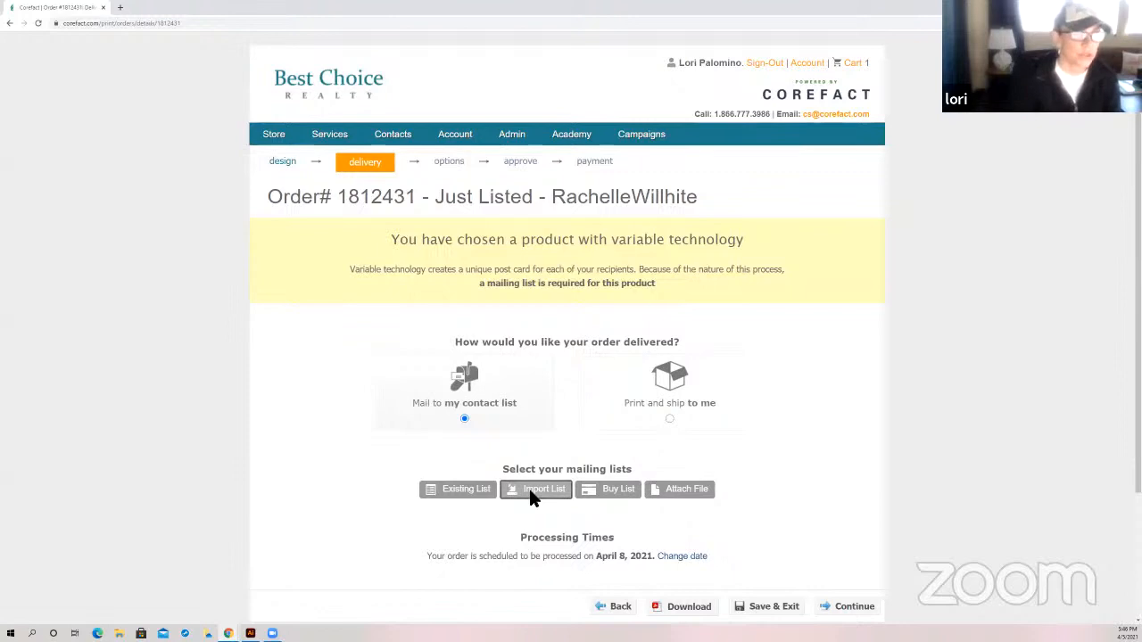
Import a list and choose the Maple Valley Farm .xlsx spreadsheet as the file
{"action": "left_click", "coordinate": [536, 489]}
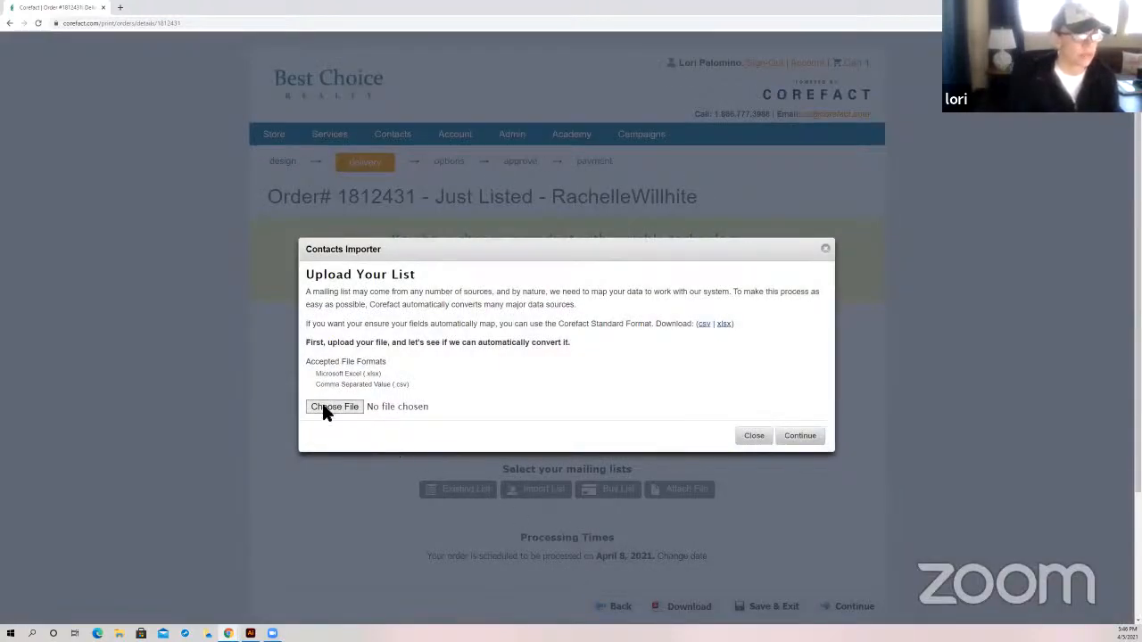
{"action": "left_click", "coordinate": [335, 407]}
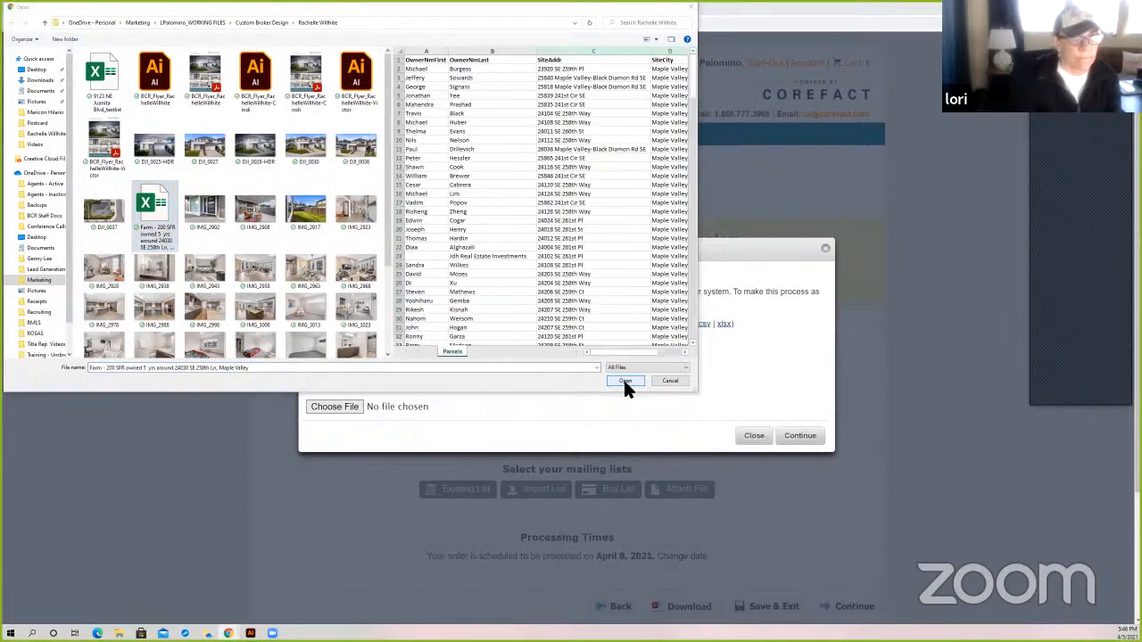
{"action": "left_click", "coordinate": [625, 382]}
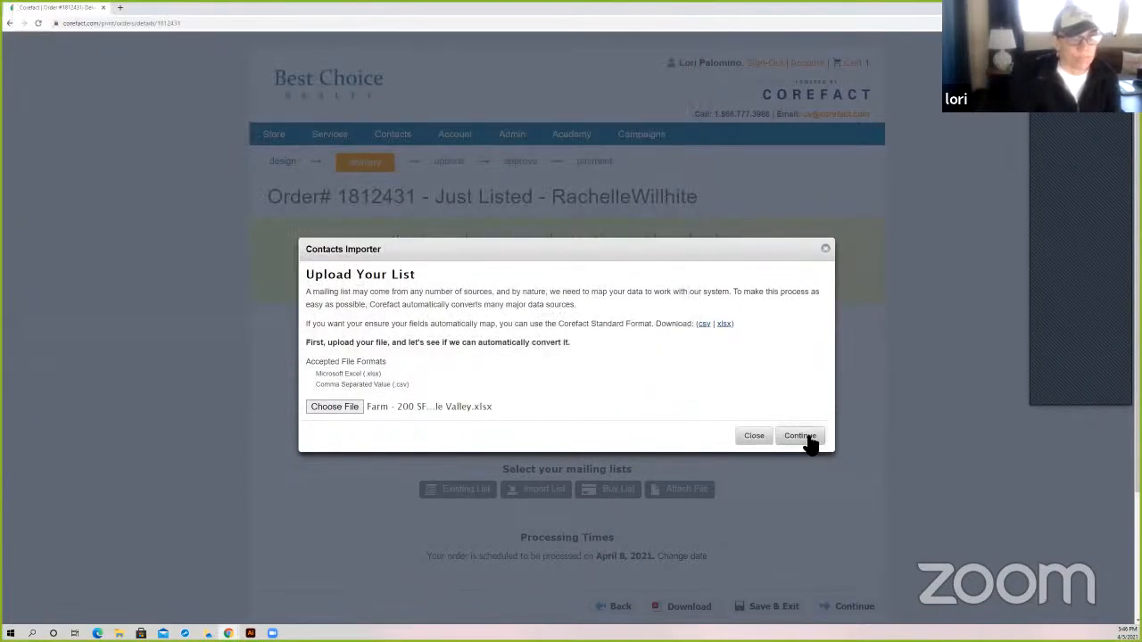
{"action": "mouse_move", "coordinate": [443, 414]}
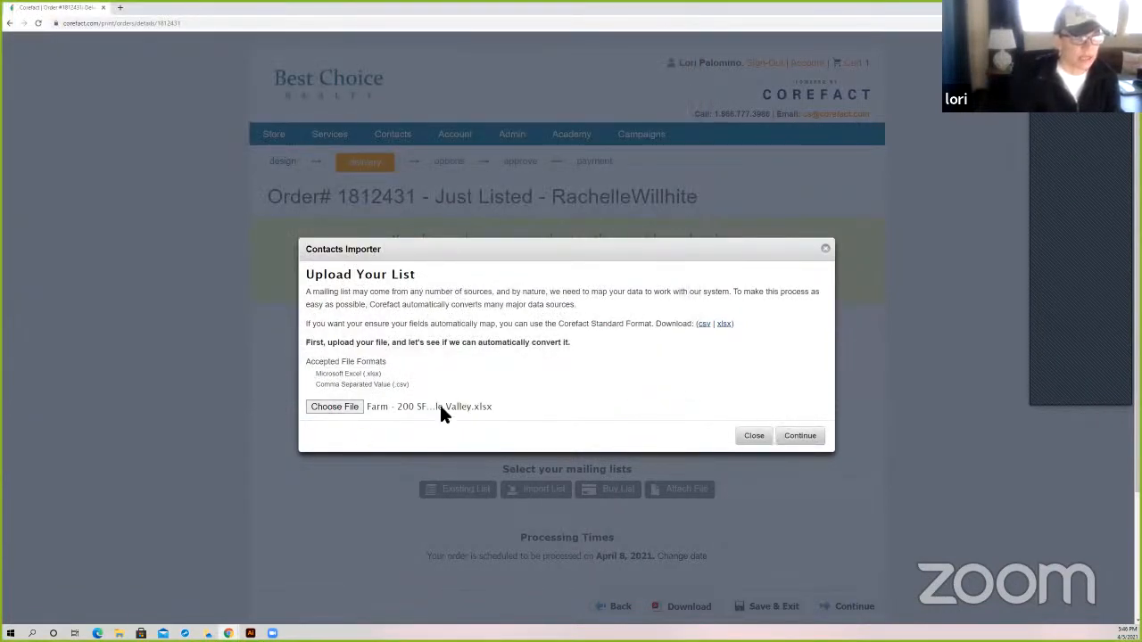
Upload the spreadsheet and map its SiteAddr column to Complete Site Address
{"action": "left_click", "coordinate": [799, 436]}
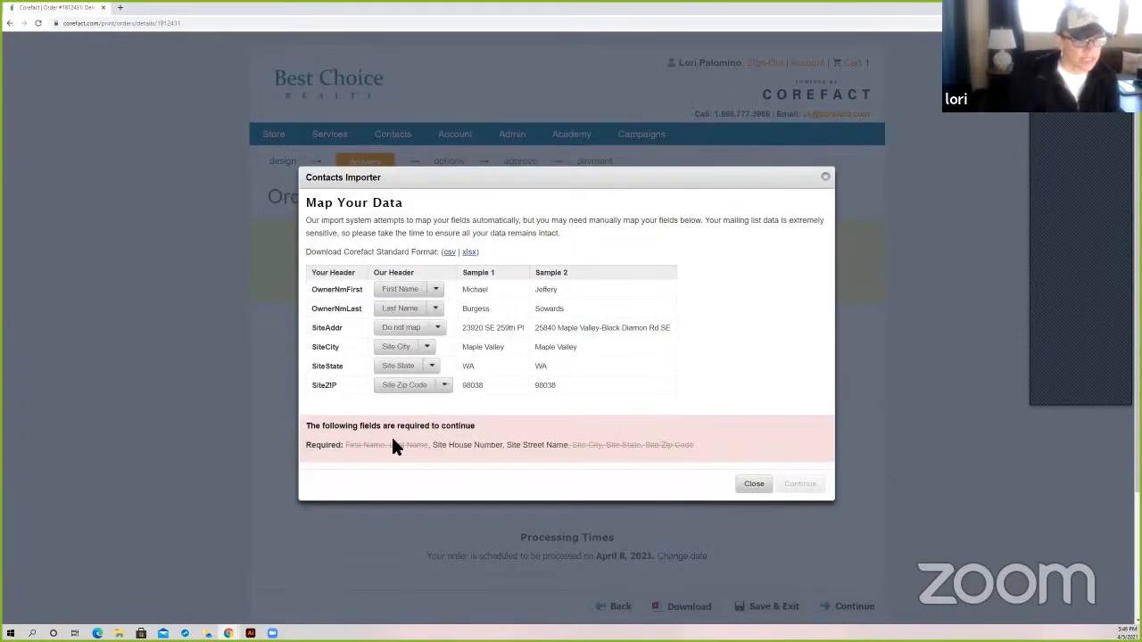
{"action": "mouse_move", "coordinate": [471, 439]}
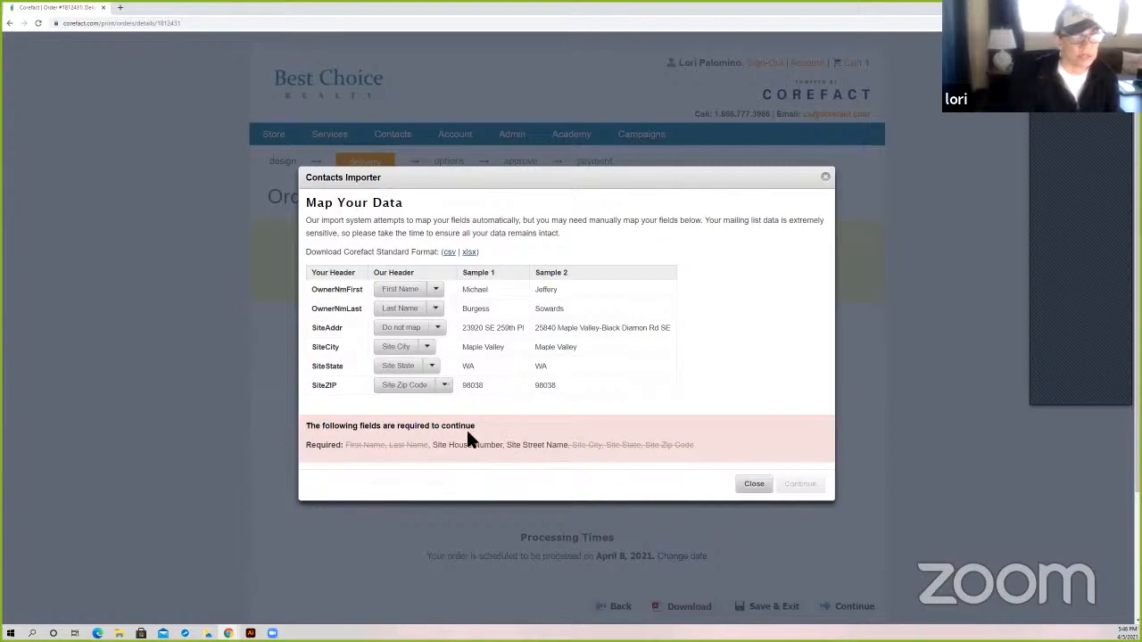
{"action": "mouse_move", "coordinate": [382, 254]}
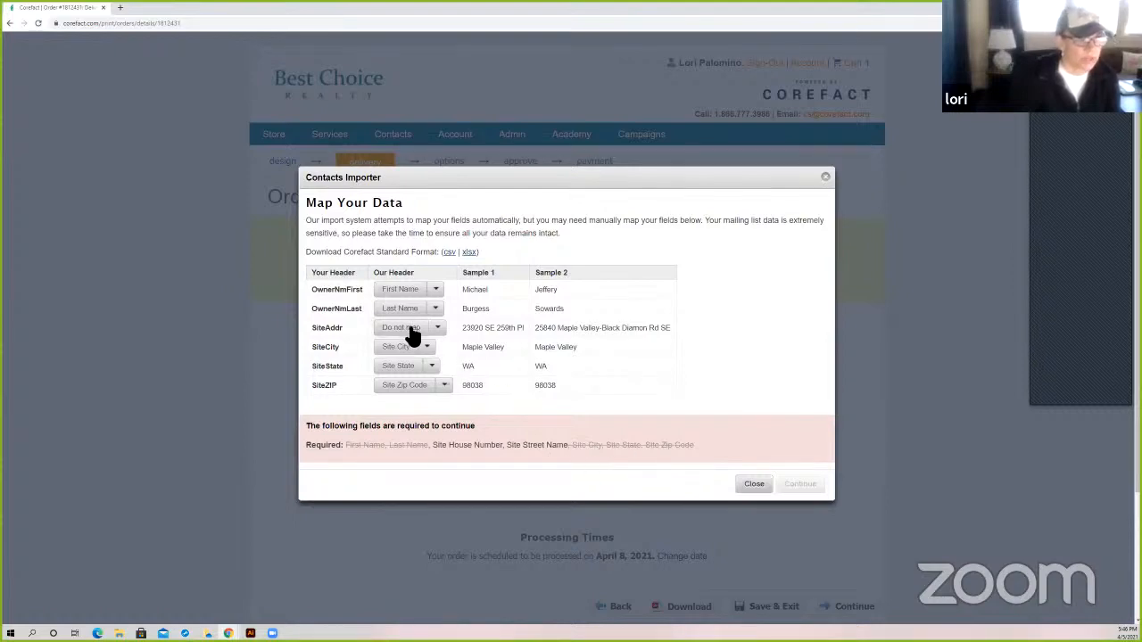
{"action": "left_click", "coordinate": [435, 328]}
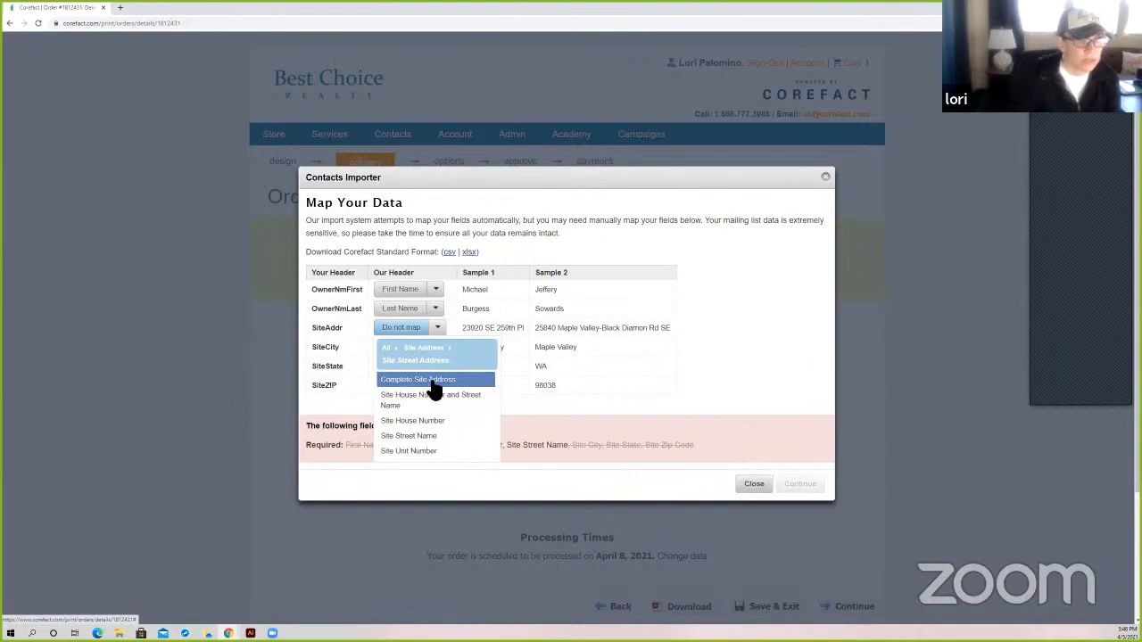
{"action": "left_click", "coordinate": [417, 378]}
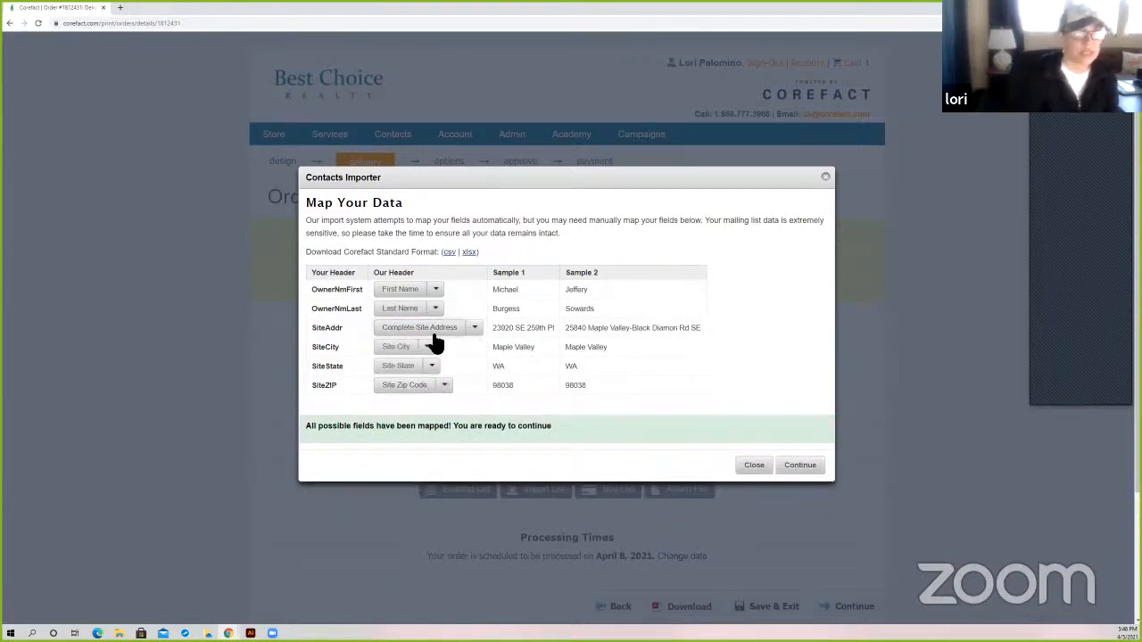
{"action": "mouse_move", "coordinate": [621, 455]}
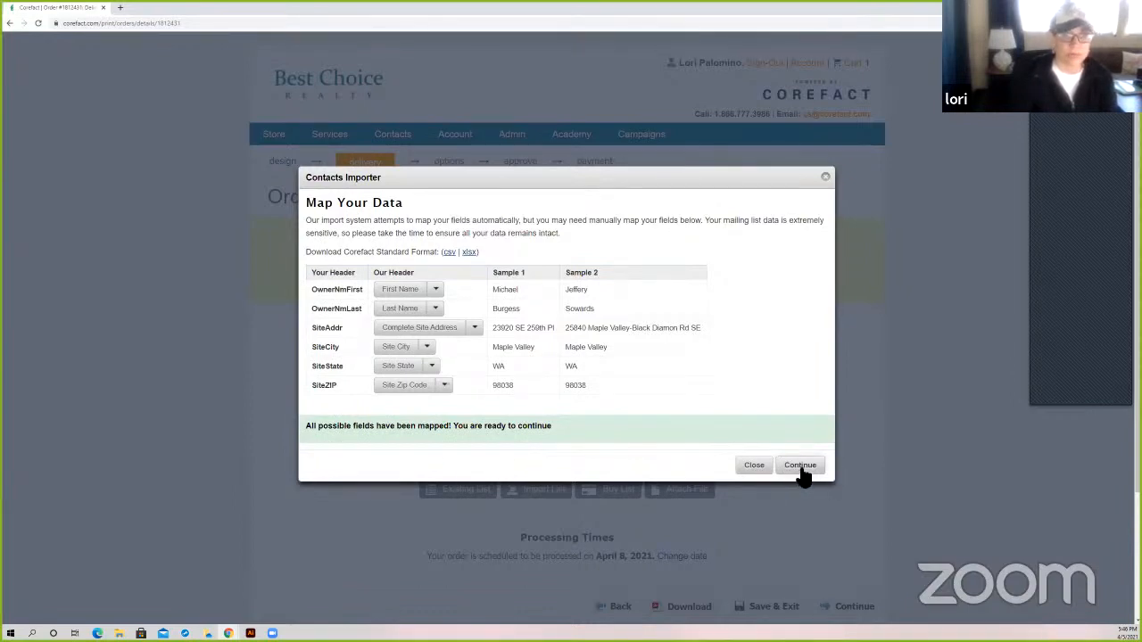
Review the sample addresses and import the 200 contacts into a new group
{"action": "left_click", "coordinate": [800, 464]}
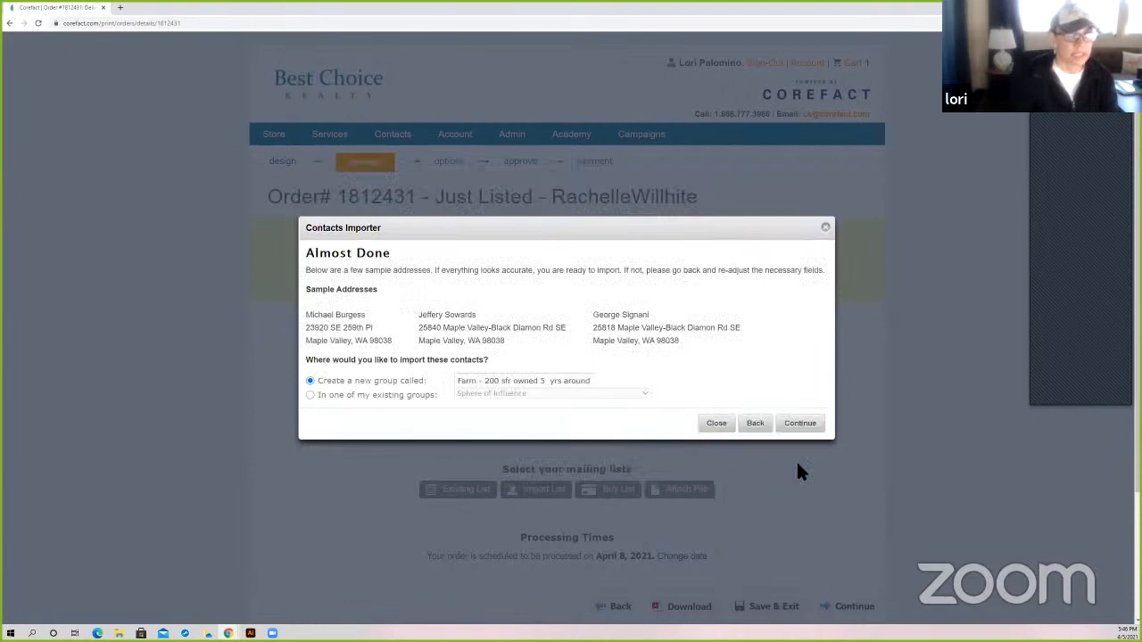
{"action": "mouse_move", "coordinate": [569, 337]}
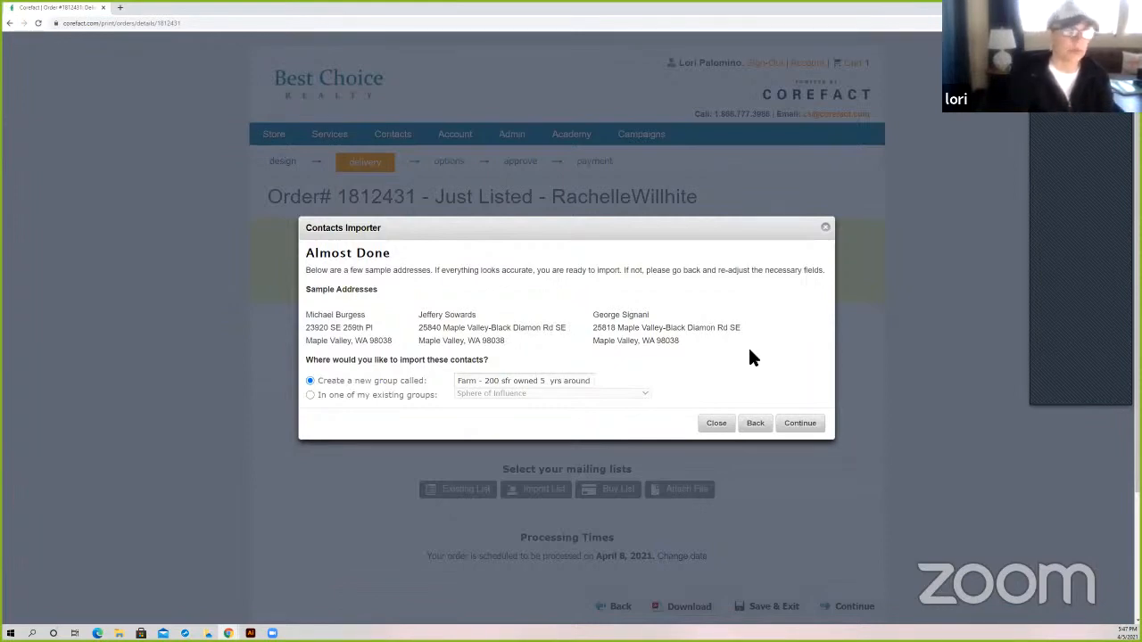
{"action": "mouse_move", "coordinate": [753, 360]}
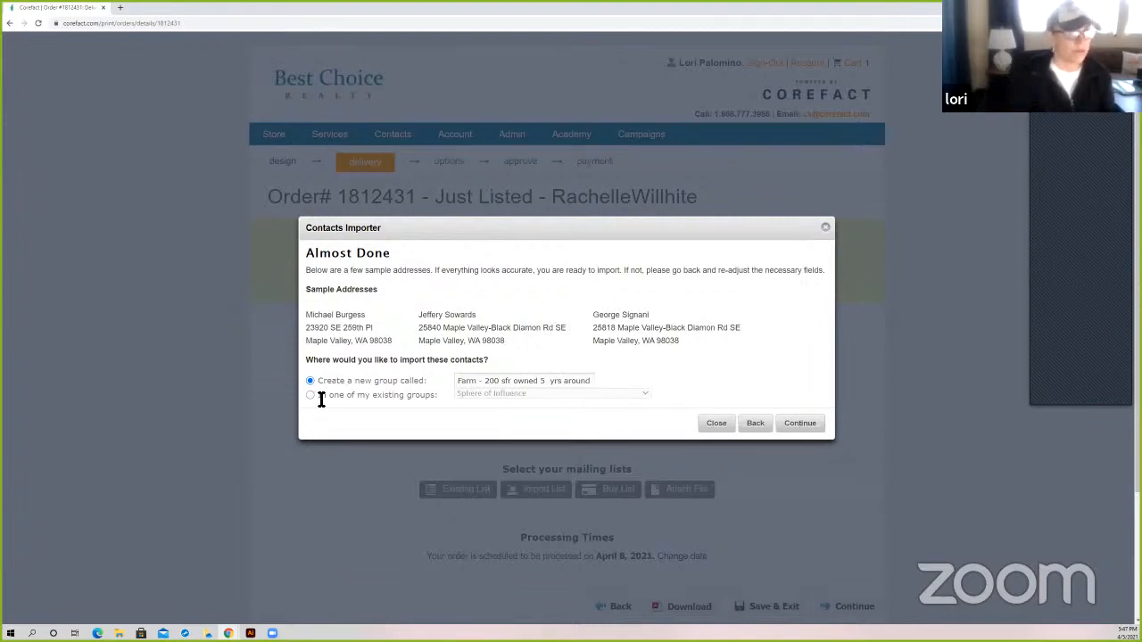
{"action": "mouse_move", "coordinate": [888, 450]}
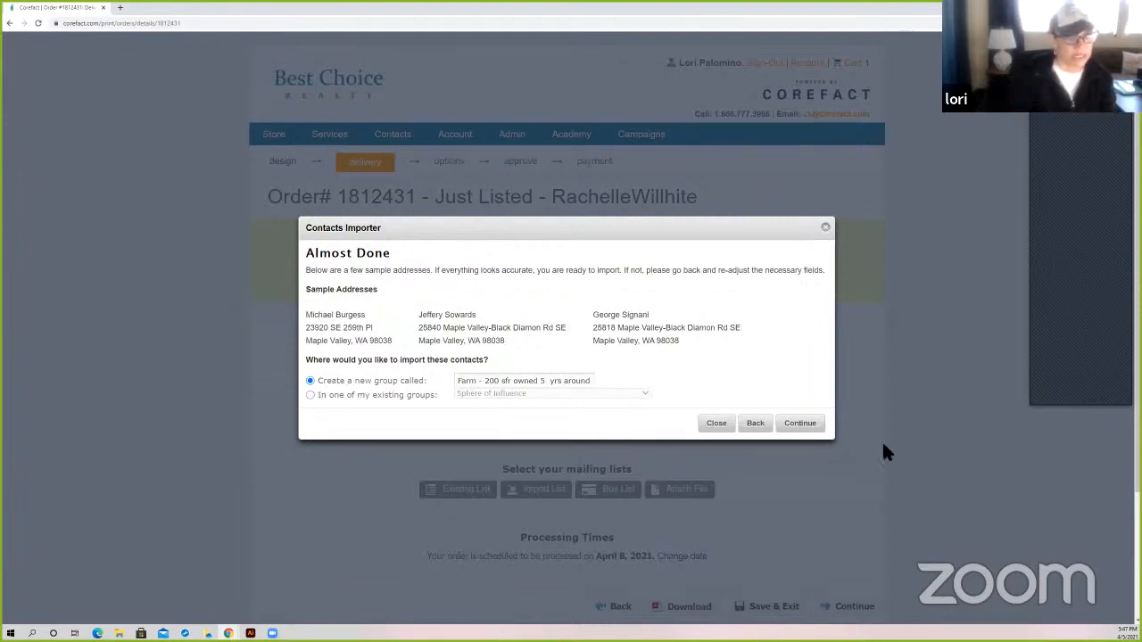
{"action": "mouse_move", "coordinate": [832, 457]}
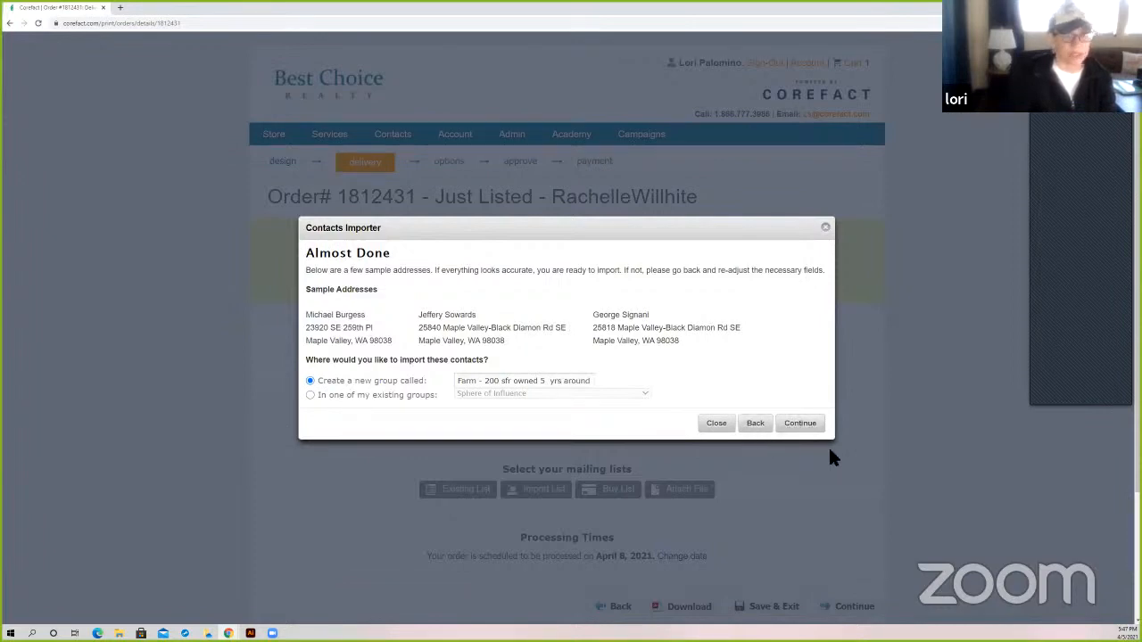
{"action": "left_click", "coordinate": [800, 423]}
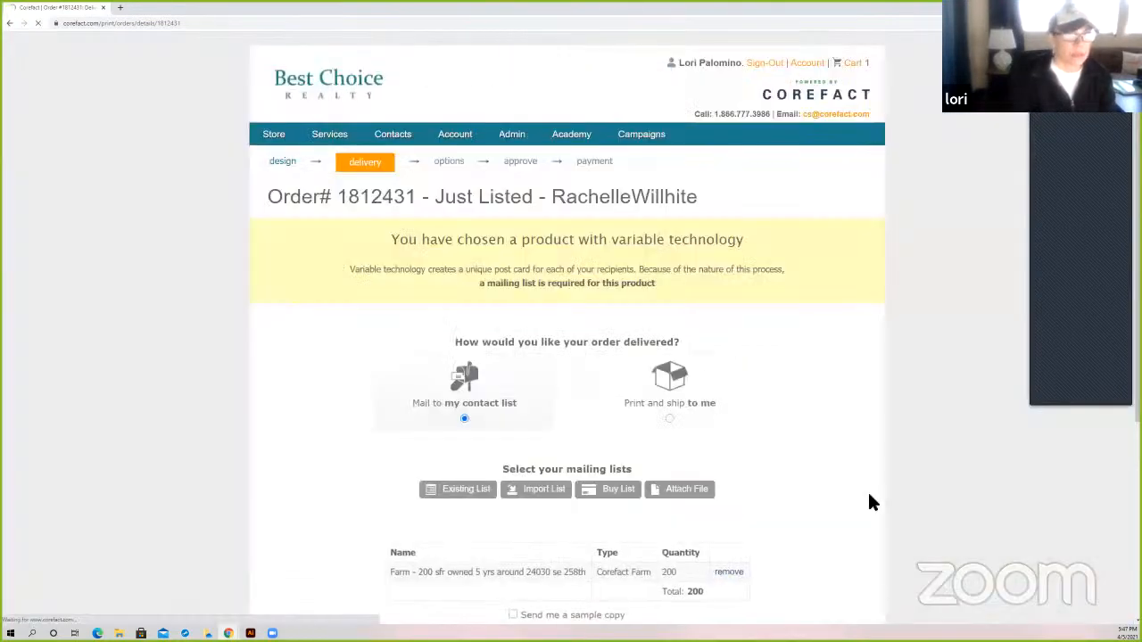
Add a sample copy to myself for 201 recipients and continue to order options
{"action": "scroll", "scroll_direction": "down", "scroll_amount": 3}
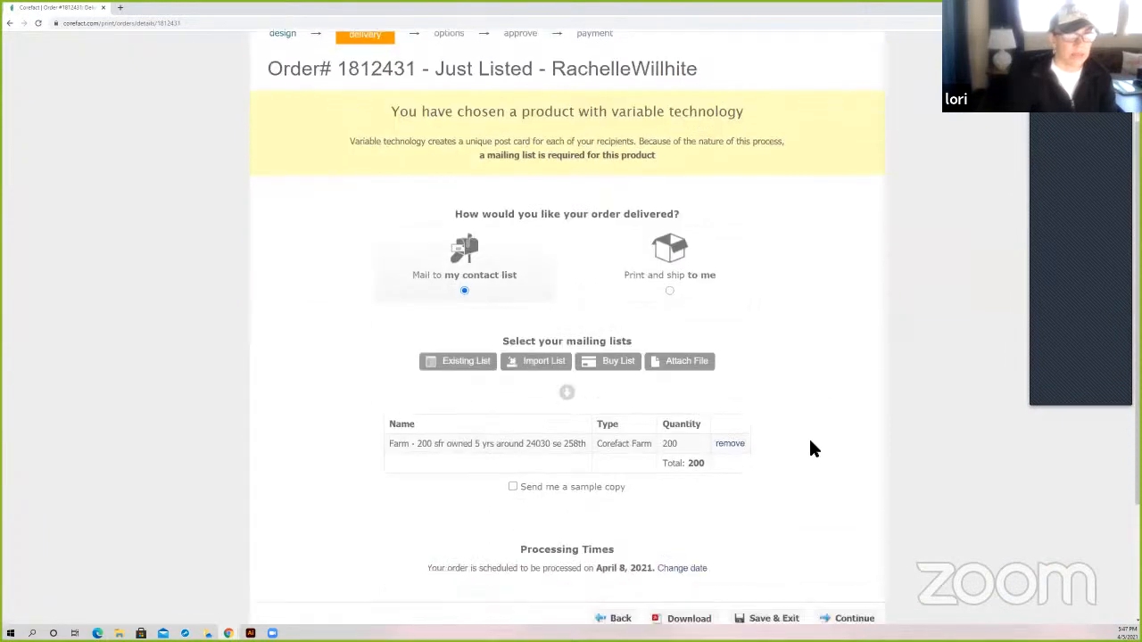
{"action": "scroll", "scroll_direction": "down", "scroll_amount": 3}
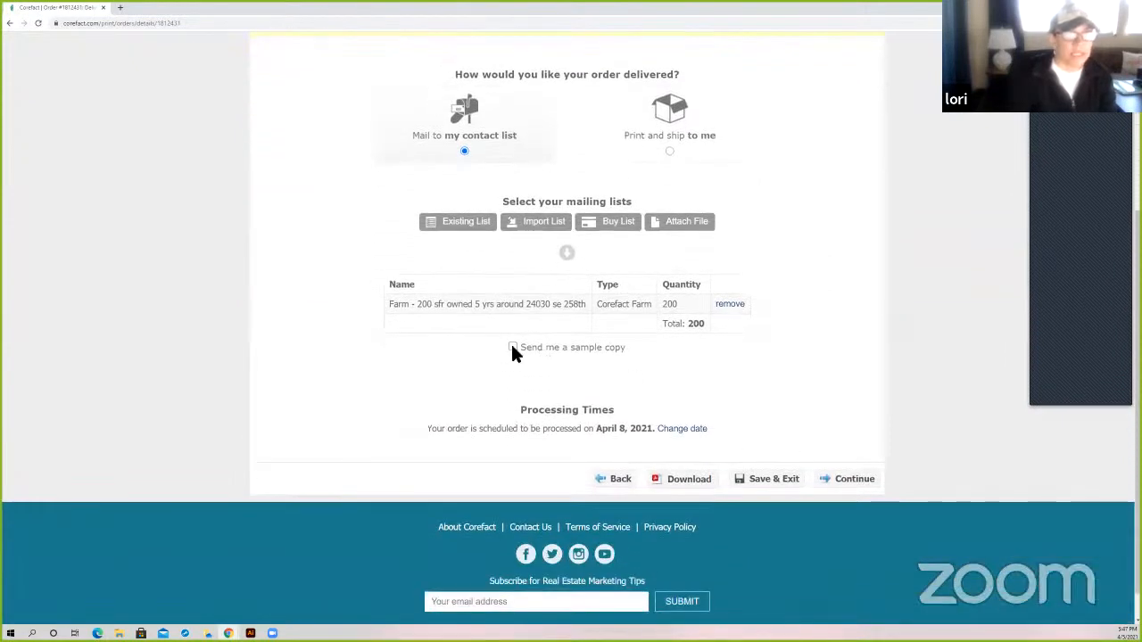
{"action": "left_click", "coordinate": [514, 346]}
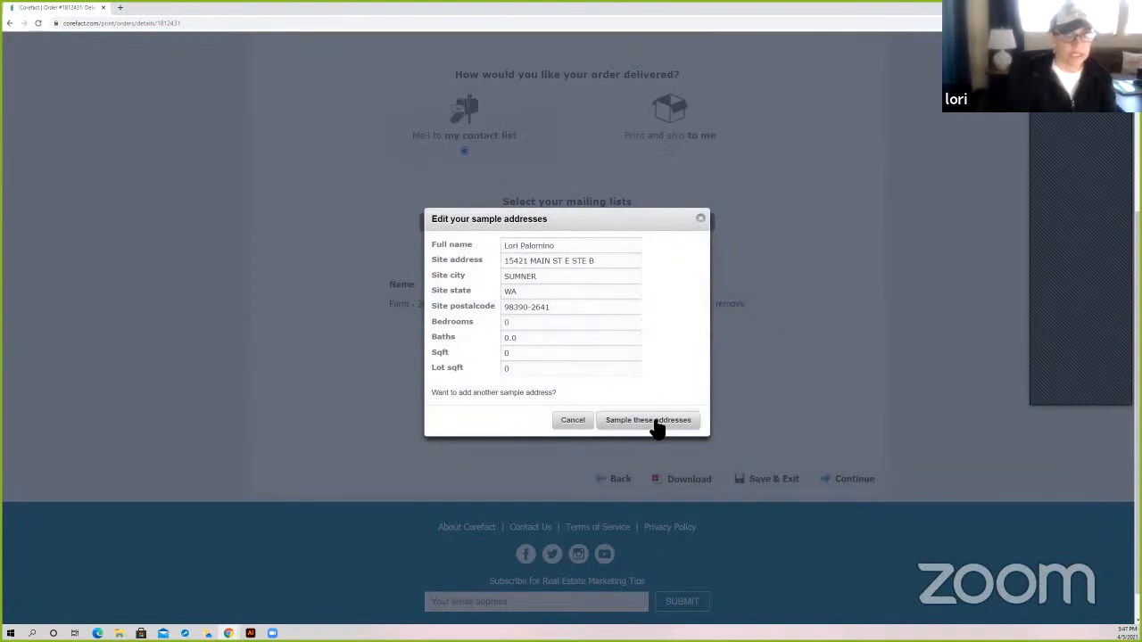
{"action": "left_click", "coordinate": [647, 419]}
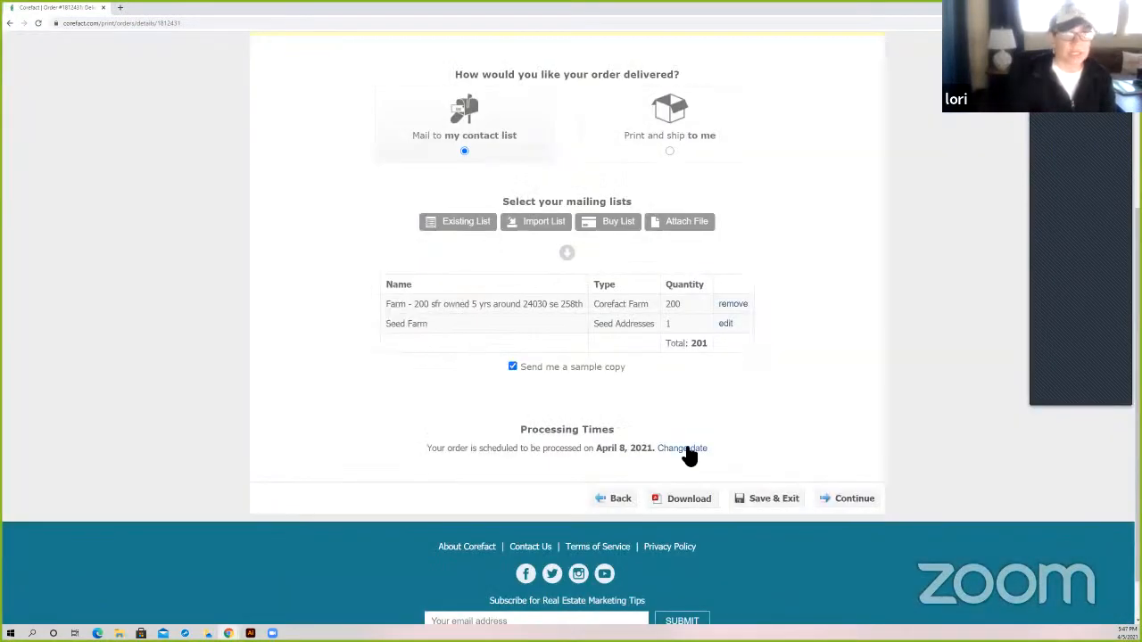
{"action": "mouse_move", "coordinate": [821, 407]}
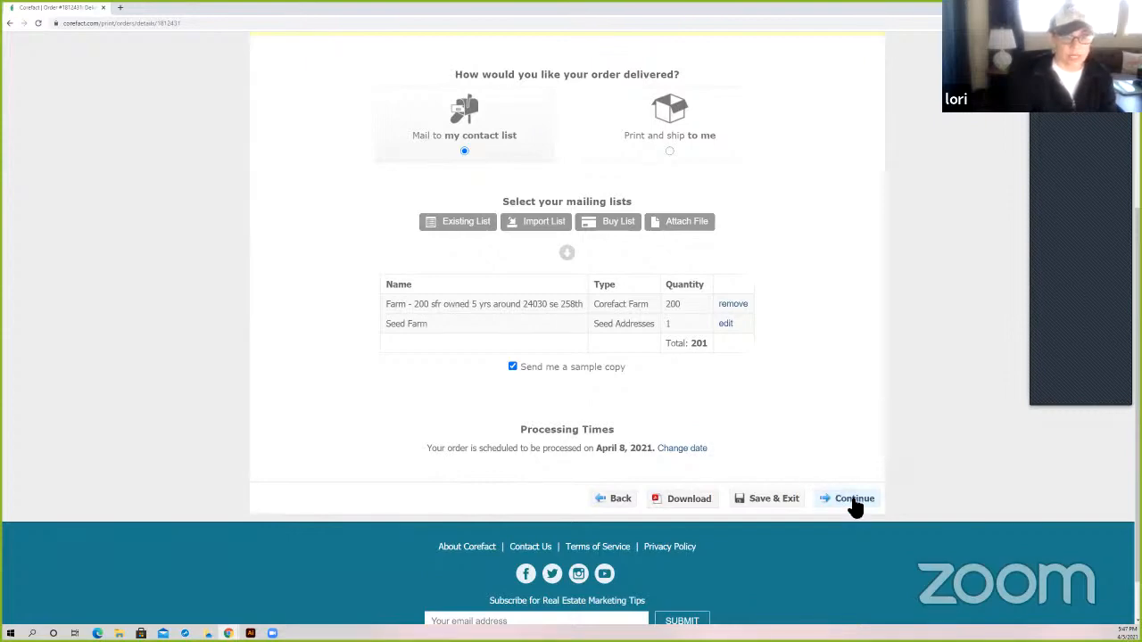
{"action": "left_click", "coordinate": [853, 498]}
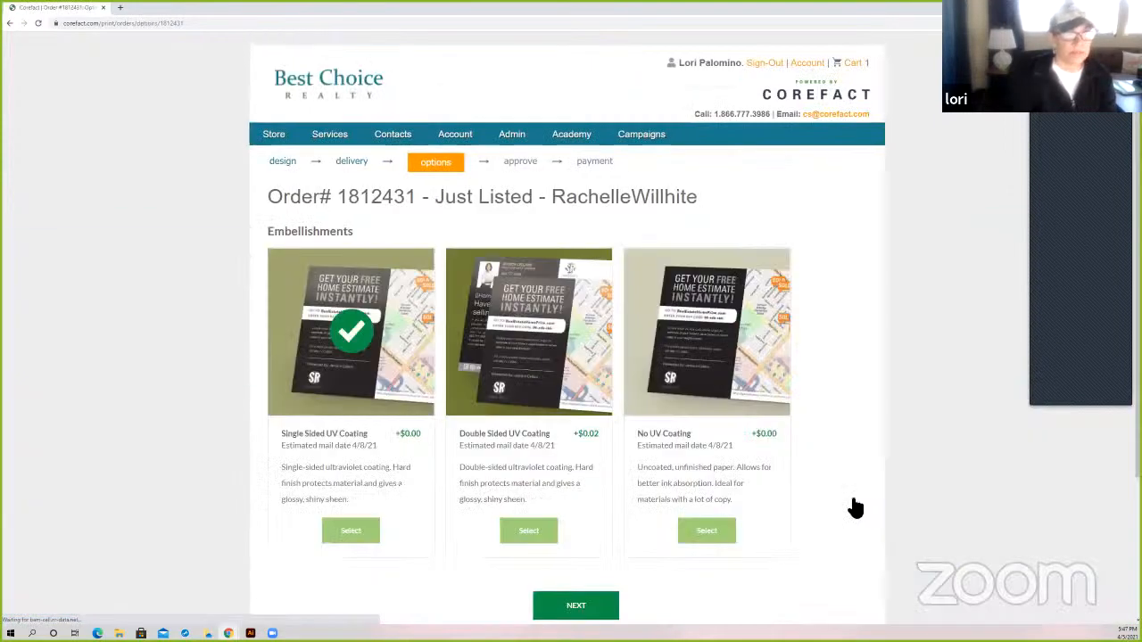
Keep Single Sided UV Coating and proceed to the order review page
{"action": "scroll", "scroll_direction": "down", "scroll_amount": 3}
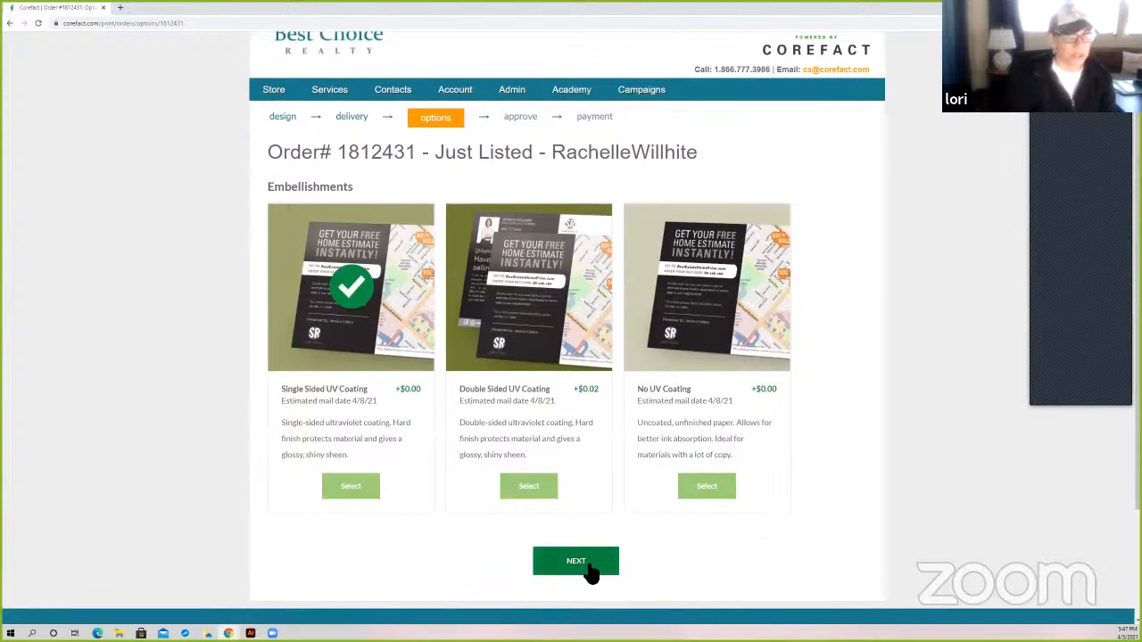
{"action": "left_click", "coordinate": [574, 560]}
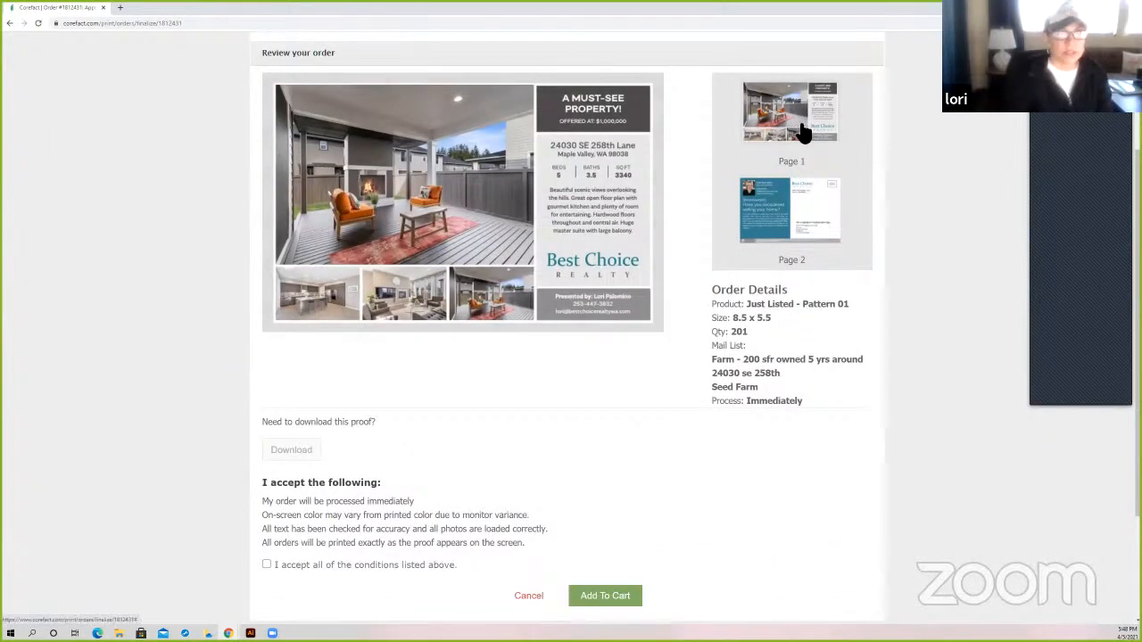
Check the proof's back side and accept all the proof conditions
{"action": "left_click", "coordinate": [791, 210]}
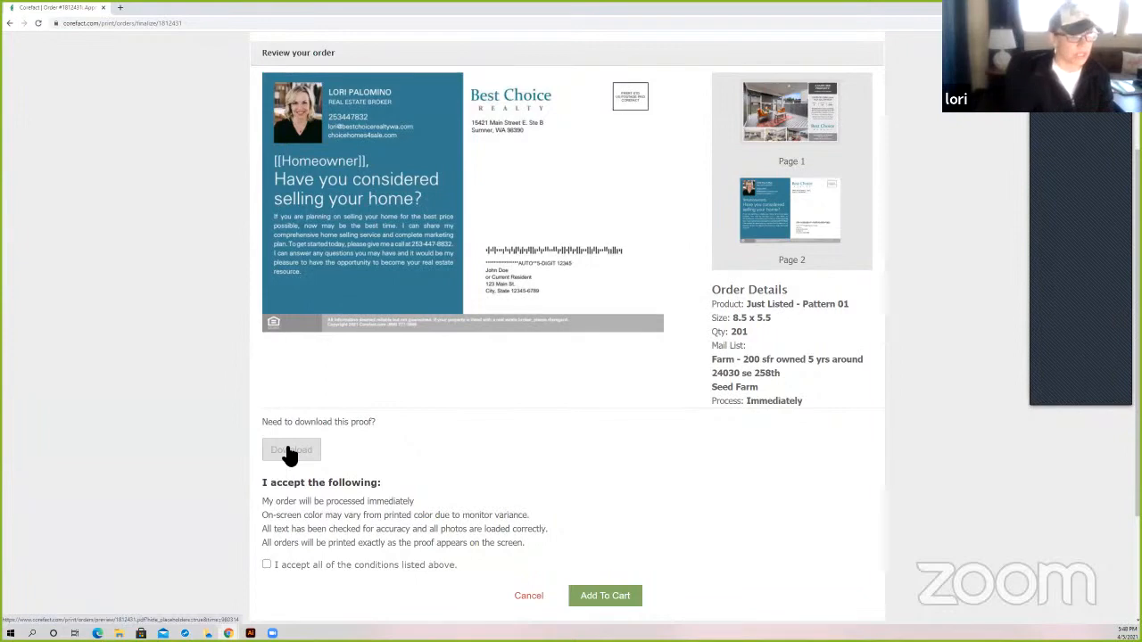
{"action": "scroll", "scroll_direction": "down", "scroll_amount": 3}
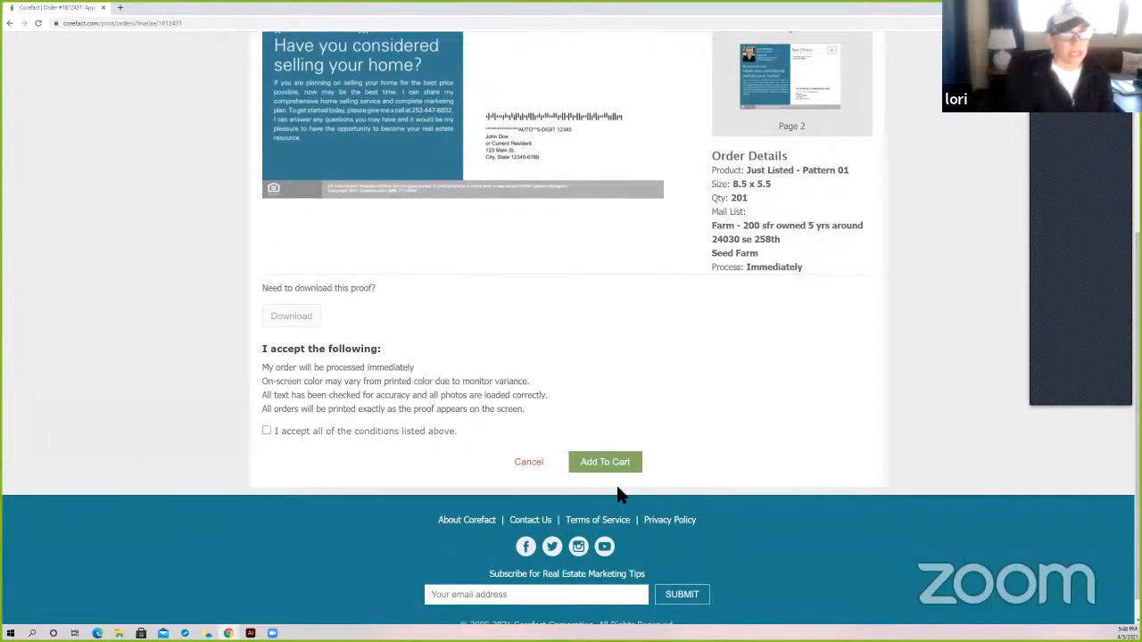
{"action": "mouse_move", "coordinate": [482, 448]}
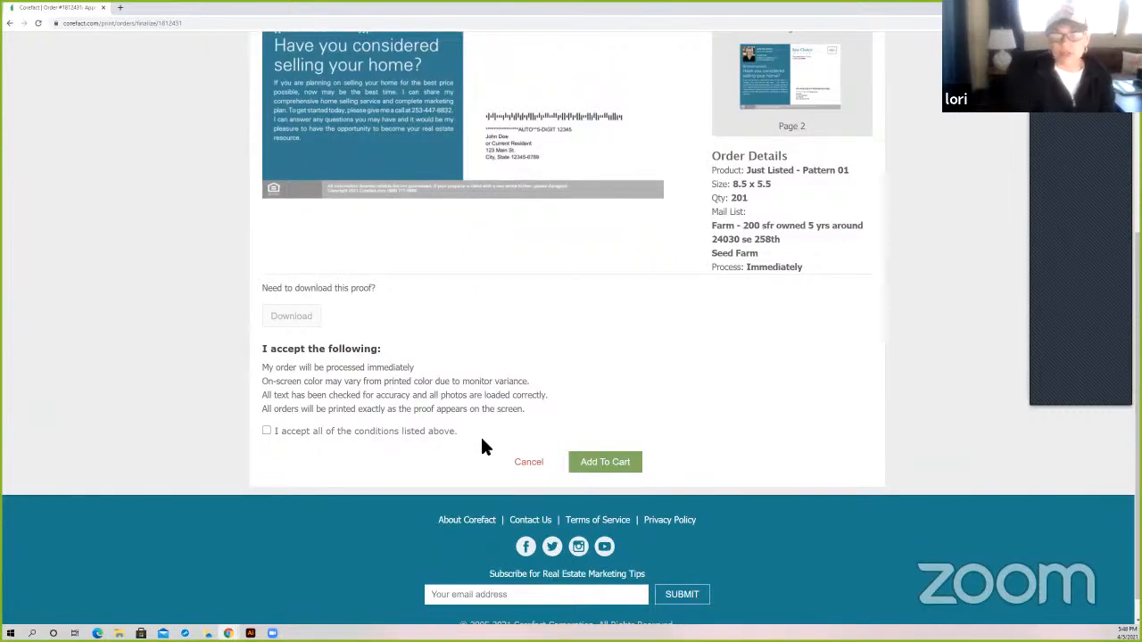
{"action": "mouse_move", "coordinate": [464, 456]}
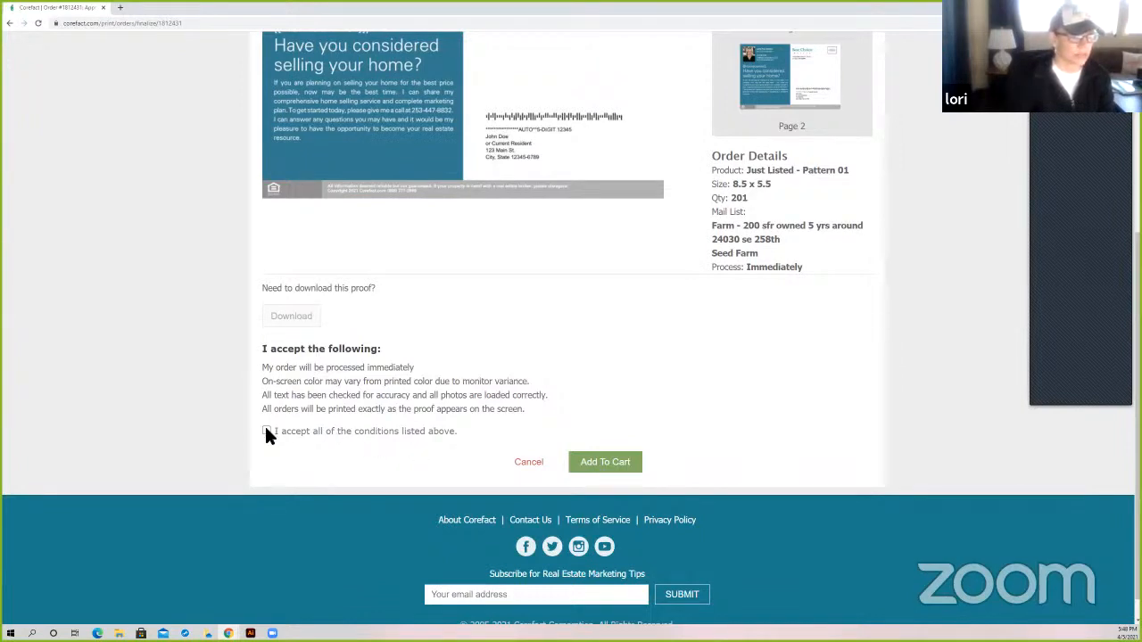
{"action": "left_click", "coordinate": [266, 430]}
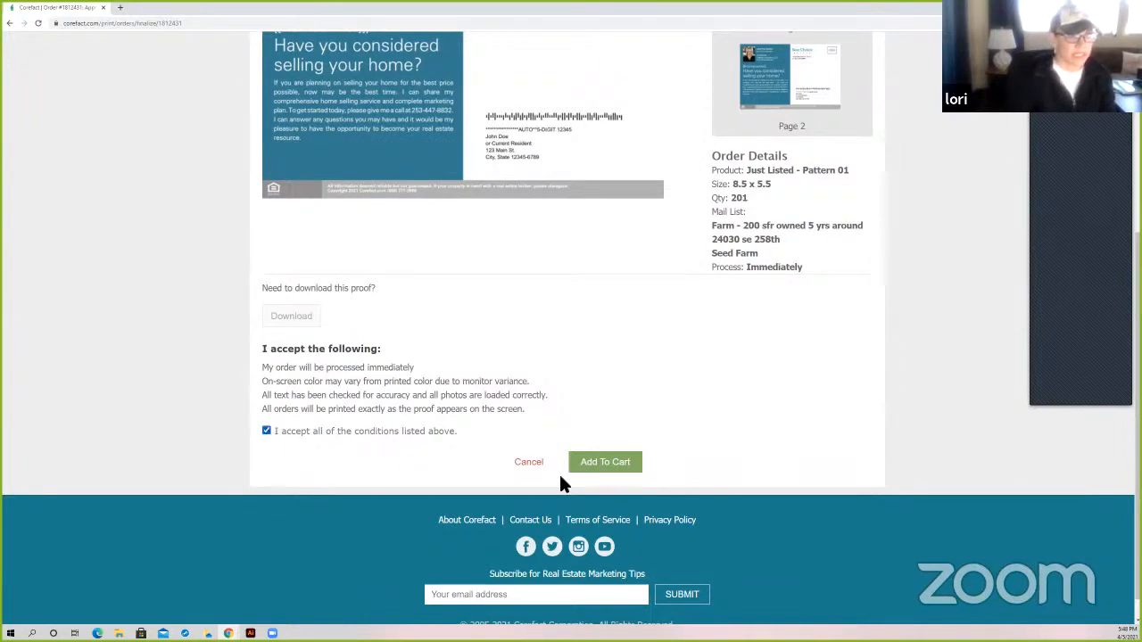
Add the Just Listed order to the cart and remove the older Pattern 01 item
{"action": "left_click", "coordinate": [605, 461]}
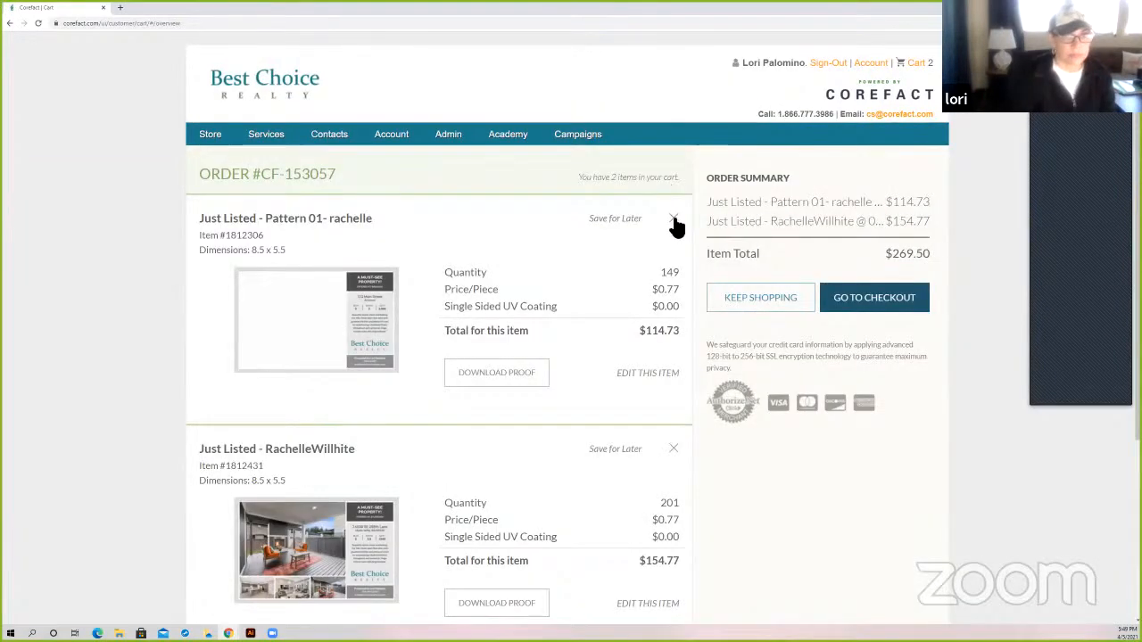
{"action": "left_click", "coordinate": [675, 221]}
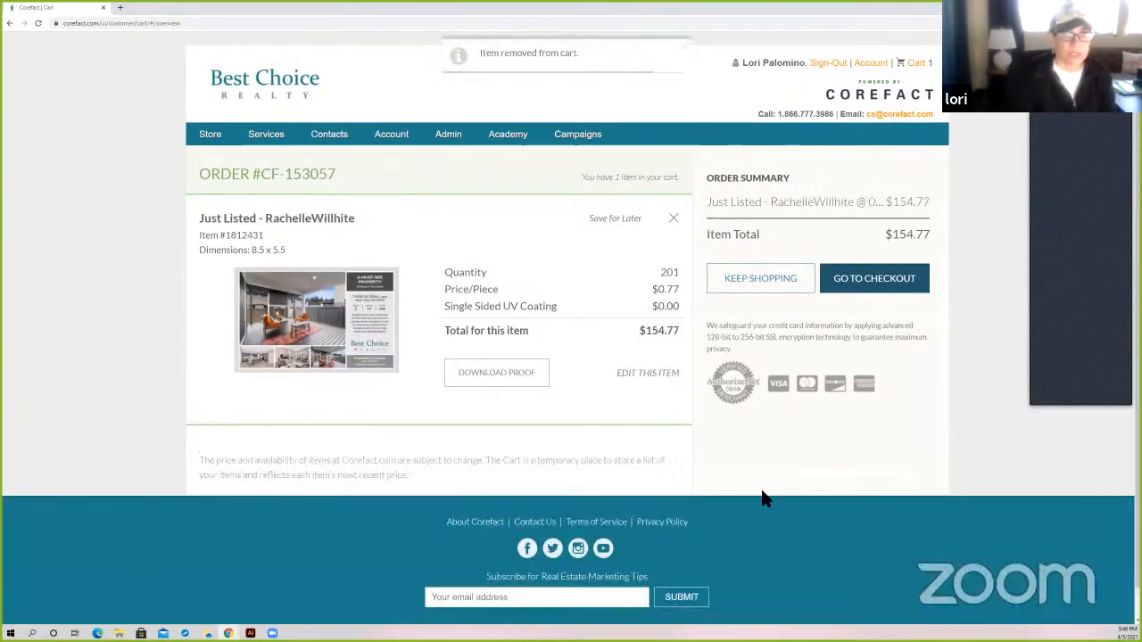
{"action": "mouse_move", "coordinate": [914, 400]}
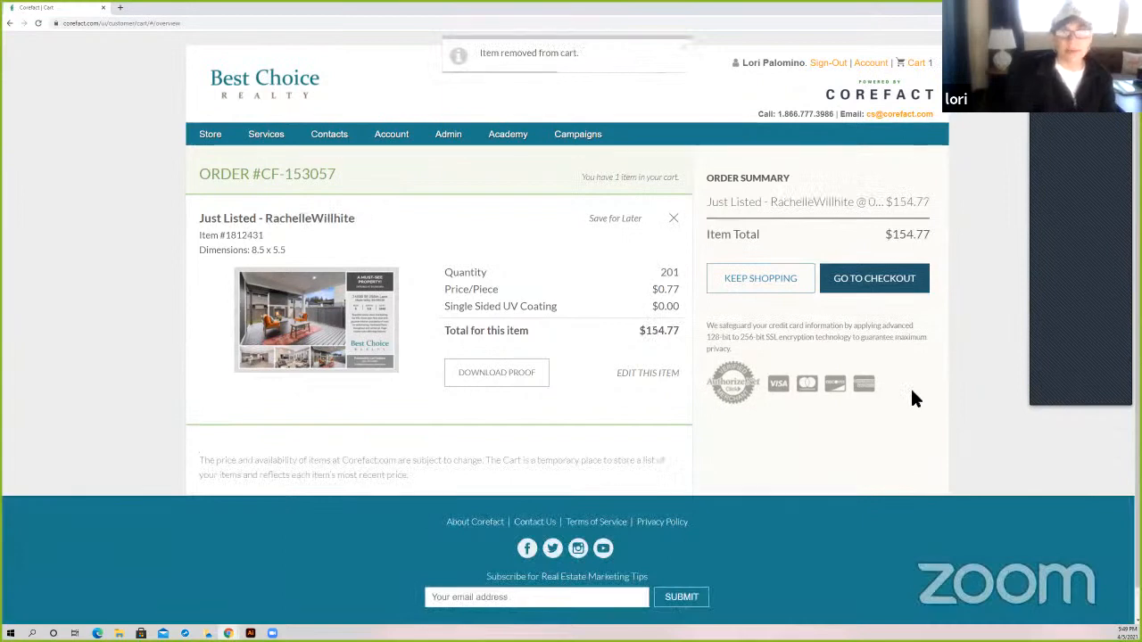